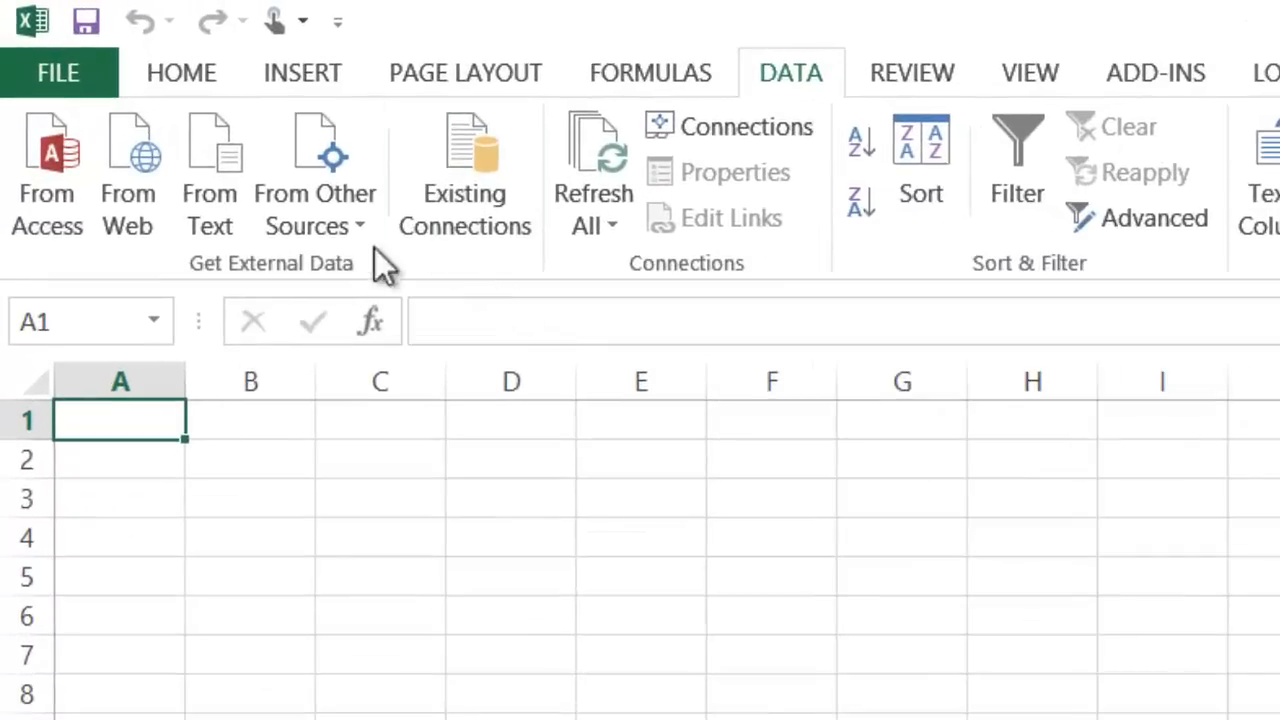
# Review other external data sources, then launch PowerPivot Manage to open the Table Import Wizard.
pyautogui.click(315, 195)
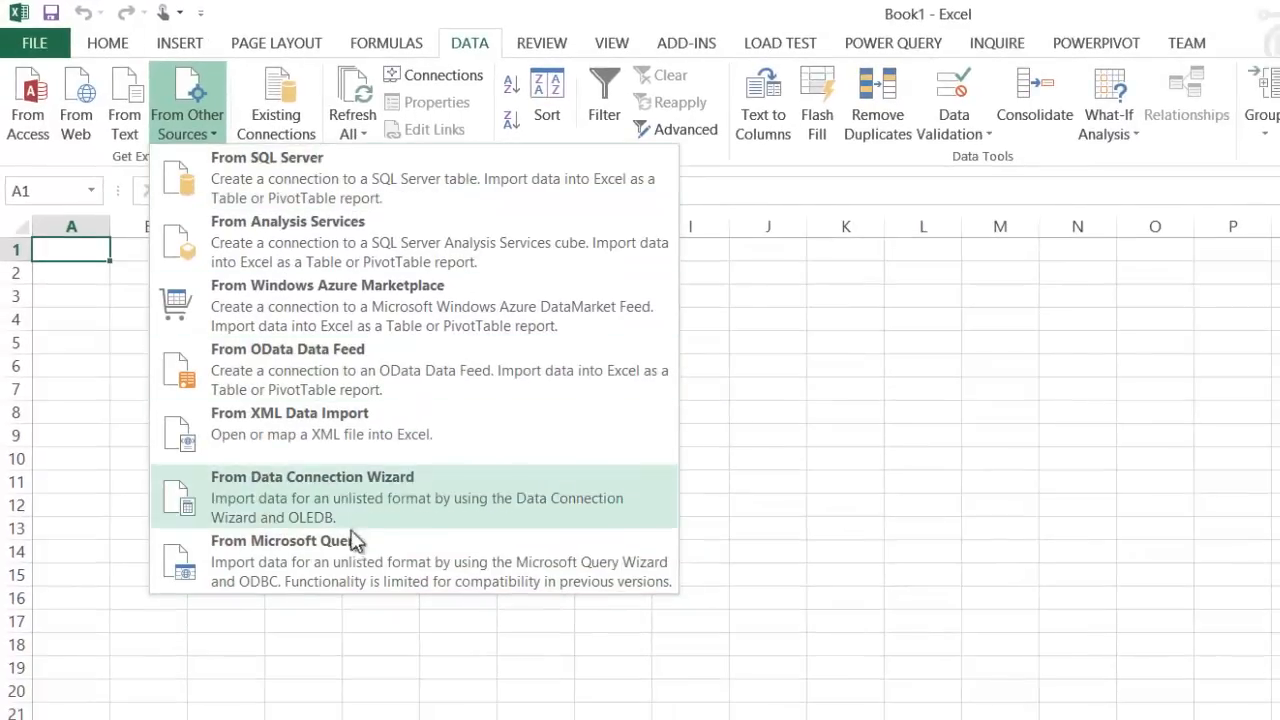
pyautogui.moveTo(343, 444)
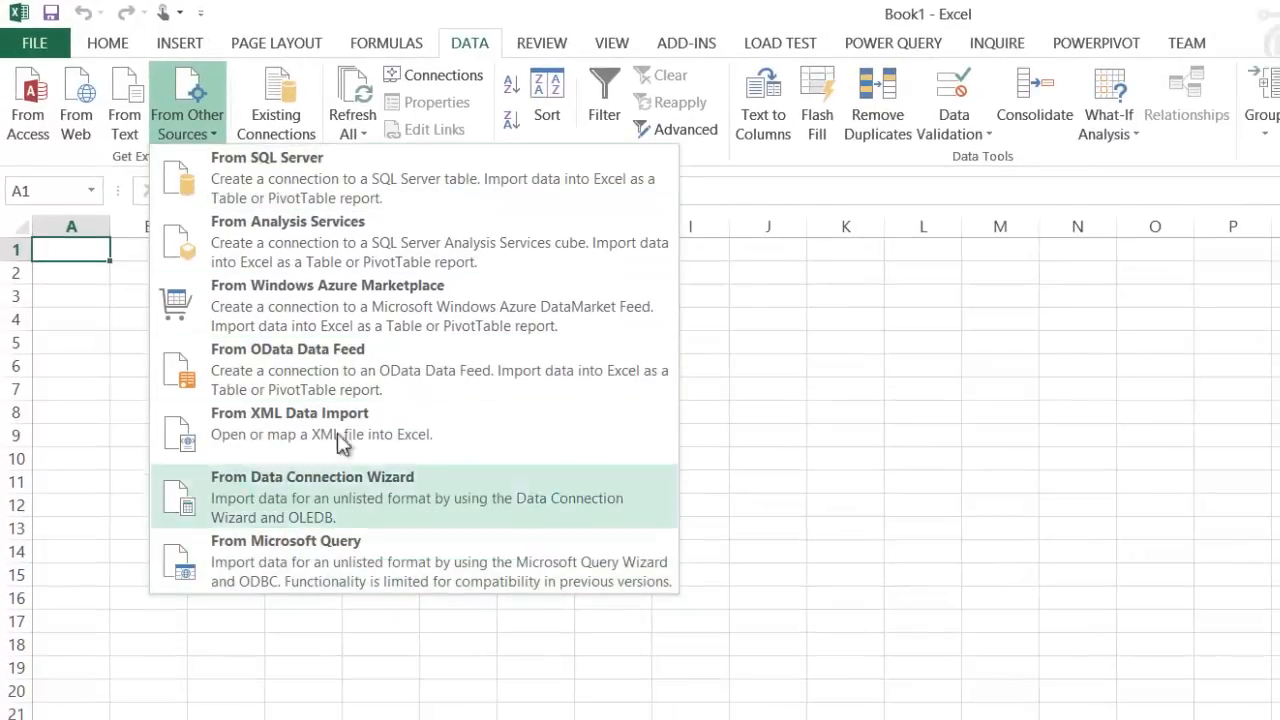
pyautogui.moveTo(345, 560)
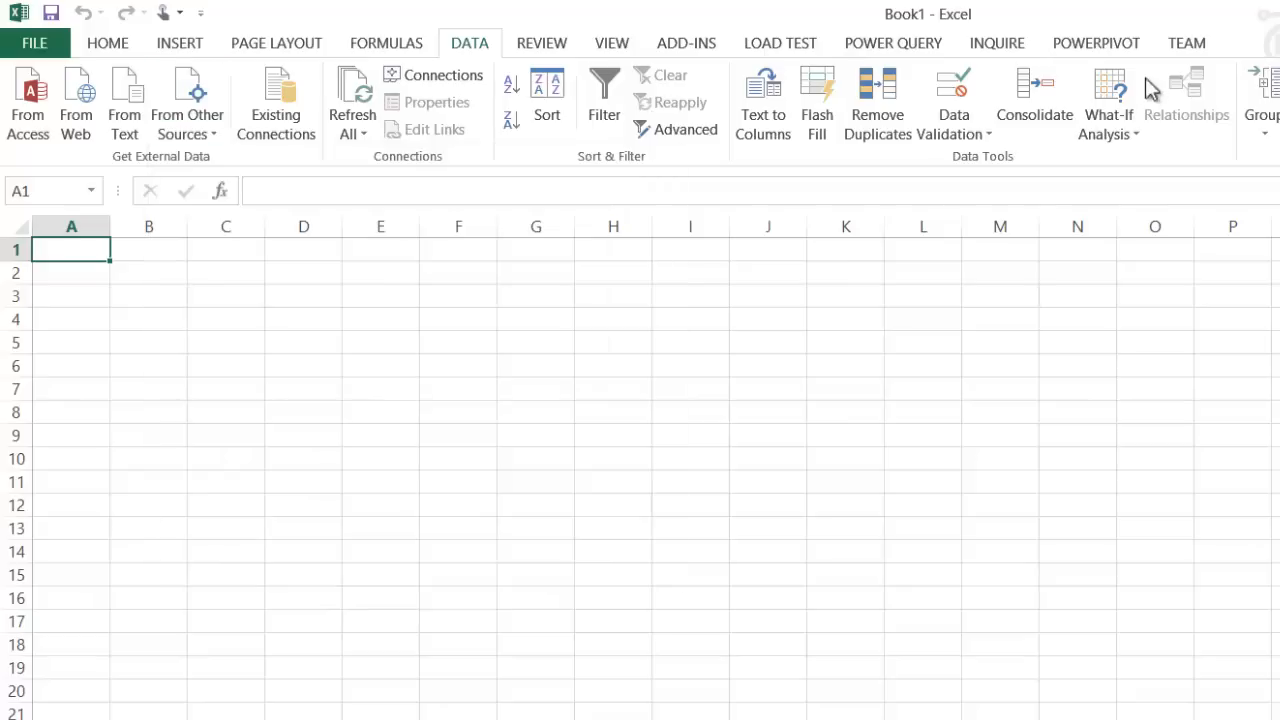
pyautogui.click(1095, 43)
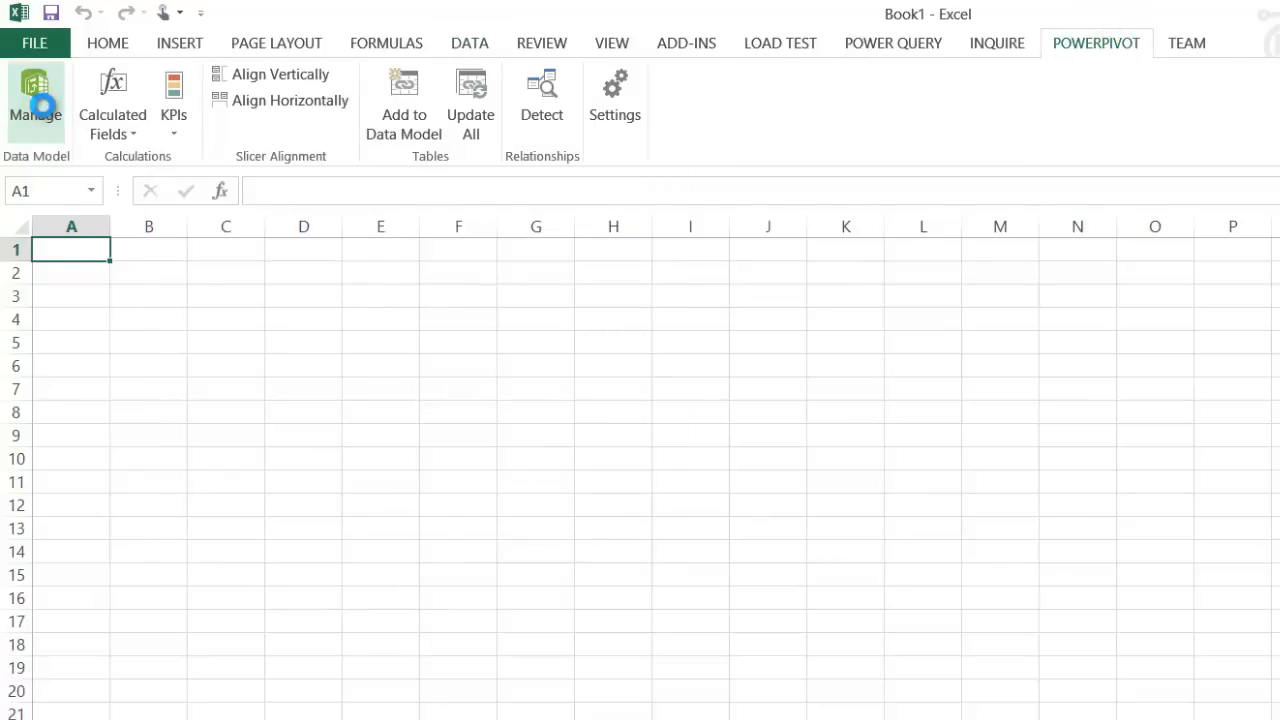
pyautogui.click(36, 100)
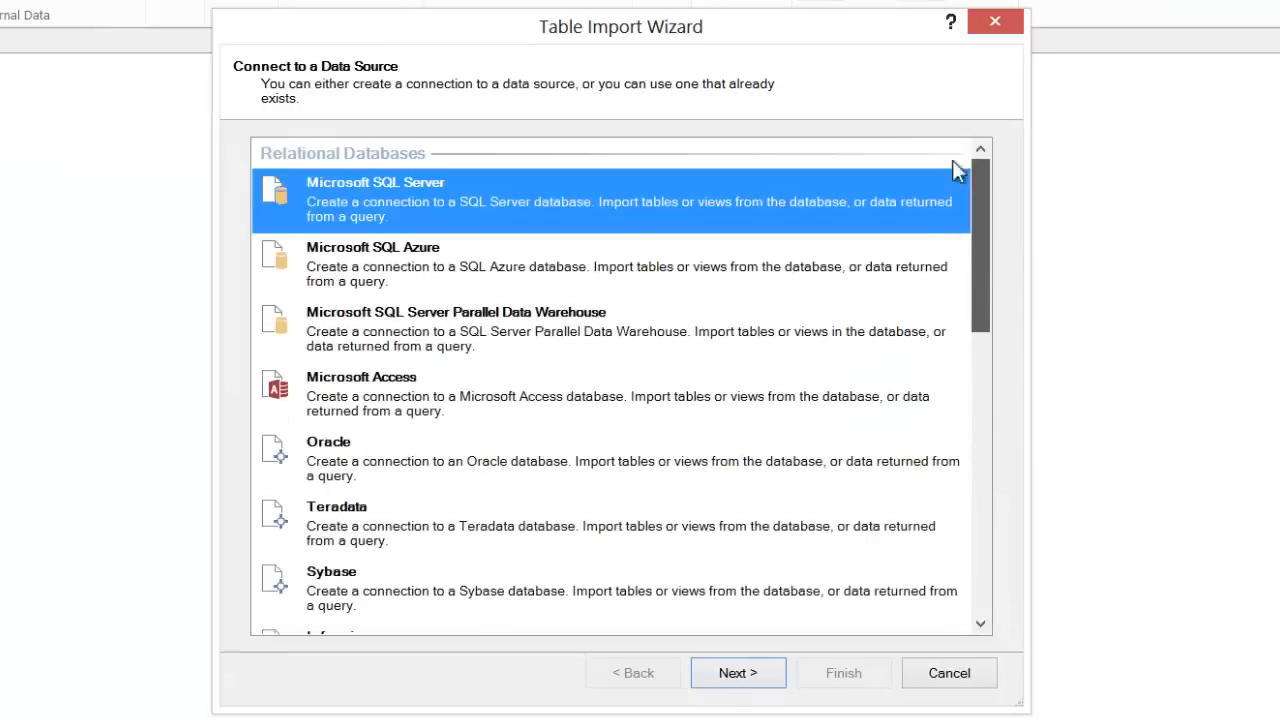
# Cancel the Table Import Wizard and start a Power Query From Excel workbook import.
pyautogui.click(948, 672)
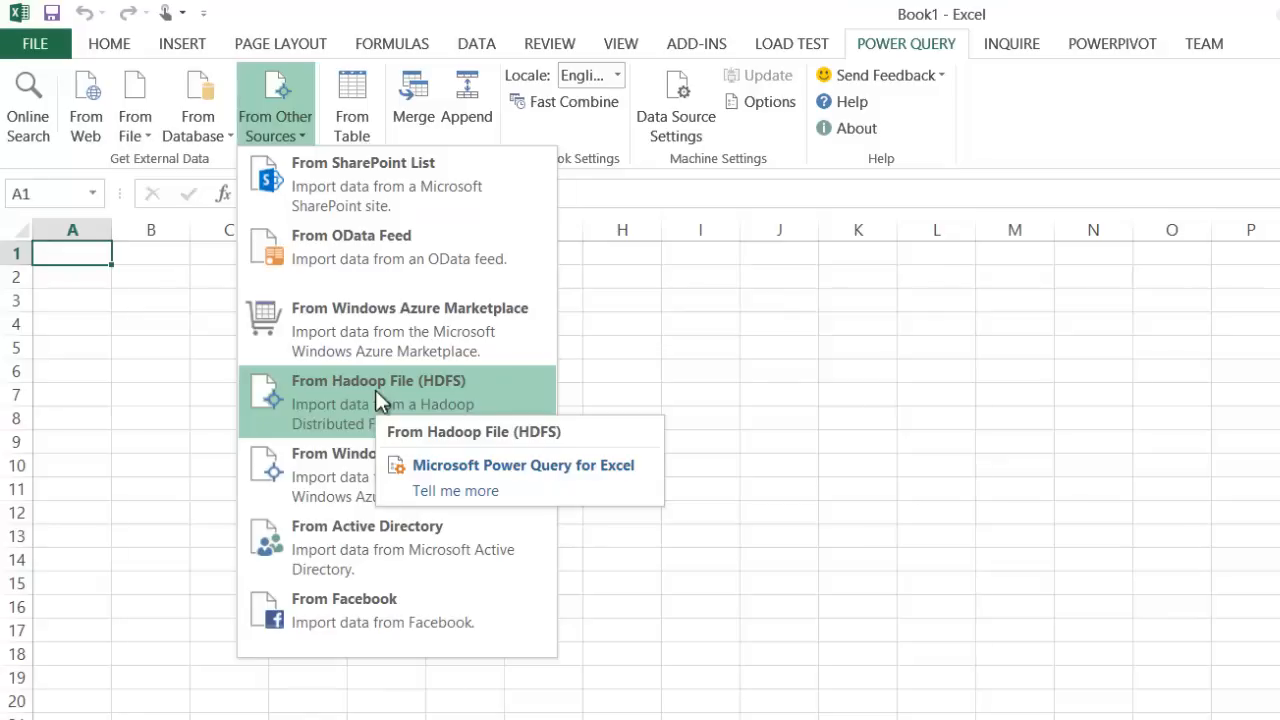
pyautogui.moveTo(380, 185)
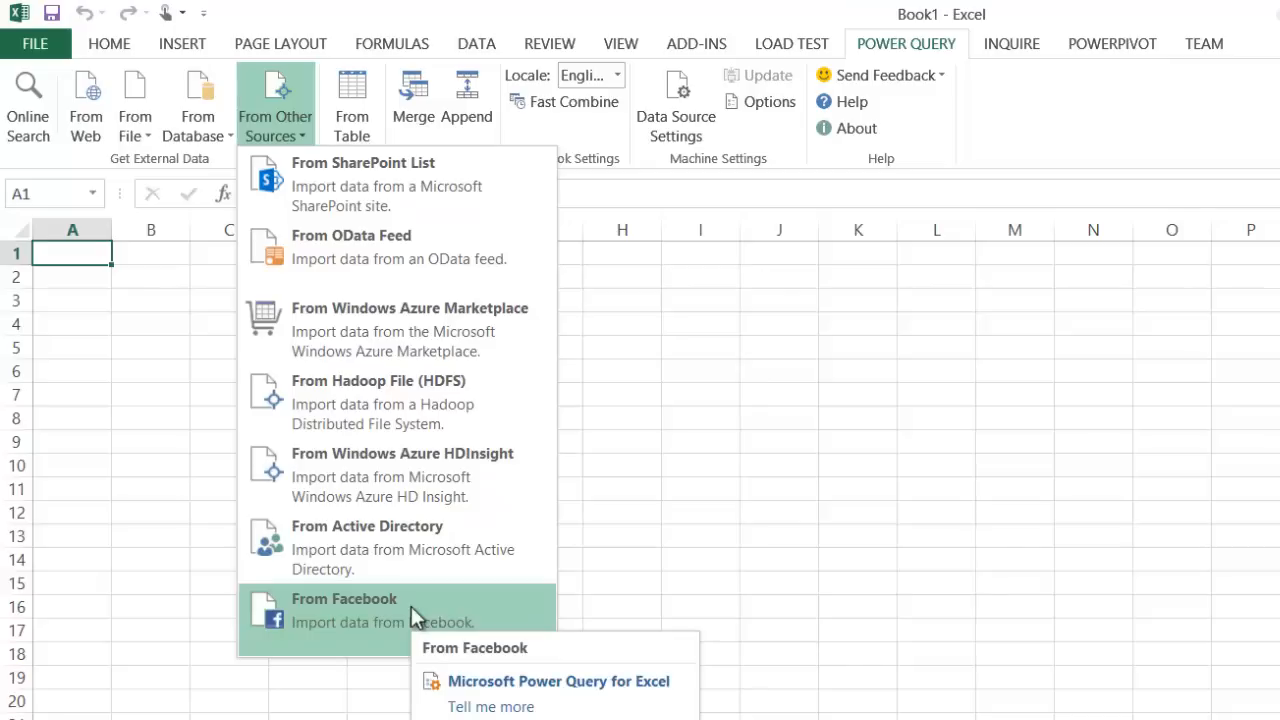
pyautogui.moveTo(455, 405)
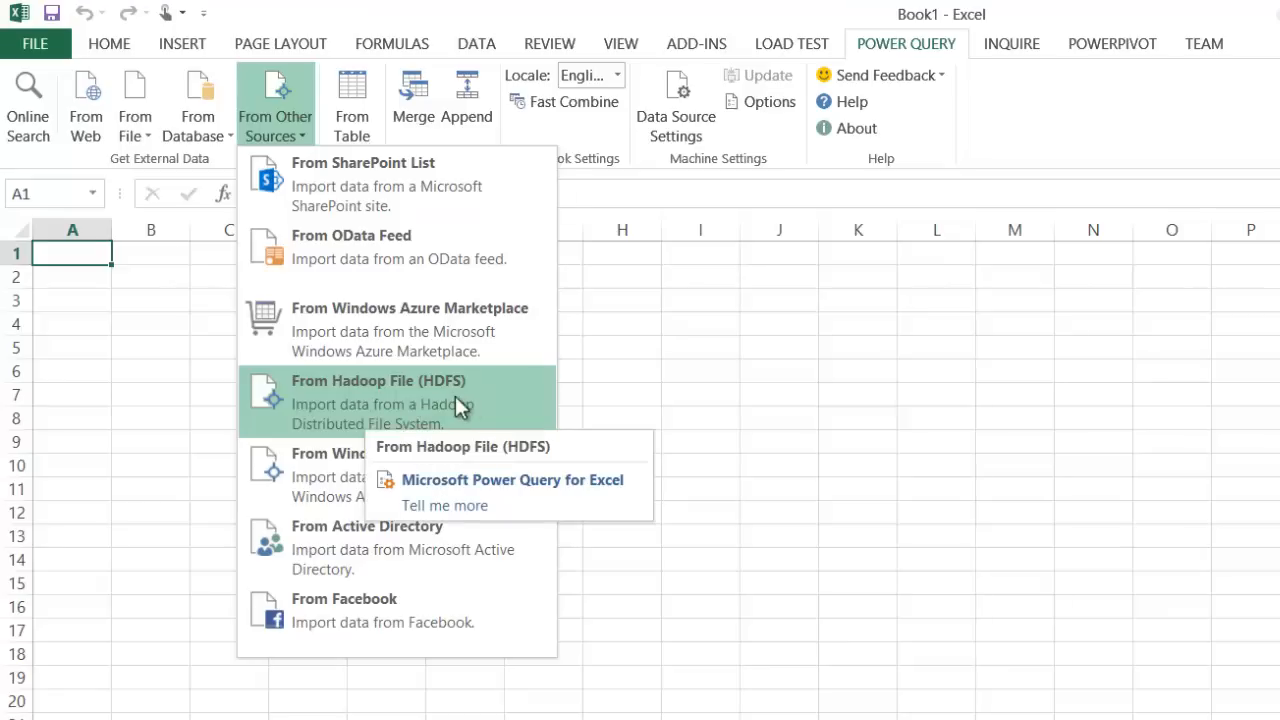
pyautogui.moveTo(466, 434)
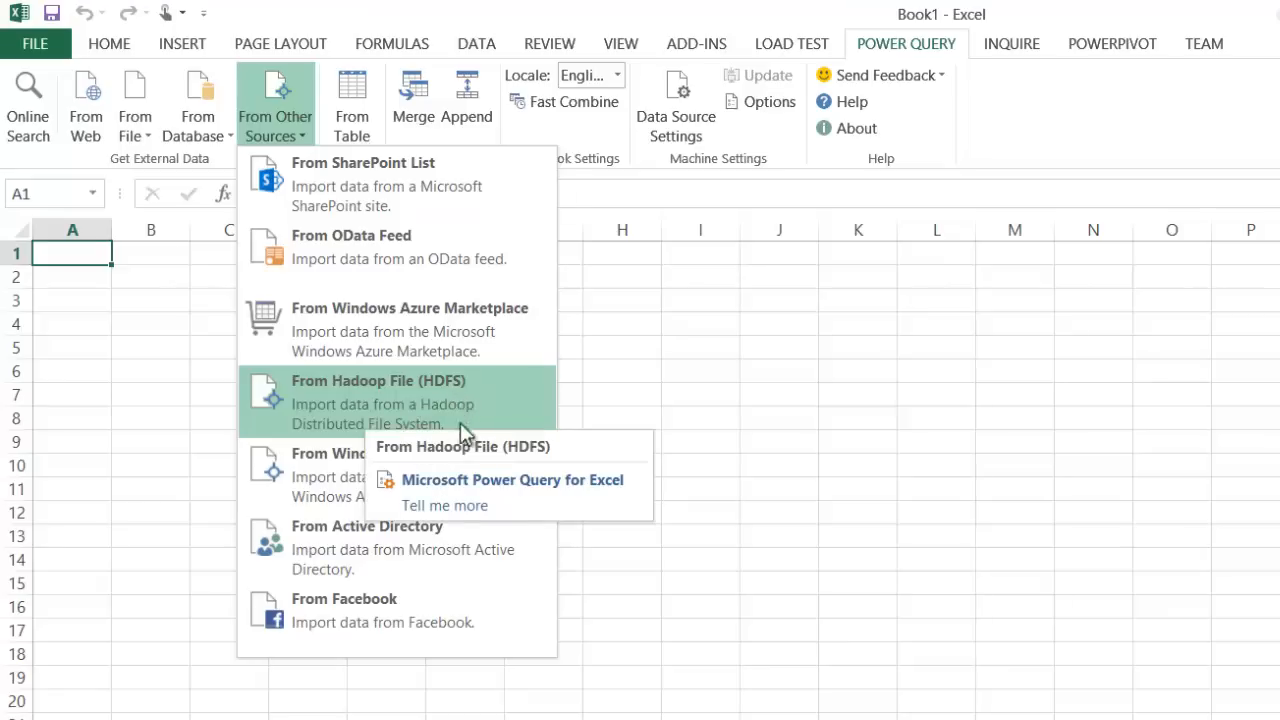
pyautogui.click(134, 105)
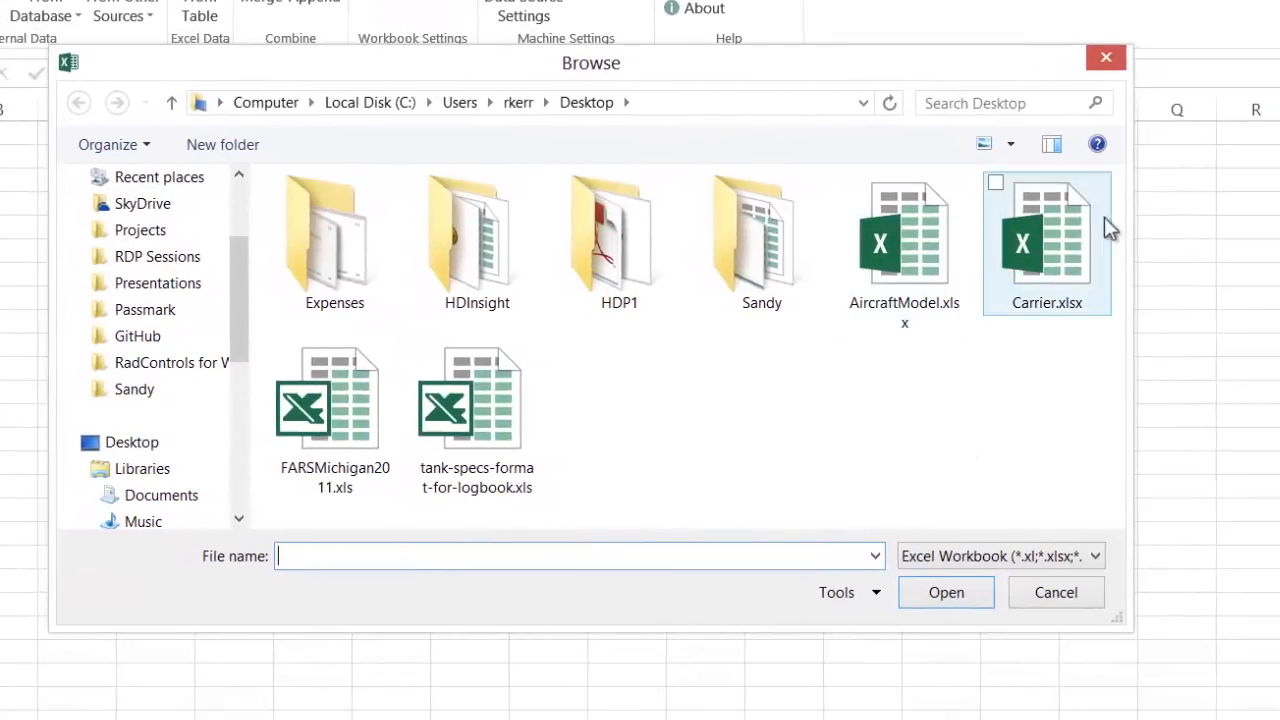
pyautogui.moveTo(1035, 290)
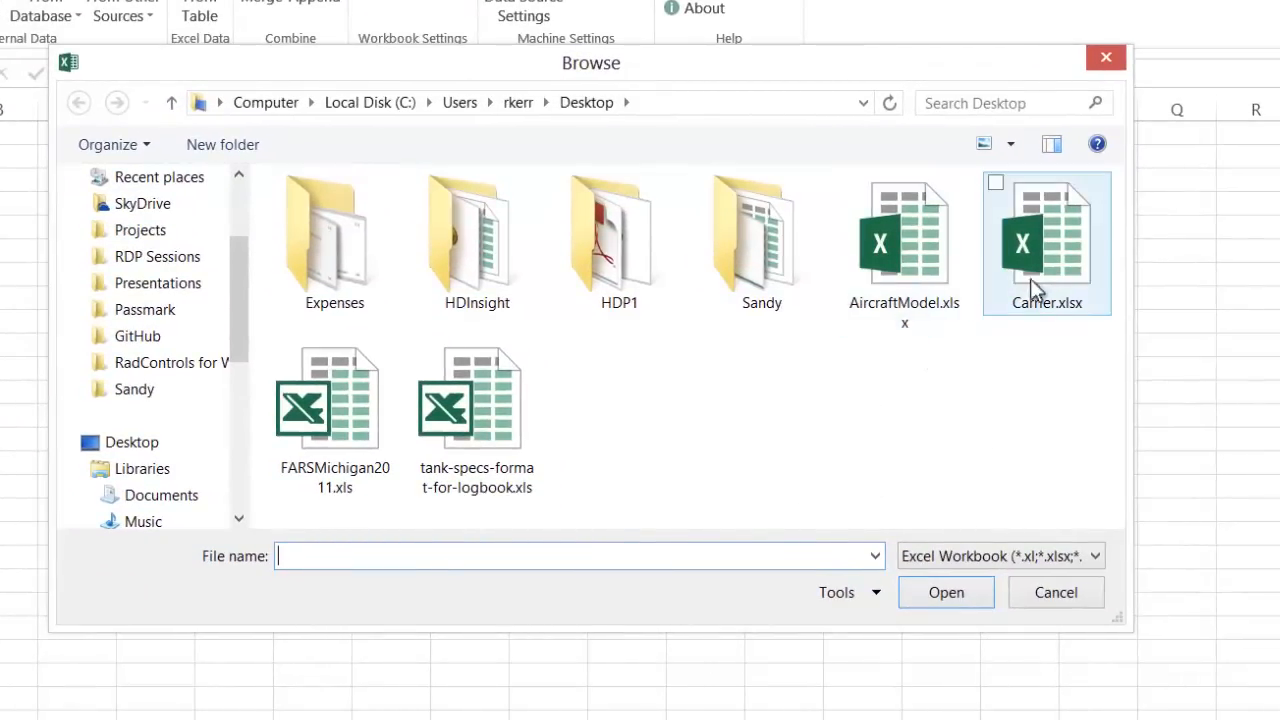
pyautogui.moveTo(1035, 245)
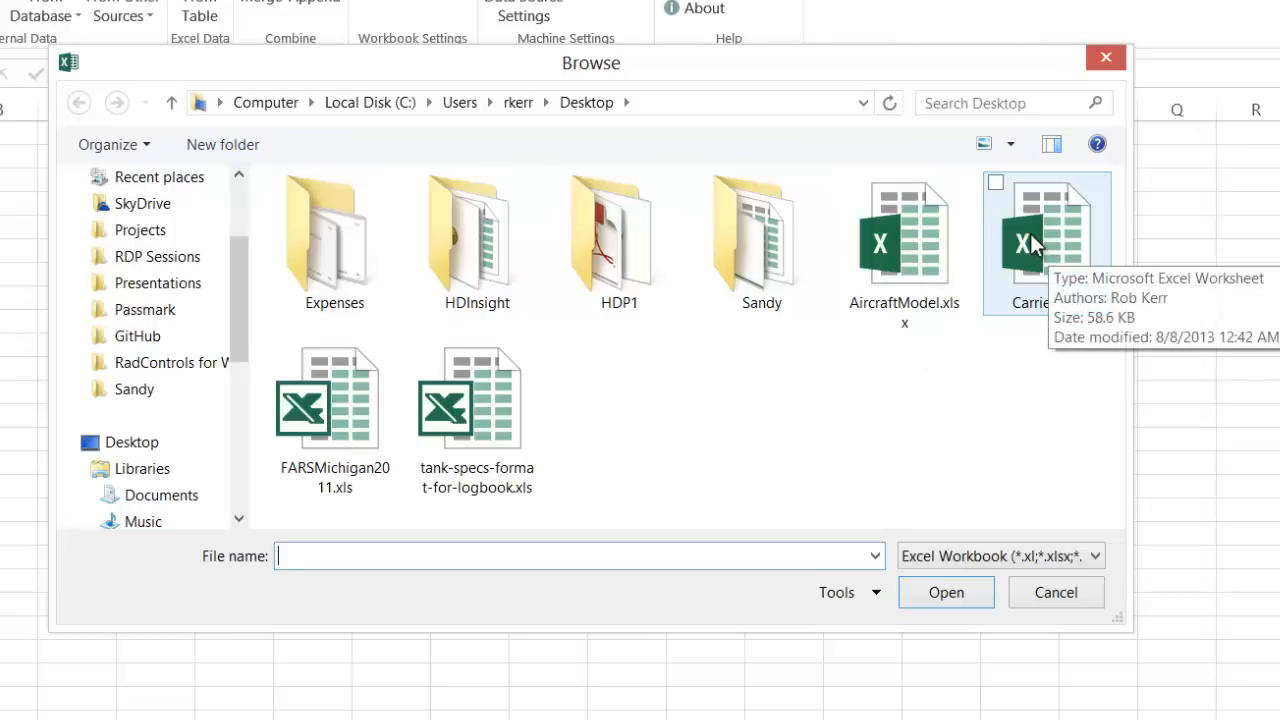
pyautogui.moveTo(985, 200)
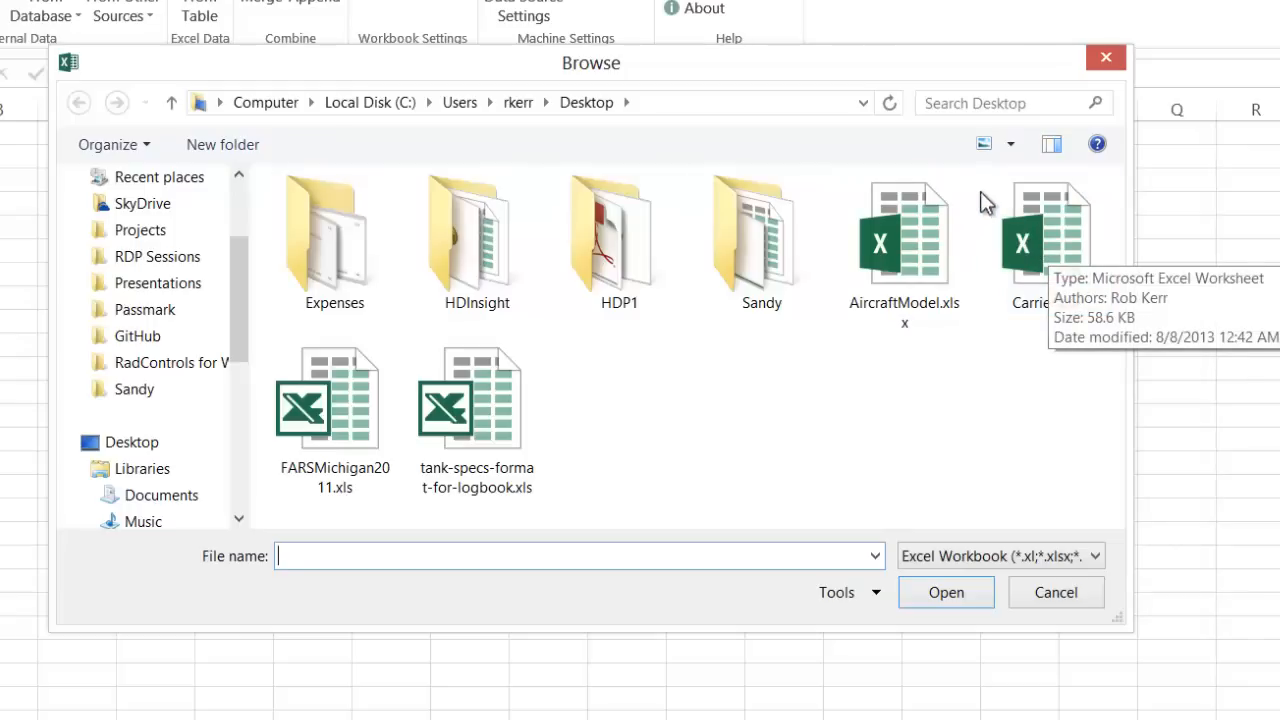
# Select Carrier.xlsx on the Desktop and open it in the Navigator.
pyautogui.click(1046, 235)
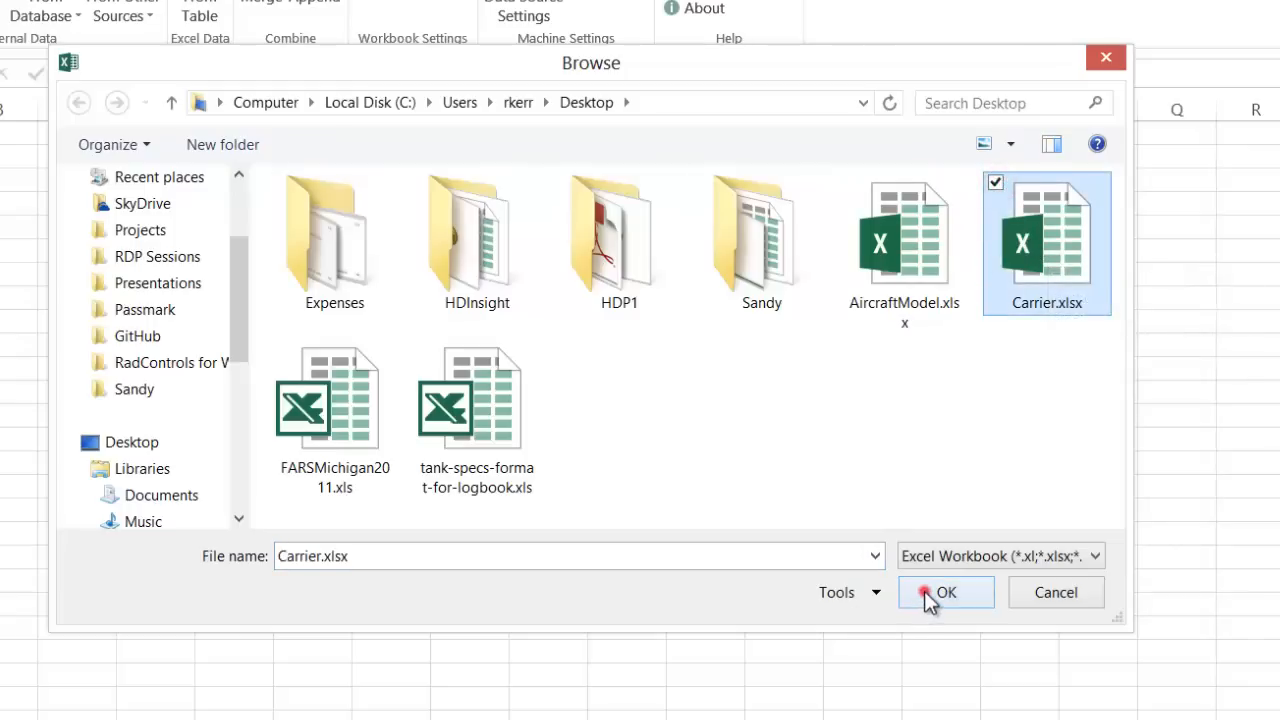
pyautogui.click(945, 592)
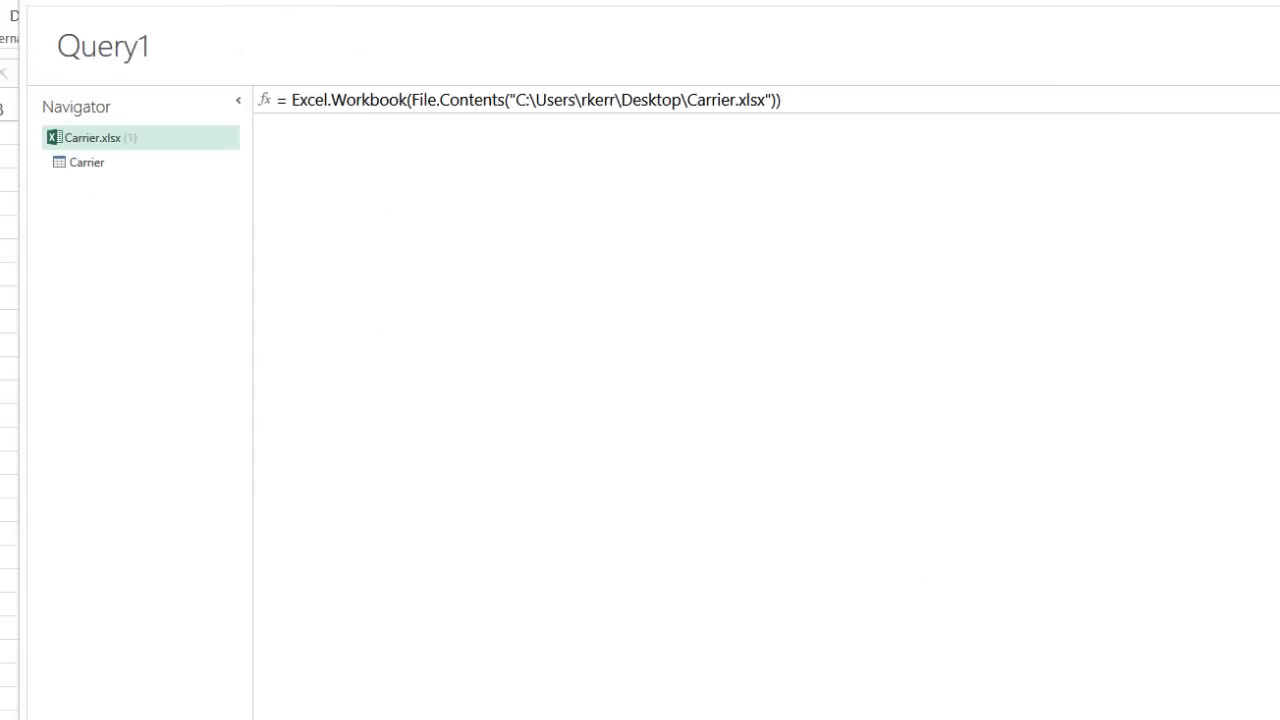
pyautogui.moveTo(127, 371)
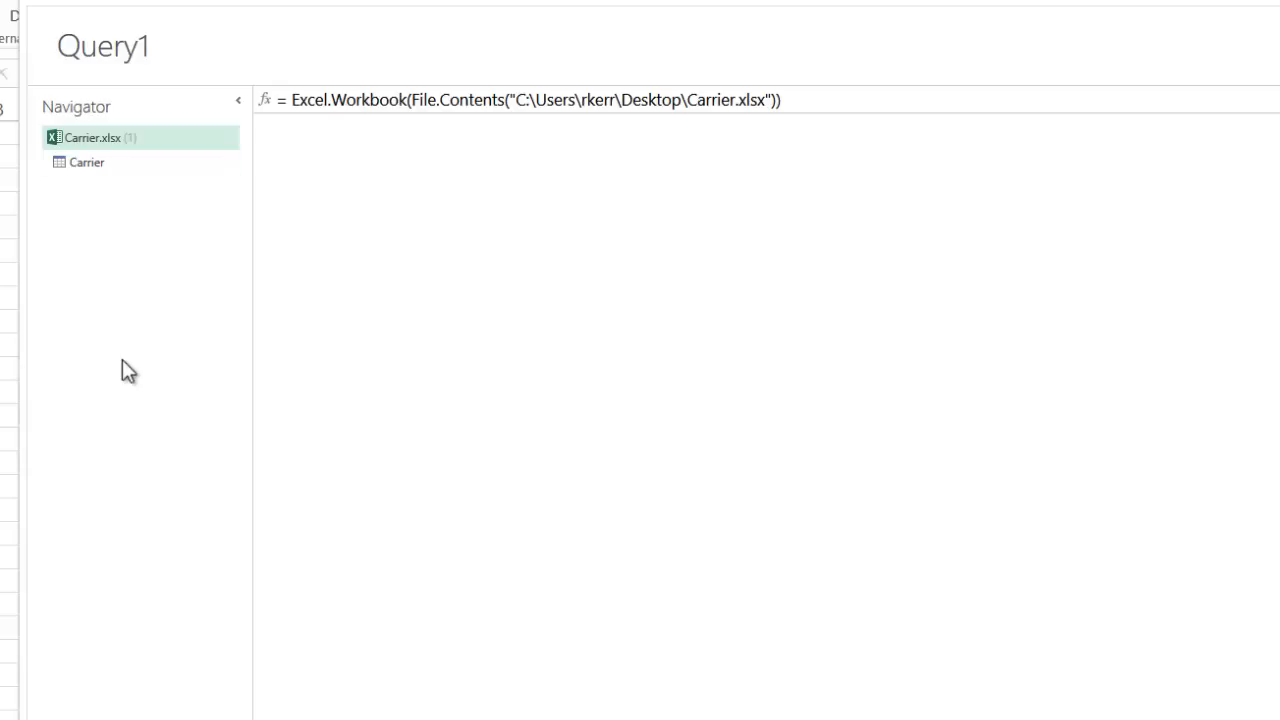
pyautogui.moveTo(100, 170)
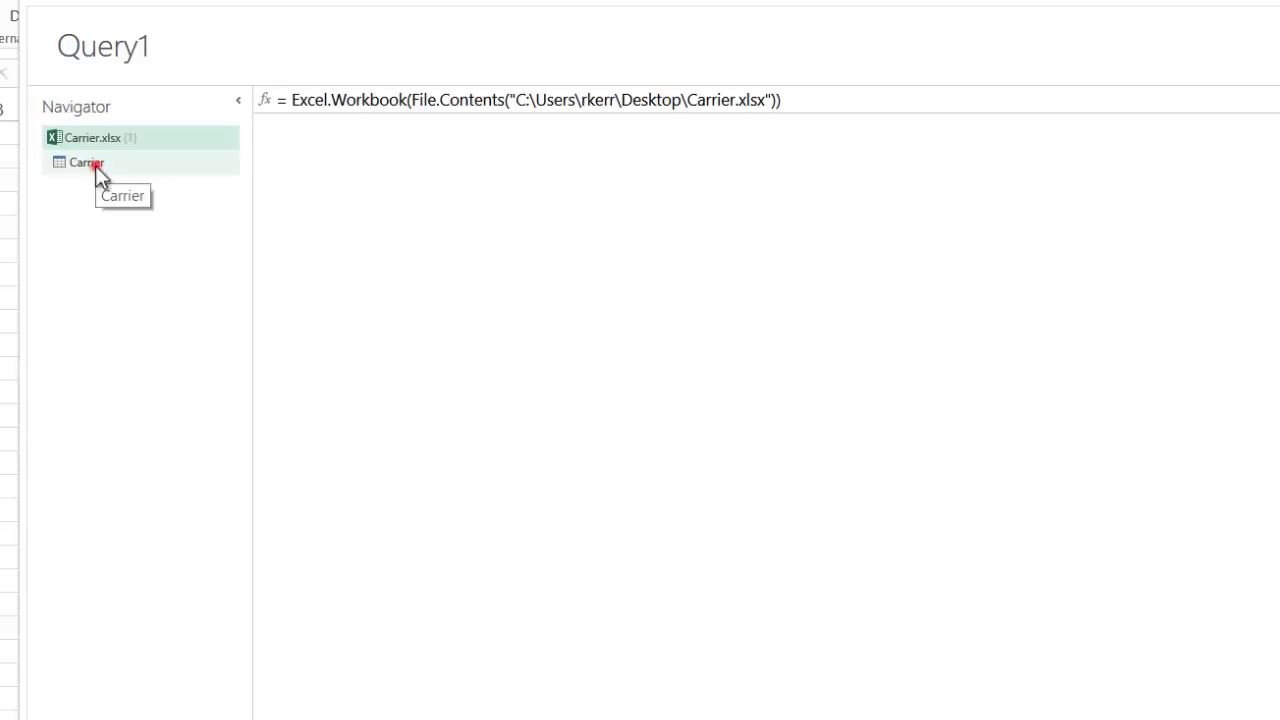
# Preview the Carrier sheet and promote its first row to column headers.
pyautogui.click(87, 162)
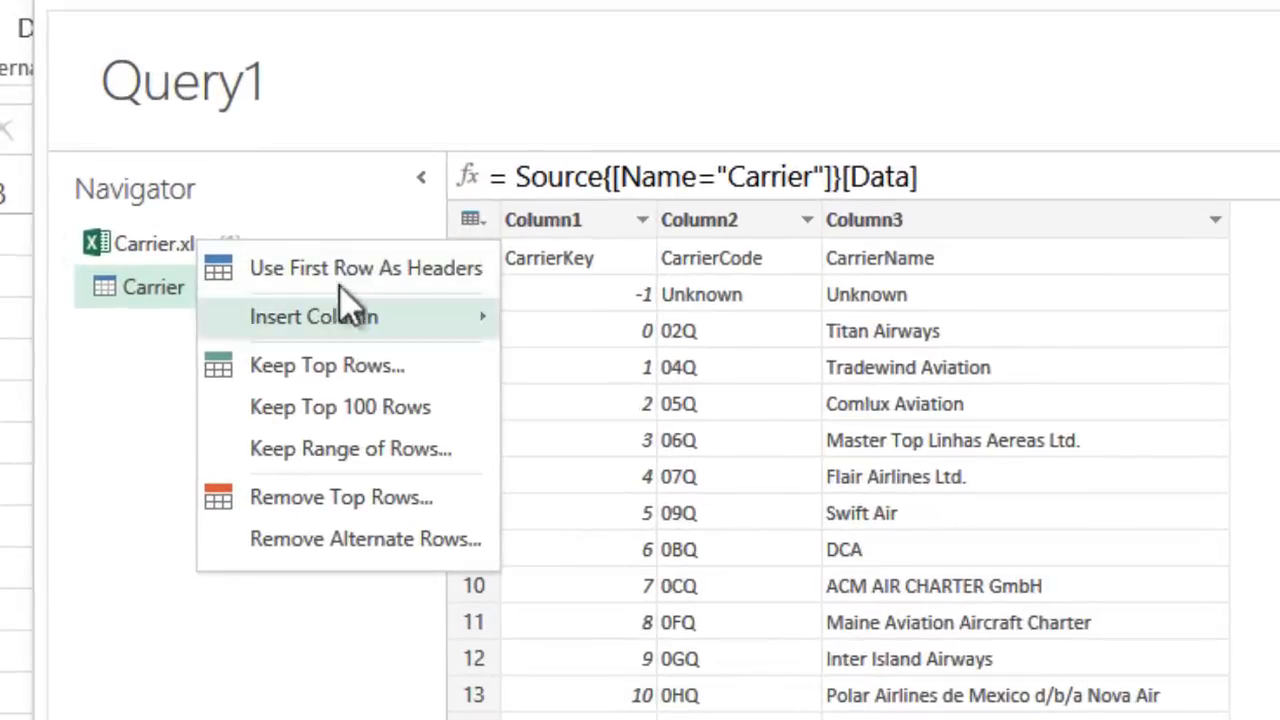
pyautogui.click(365, 268)
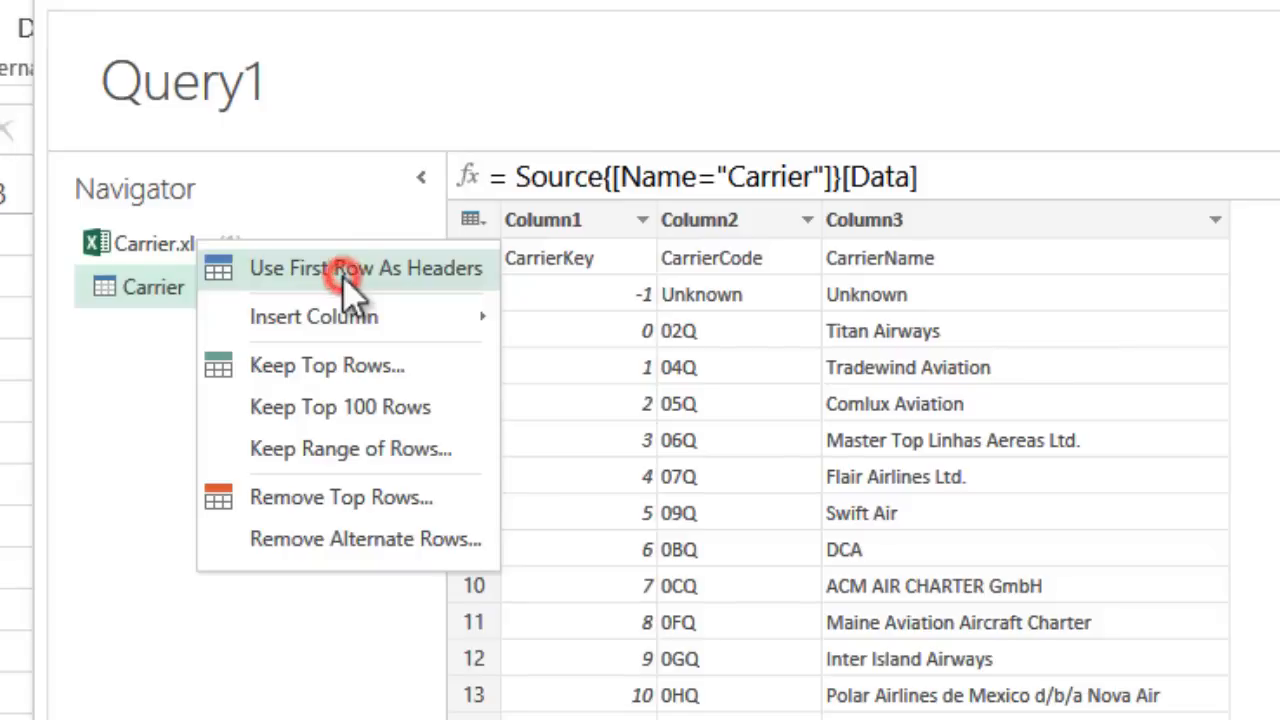
pyautogui.click(365, 268)
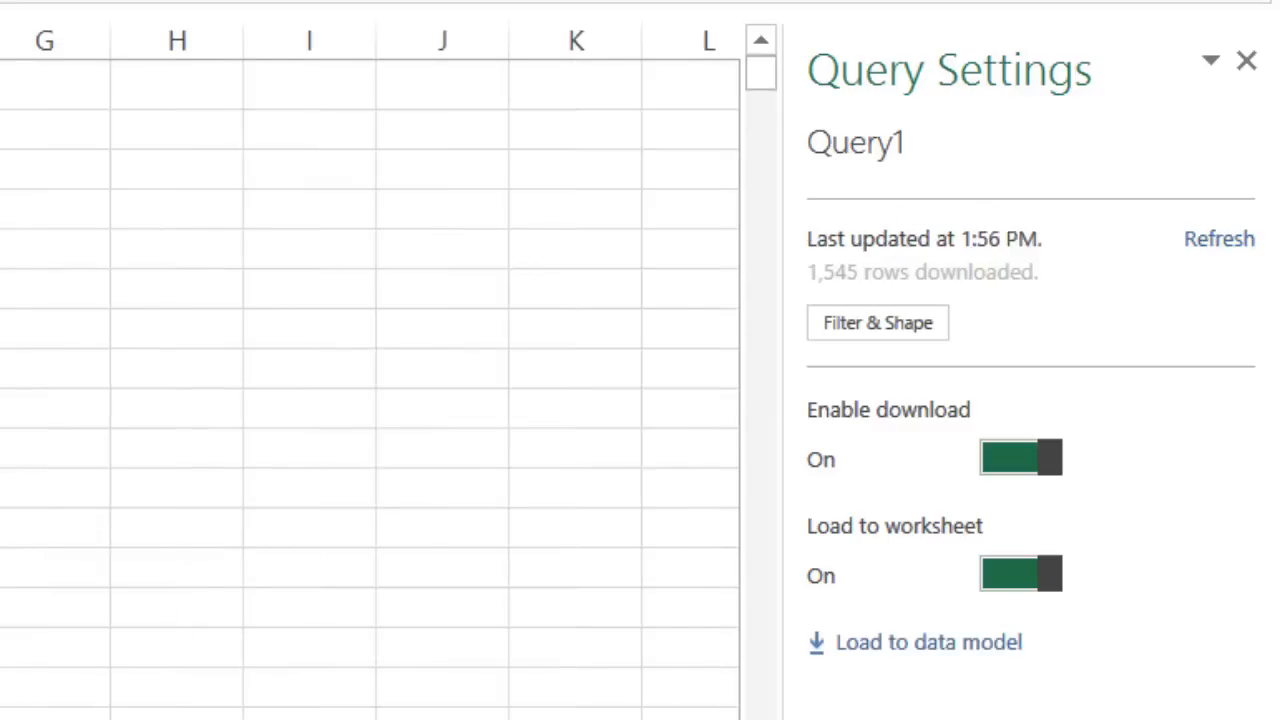
pyautogui.moveTo(912, 665)
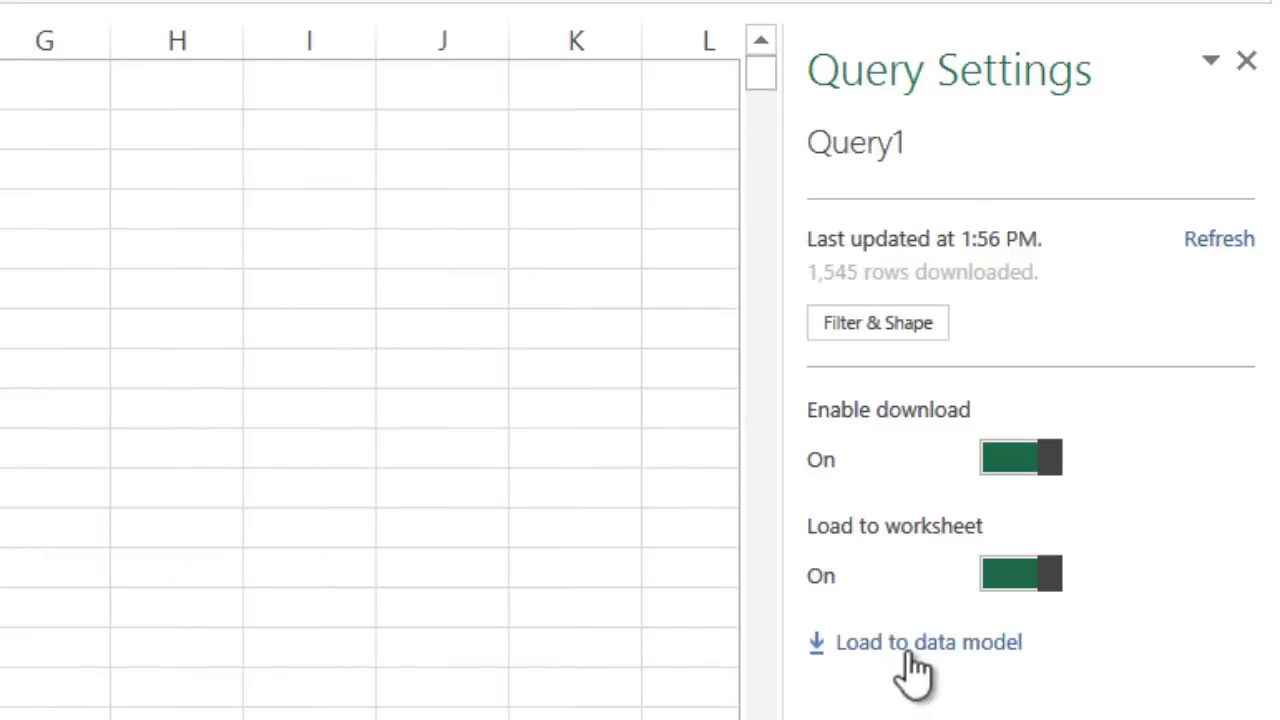
pyautogui.moveTo(900, 660)
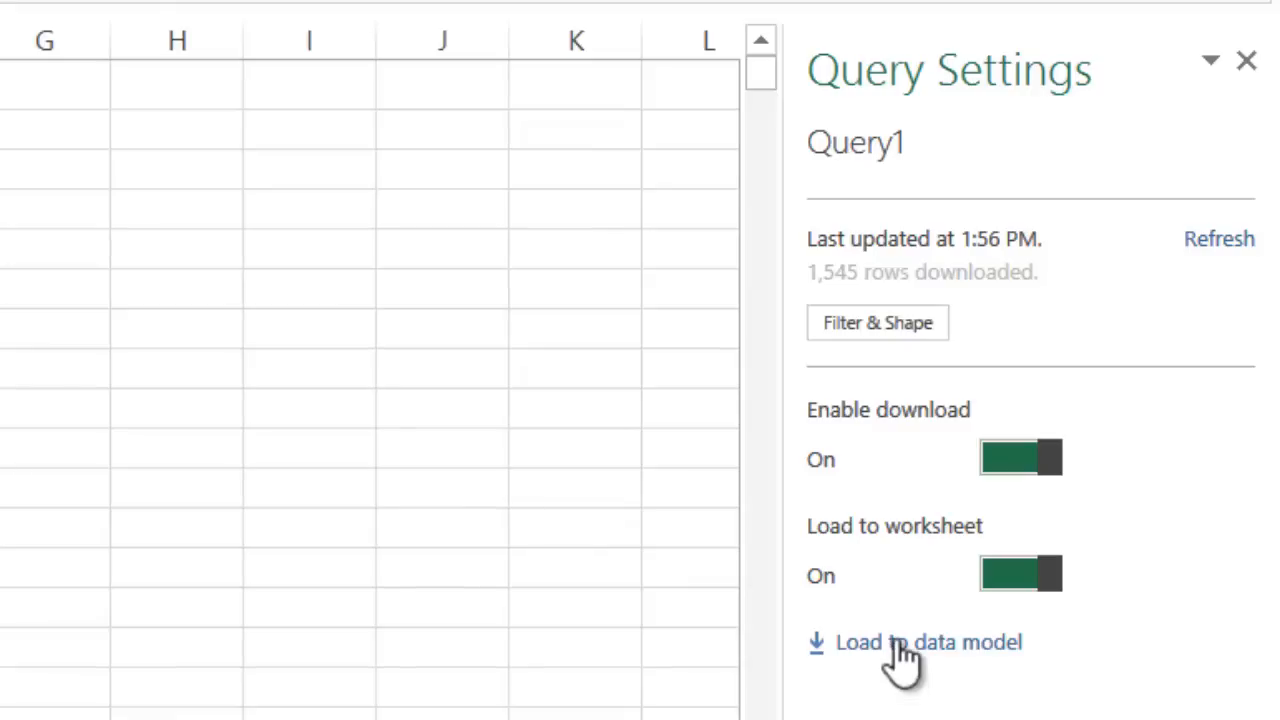
# Load the Carrier query into the data model and view it in the PowerPivot window.
pyautogui.click(928, 642)
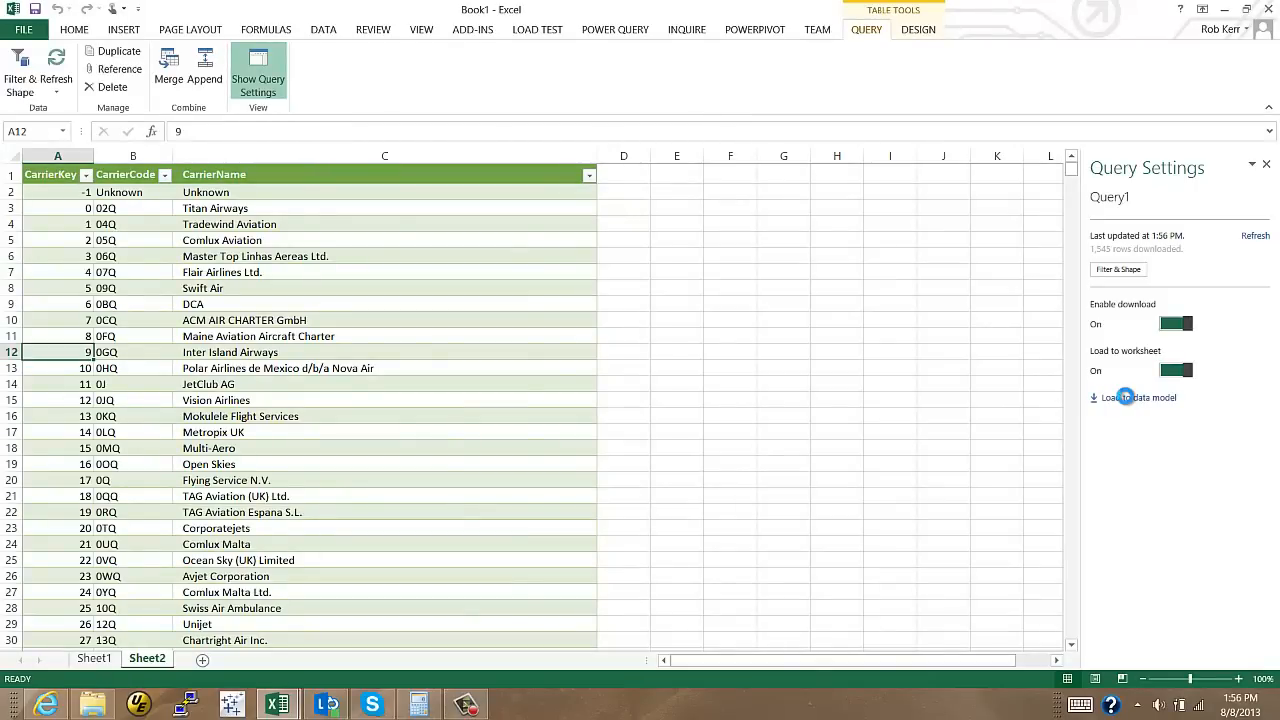
pyautogui.click(1143, 397)
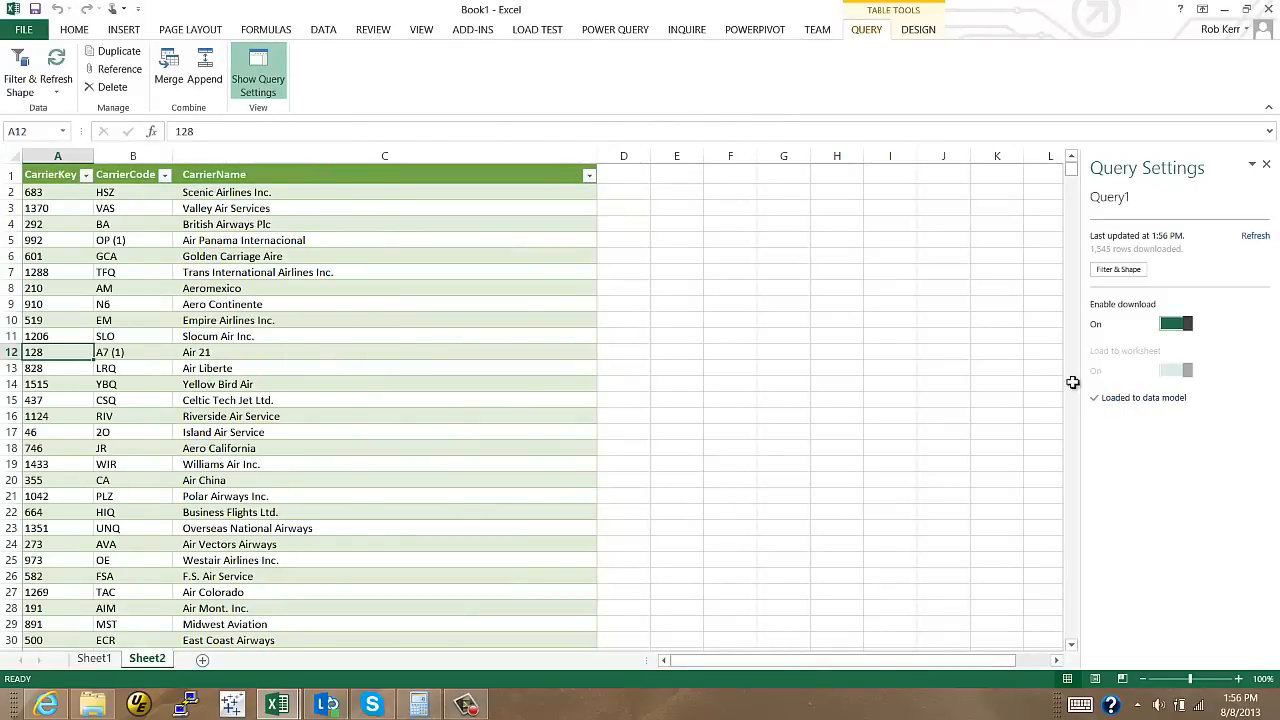
pyautogui.click(754, 29)
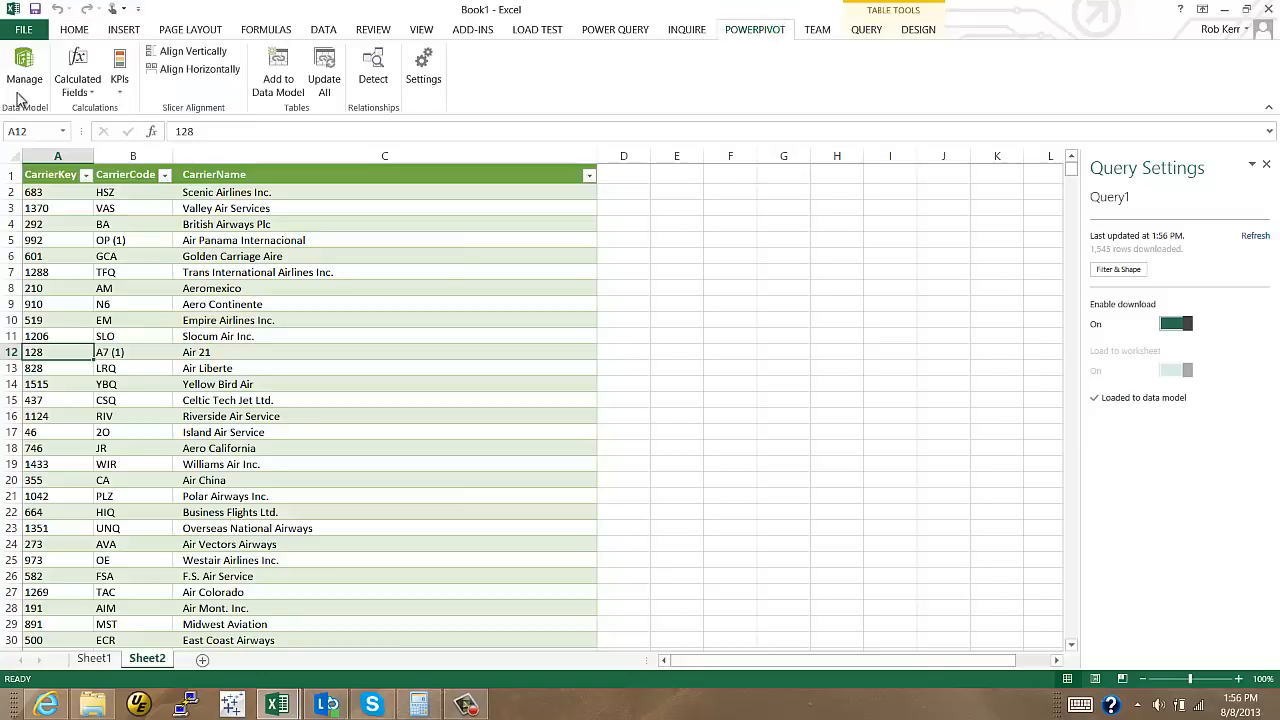
pyautogui.click(24, 68)
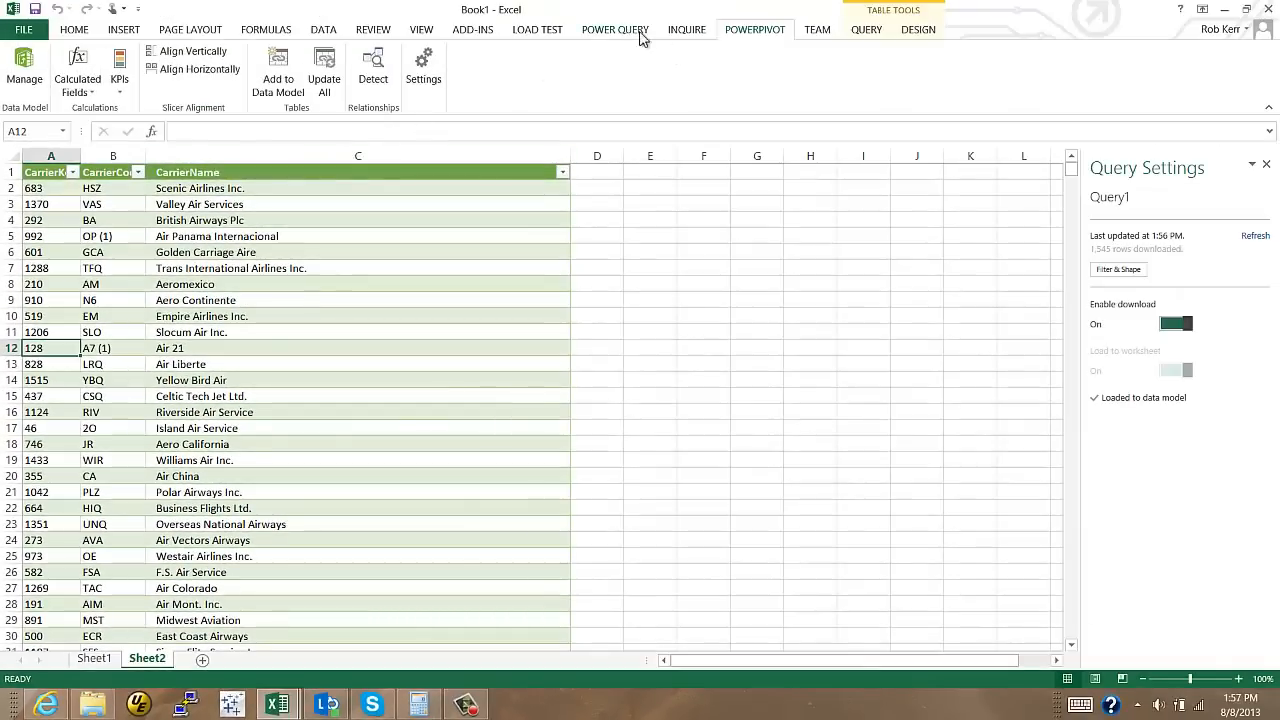
# Browse to AircraftModel.xlsx on the Desktop and open it as a new query.
pyautogui.click(614, 29)
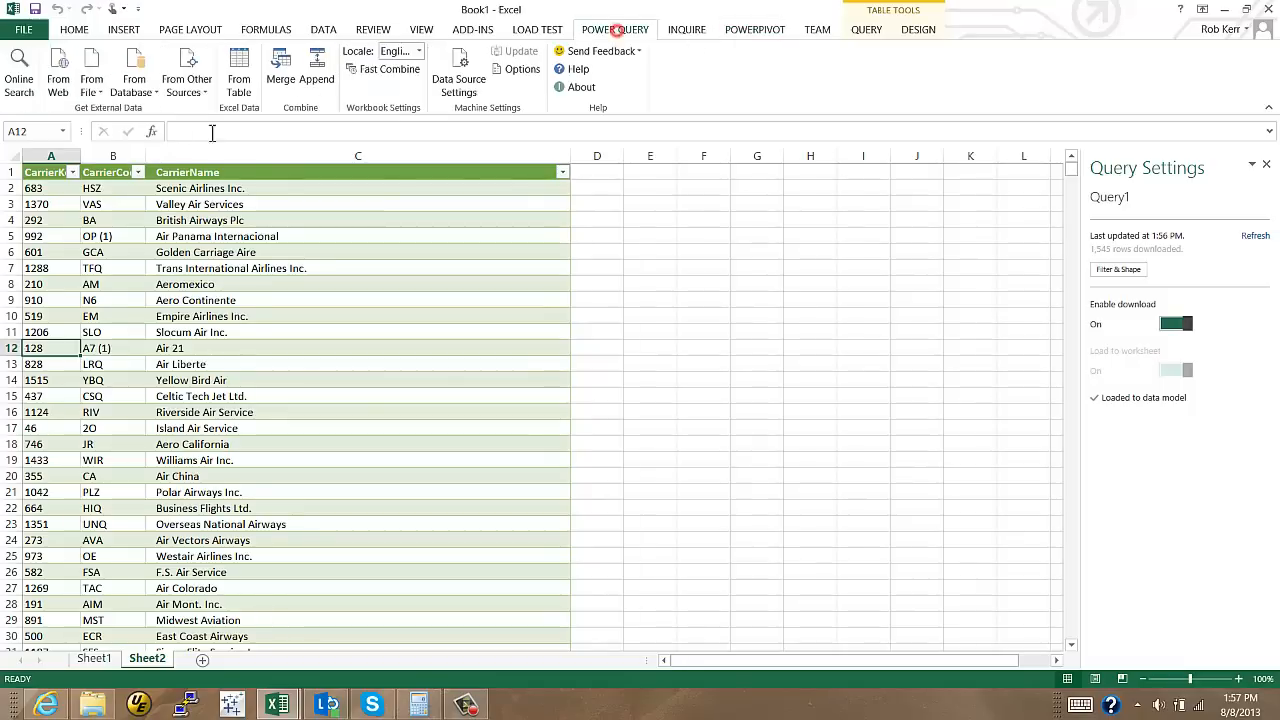
pyautogui.click(91, 72)
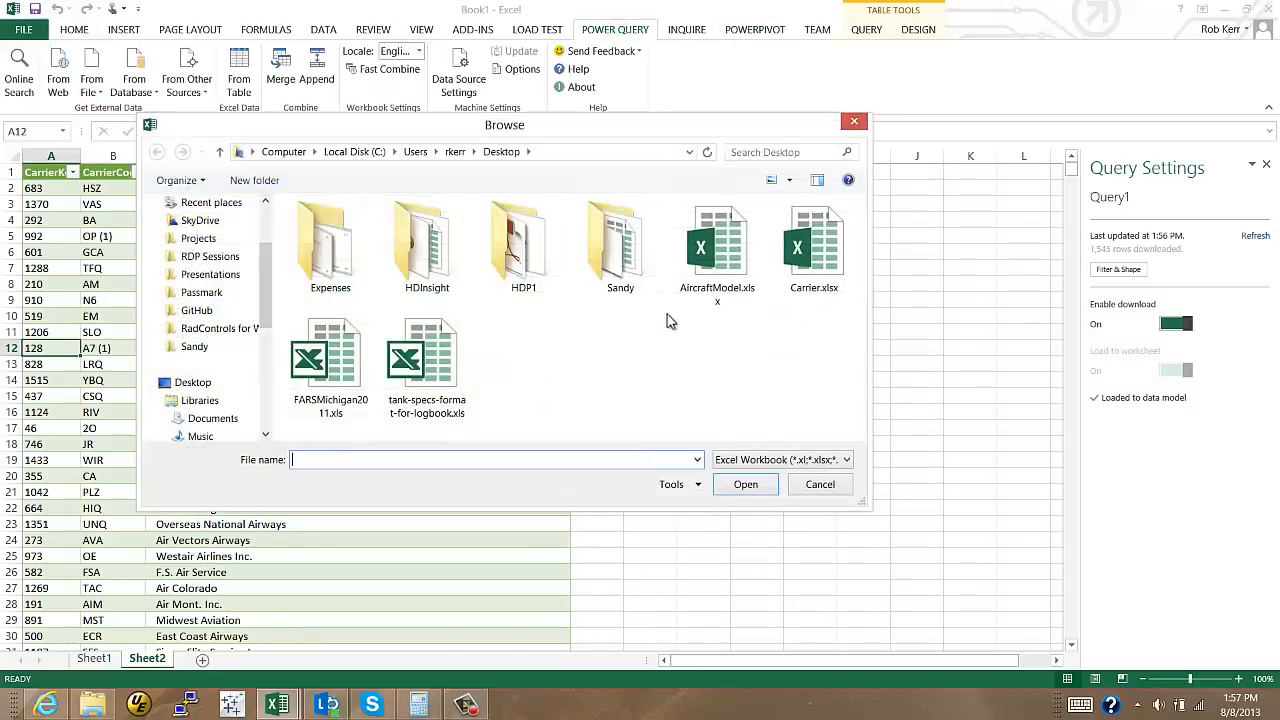
pyautogui.click(717, 240)
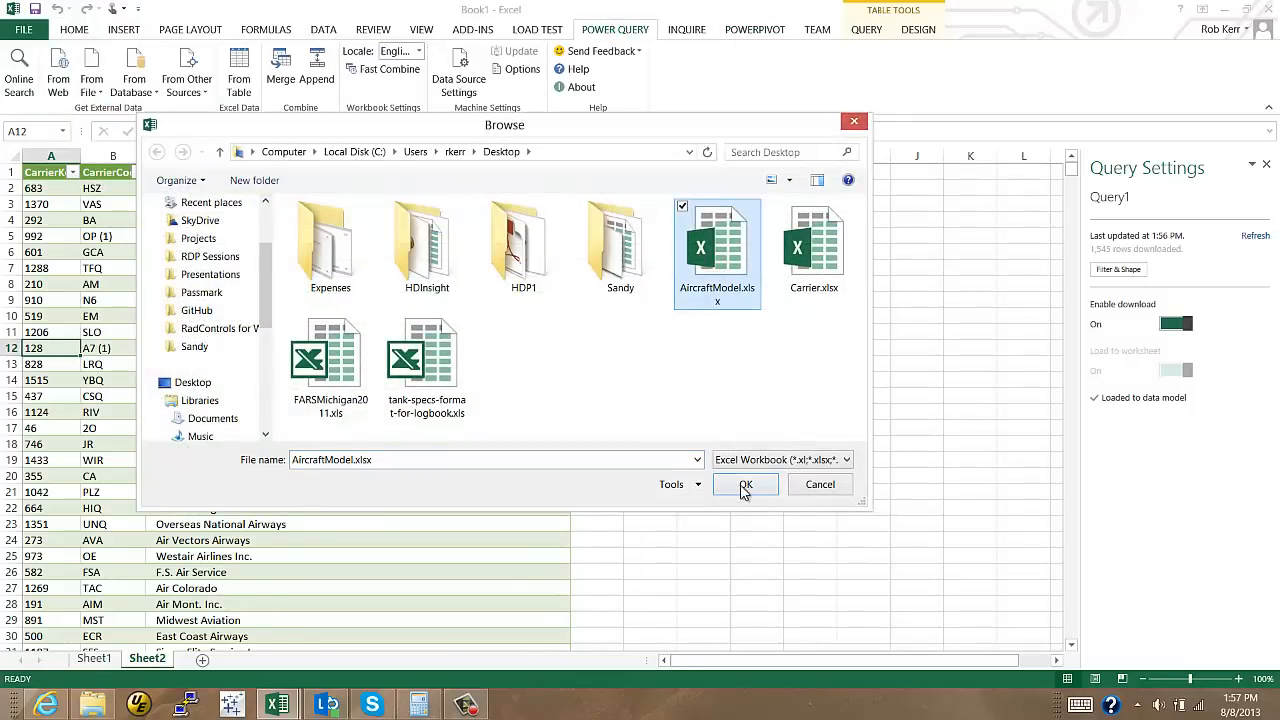
pyautogui.click(745, 484)
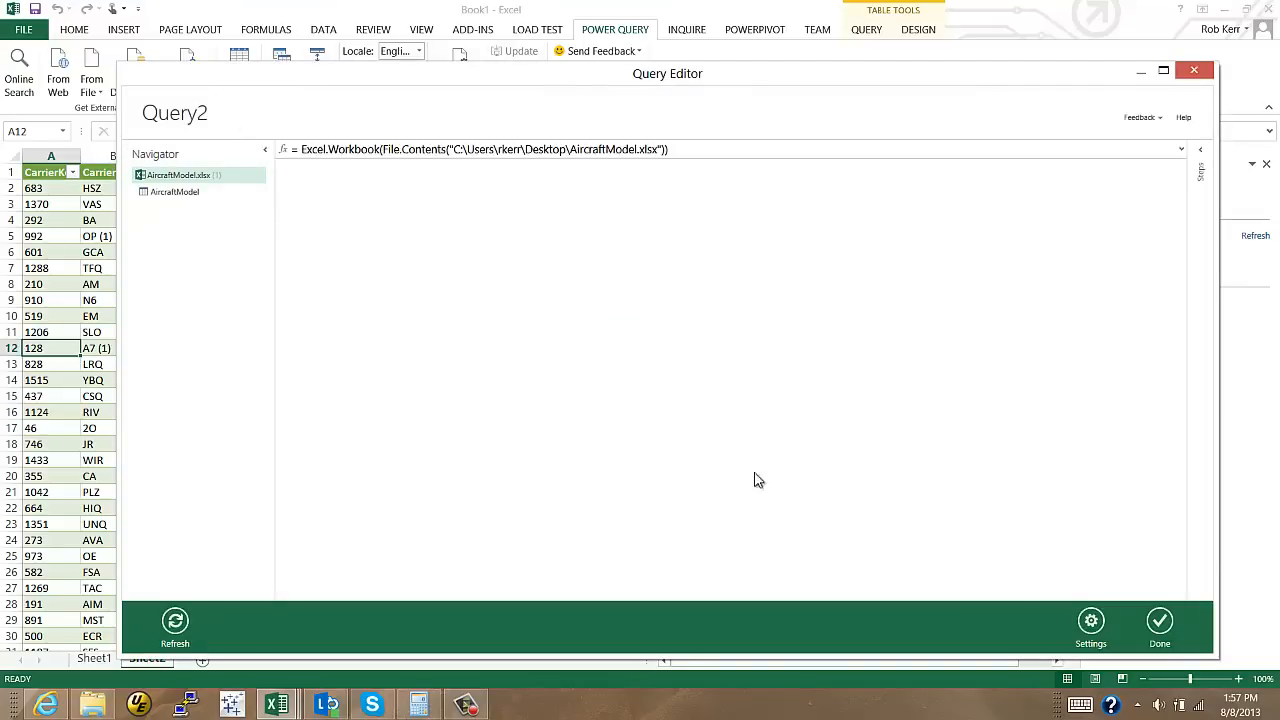
# Preview the AircraftModel sheet, promote its first row to headers, and load it.
pyautogui.click(174, 191)
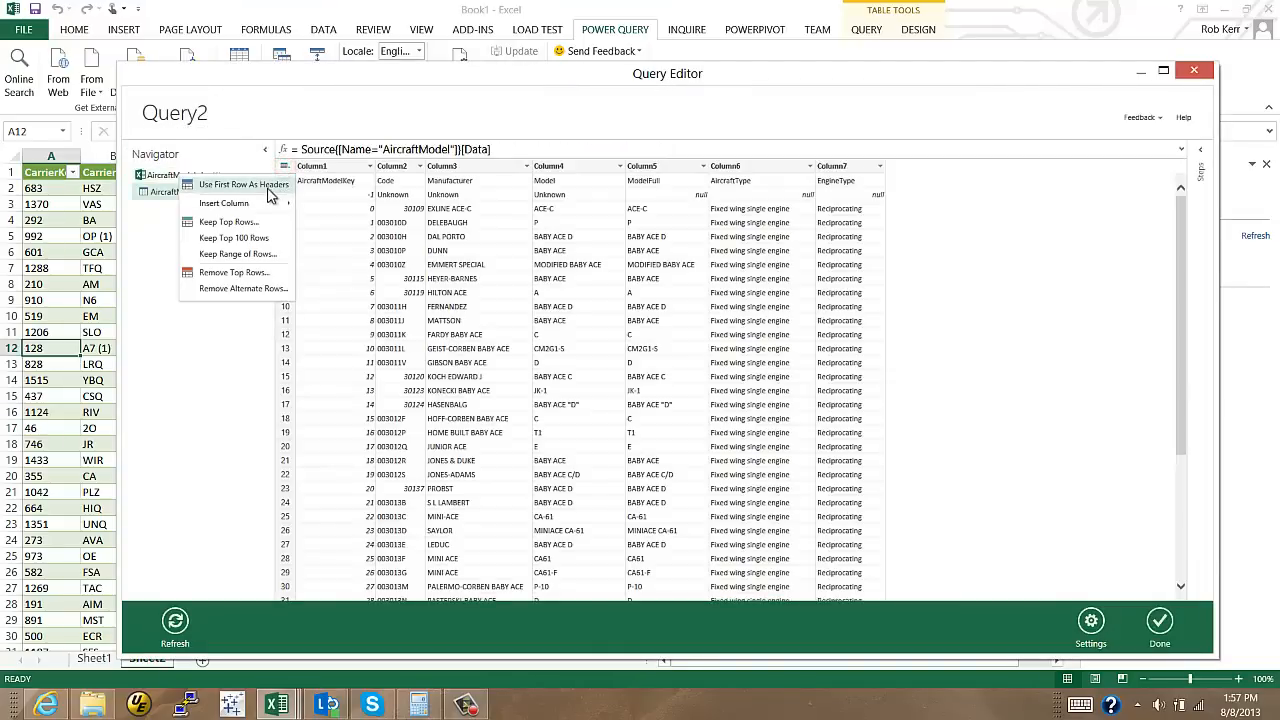
pyautogui.click(243, 184)
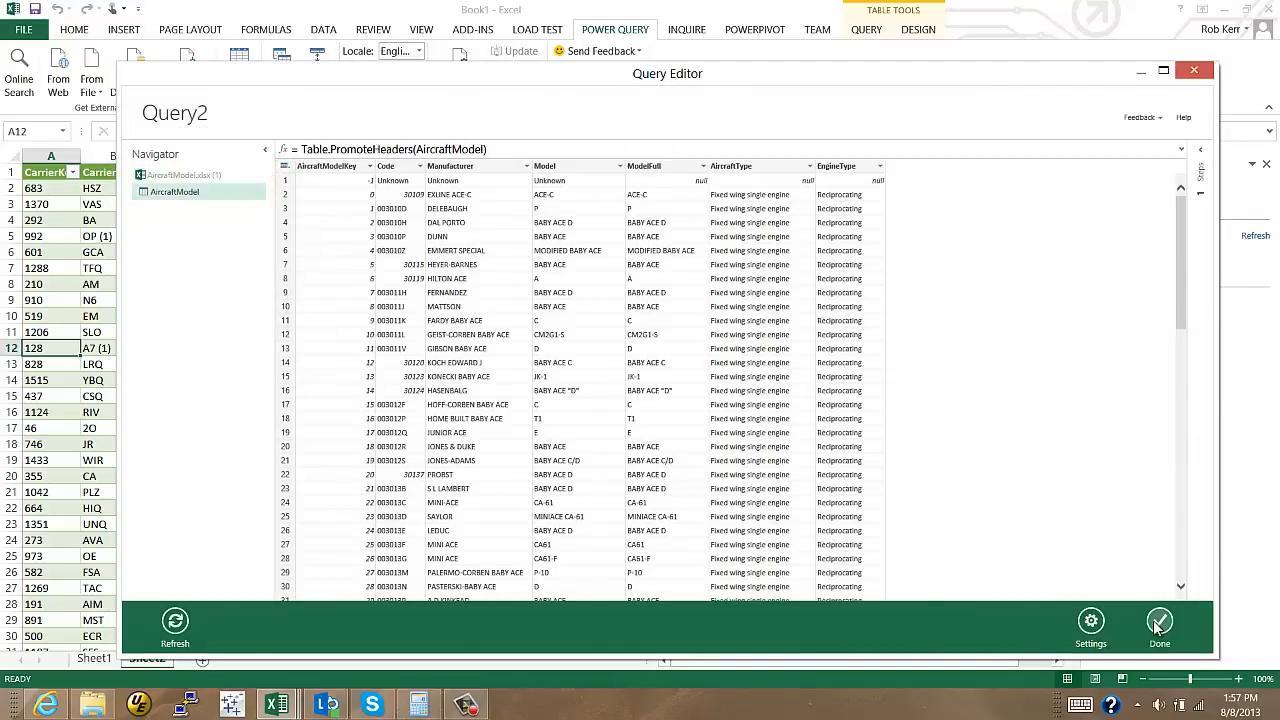
pyautogui.click(1159, 625)
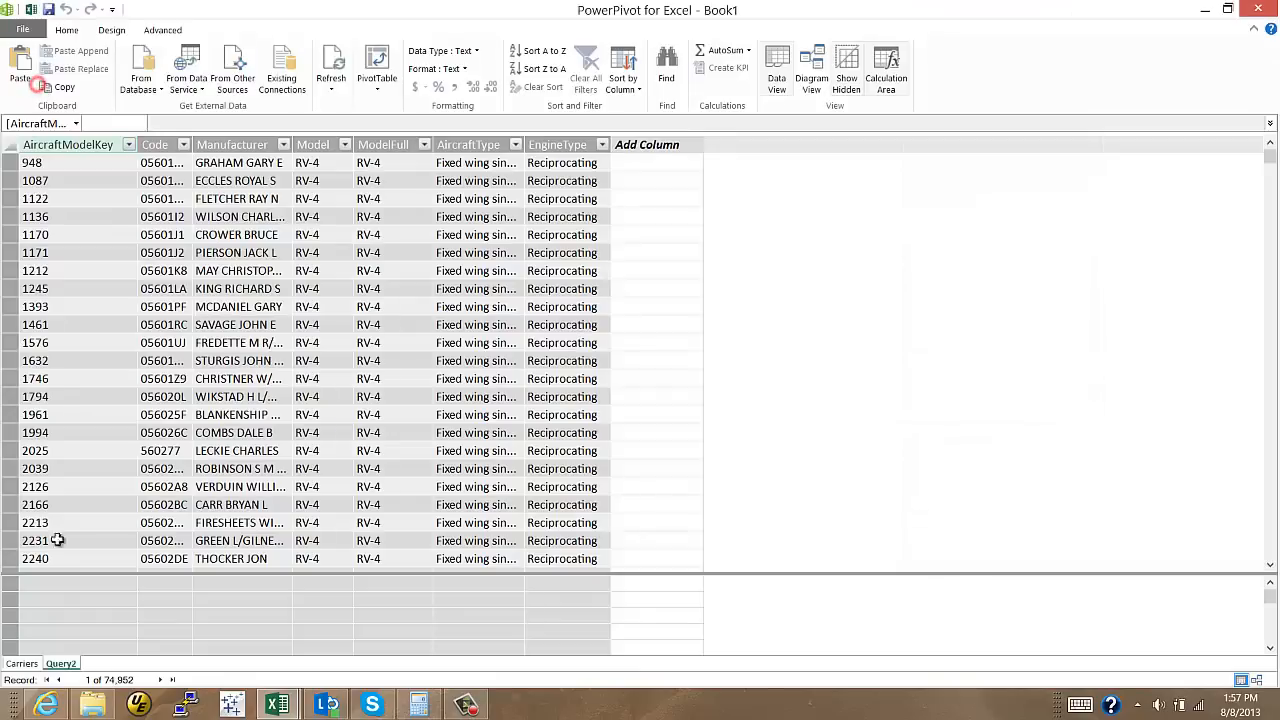
# Rename the Query2 table in PowerPivot, typing 'Aircraft Mo' as the new name.
pyautogui.click(21, 663)
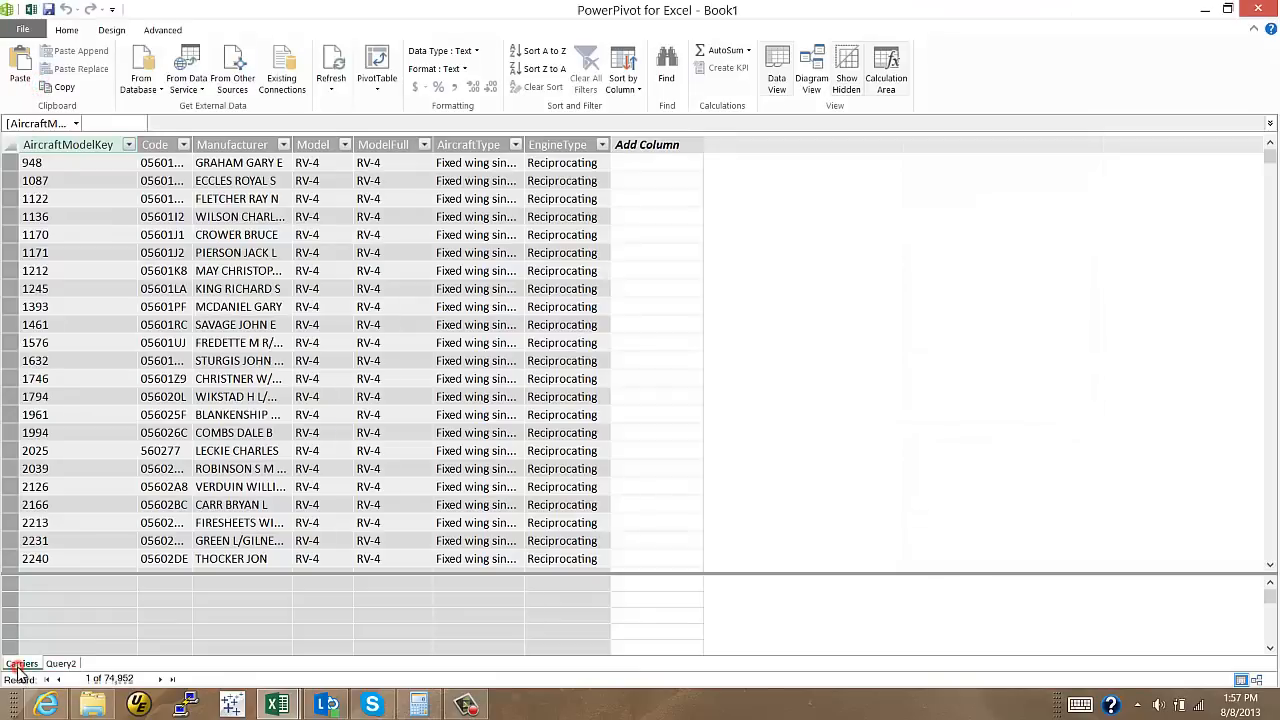
pyautogui.click(61, 663)
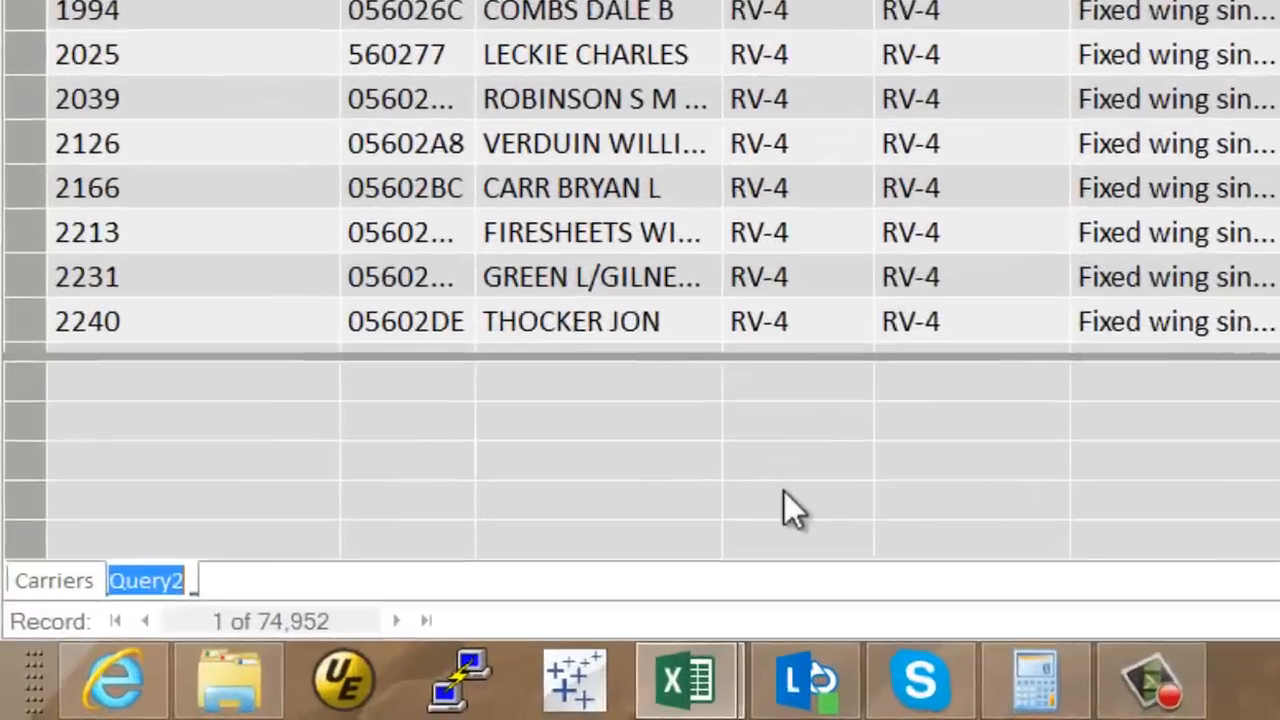
pyautogui.write('Aircraft Mo')
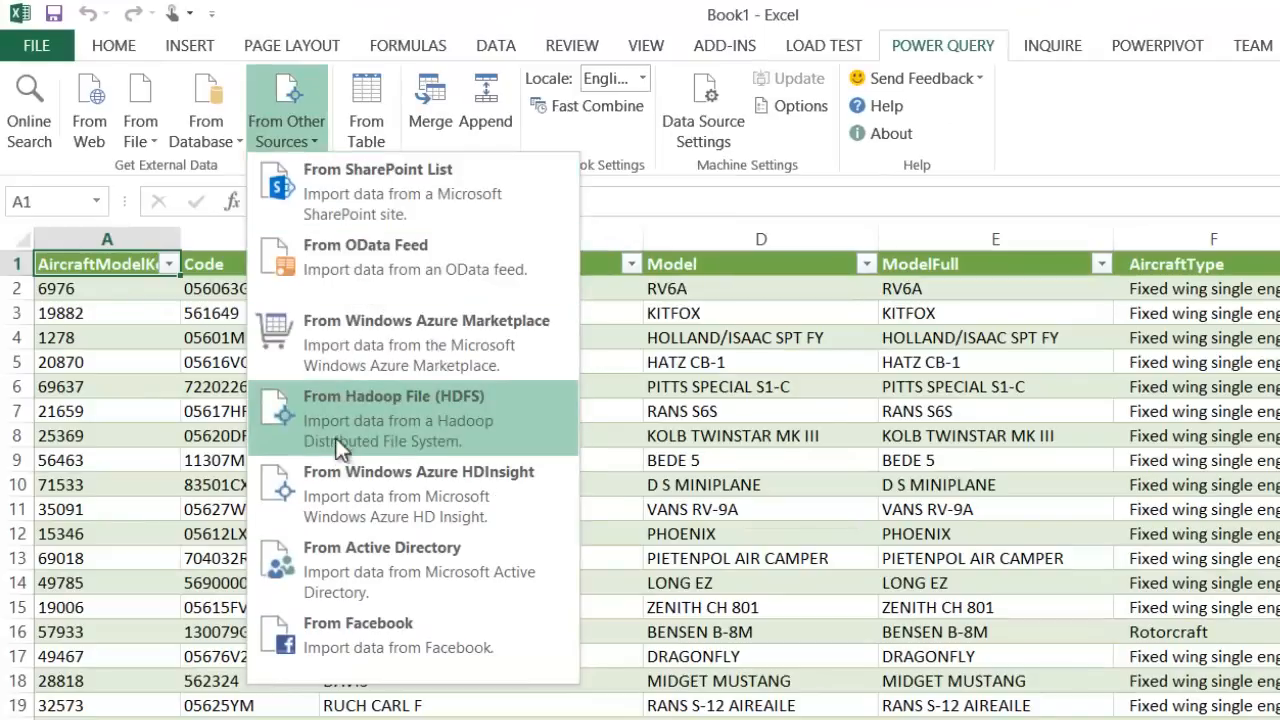
# Connect to Hadoop server hdp1namenode.kerr.local through From Hadoop File (HDFS).
pyautogui.click(394, 410)
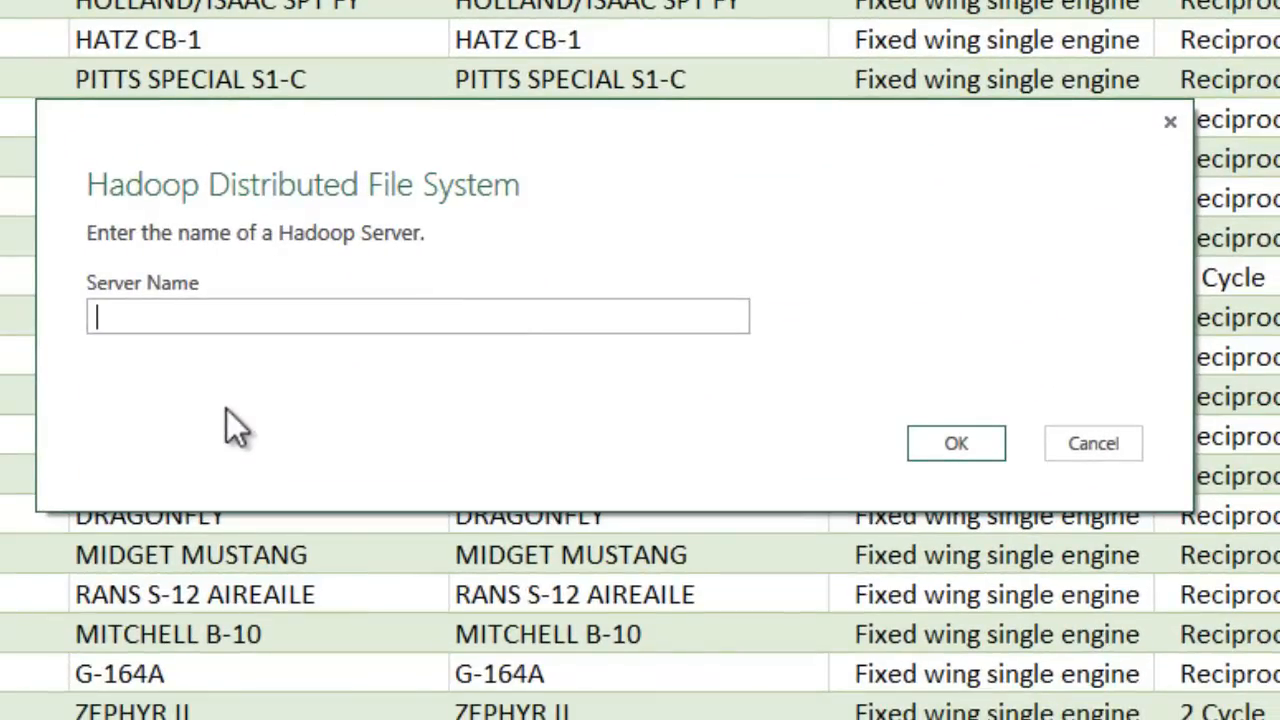
pyautogui.write('hdp1')
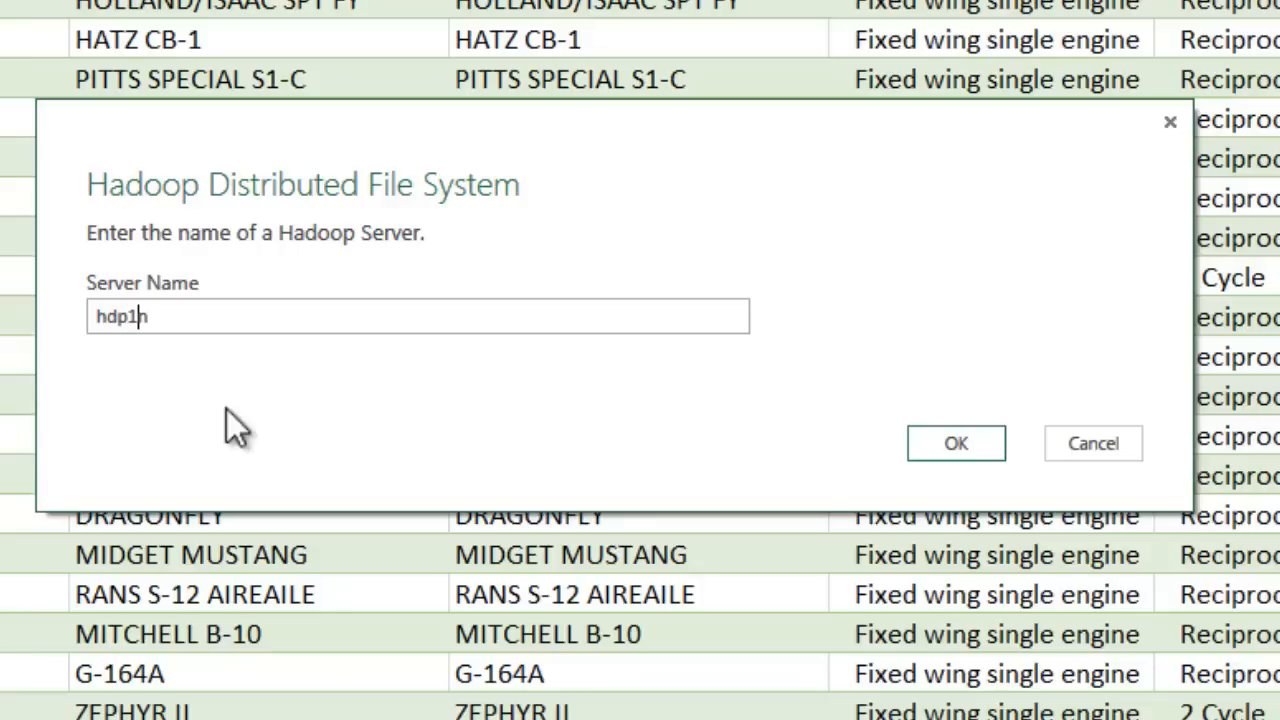
pyautogui.write('namenode.kerr.local')
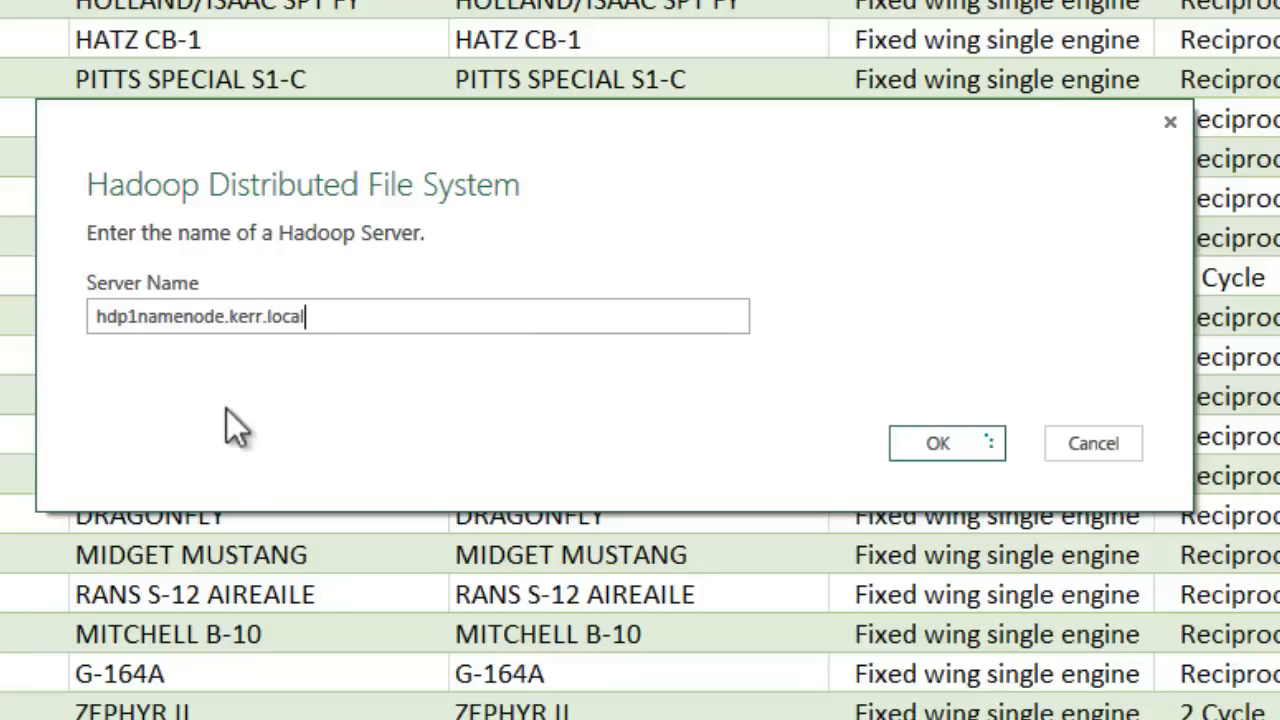
pyautogui.click(946, 443)
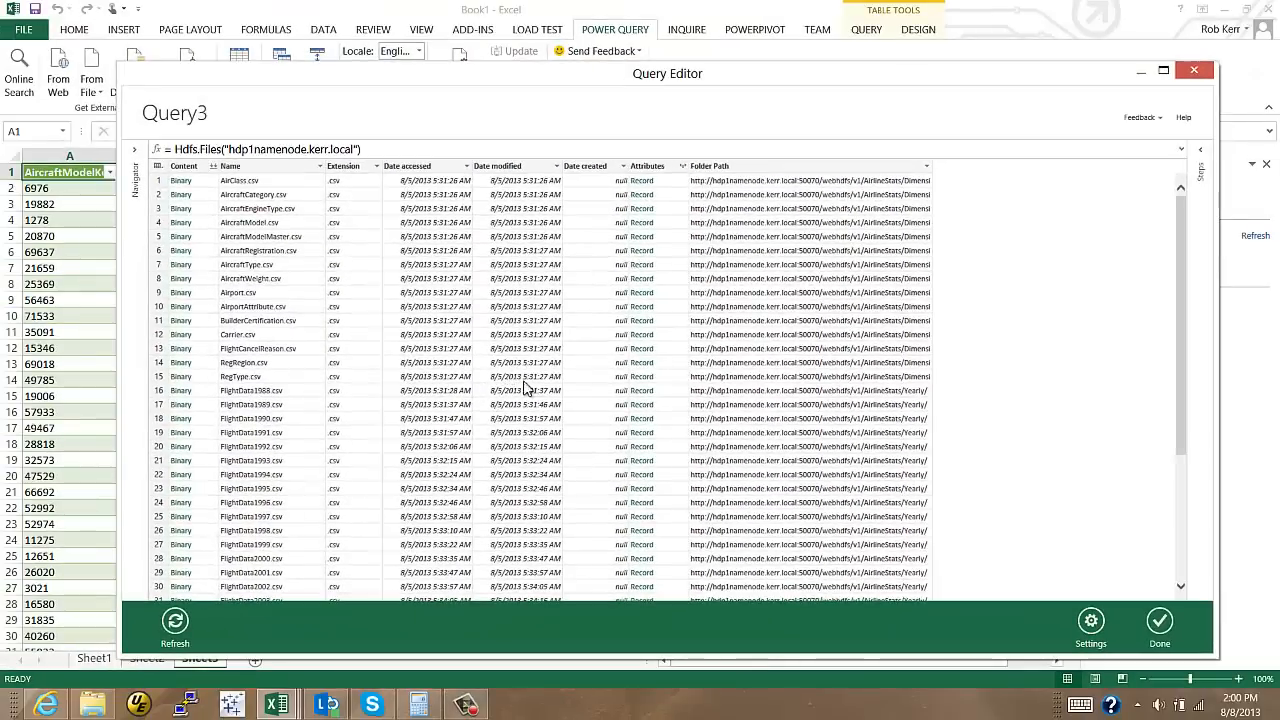
pyautogui.moveTo(990, 317)
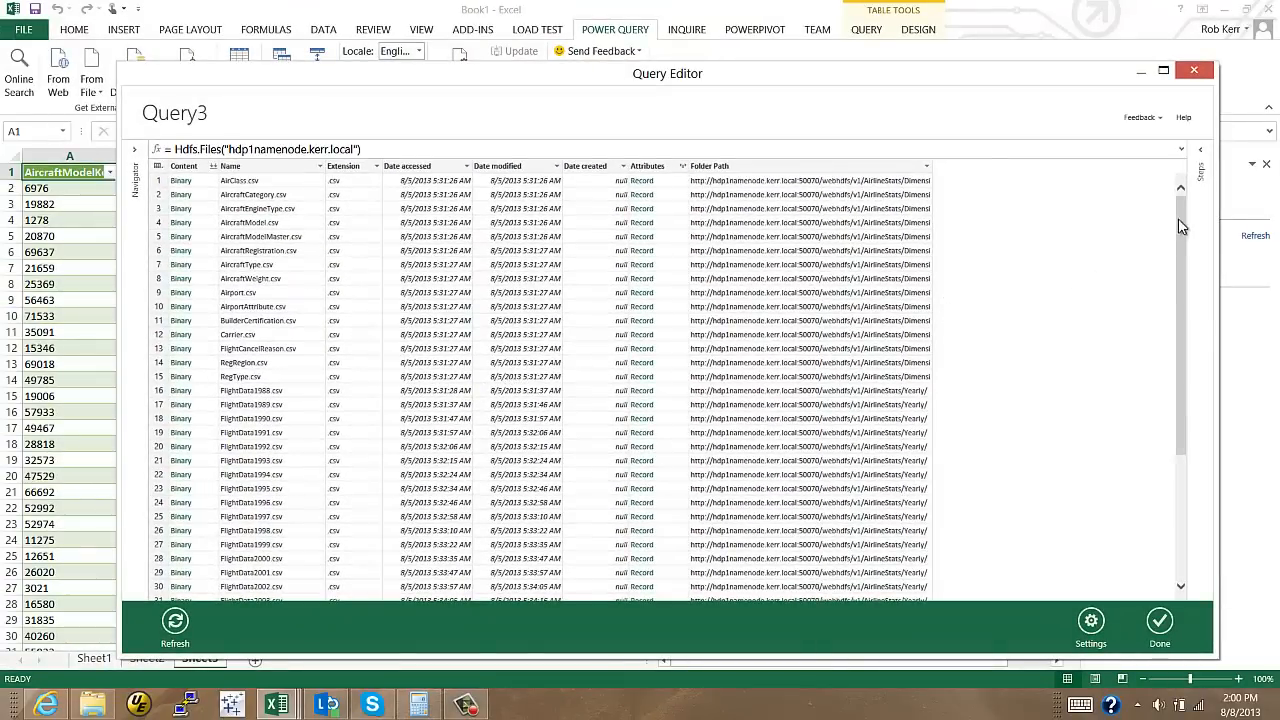
# Narrow the Hadoop file listing to Folder Path entries containing 'AirlineStats'.
pyautogui.moveTo(1181, 225); pyautogui.dragTo(1181, 470)
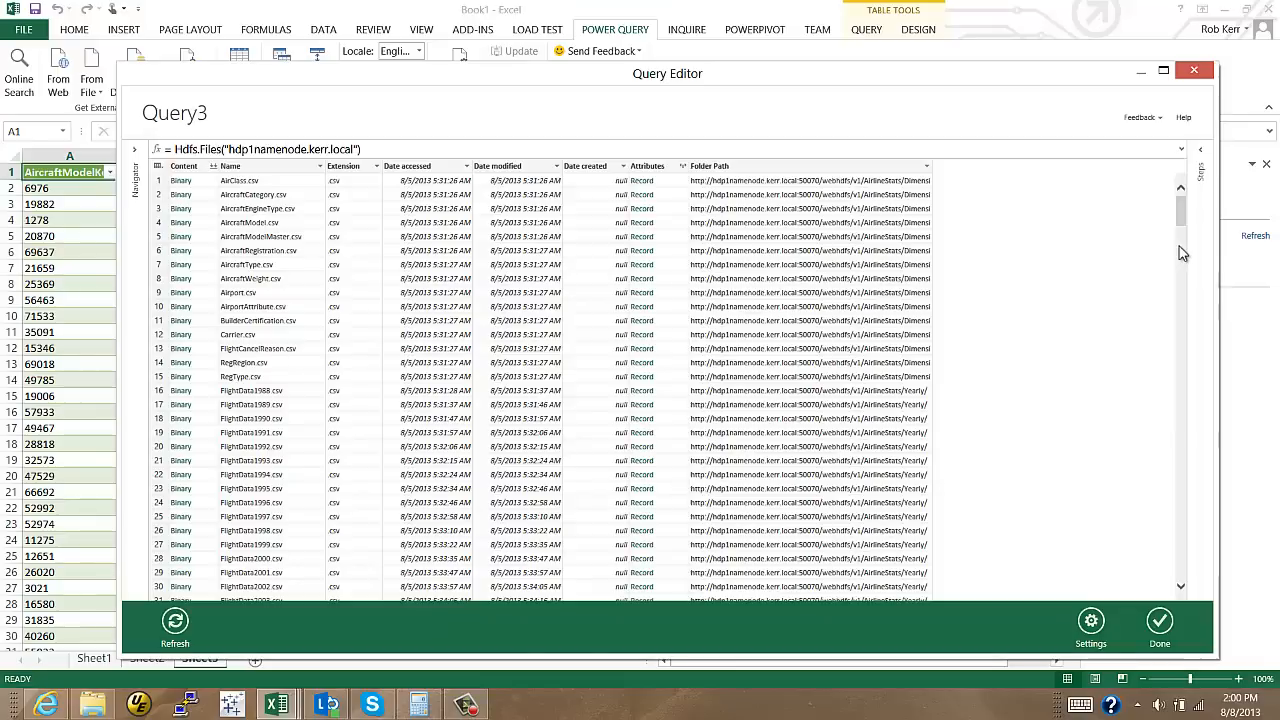
pyautogui.moveTo(785, 291)
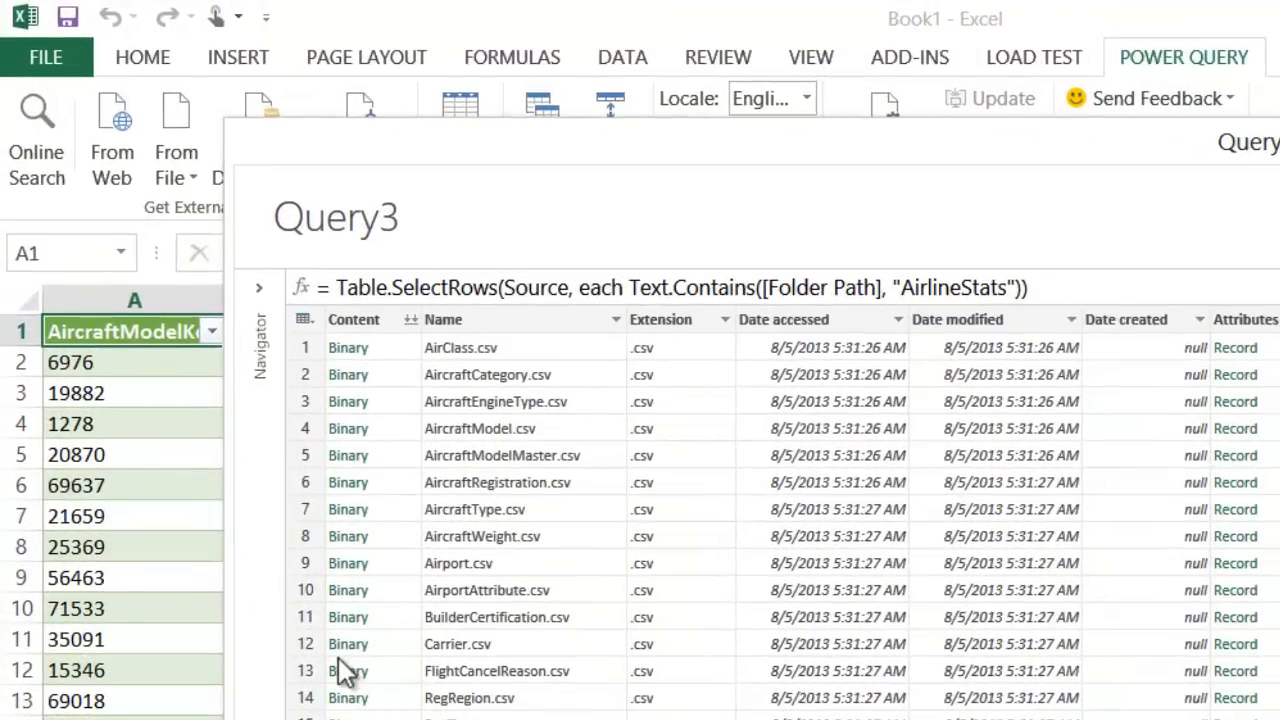
pyautogui.moveTo(348, 498)
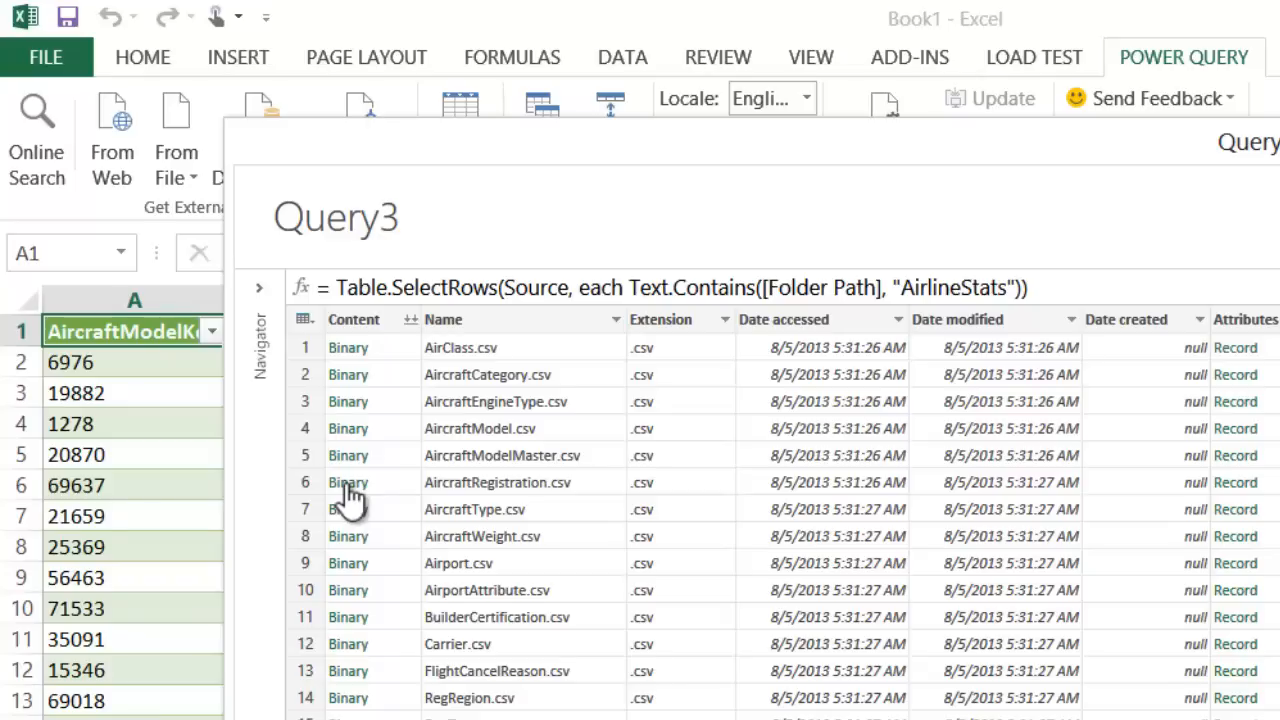
# Open AircraftRegistration.csv from Hadoop, promote its headers, and load the 367,915 rows.
pyautogui.click(347, 482)
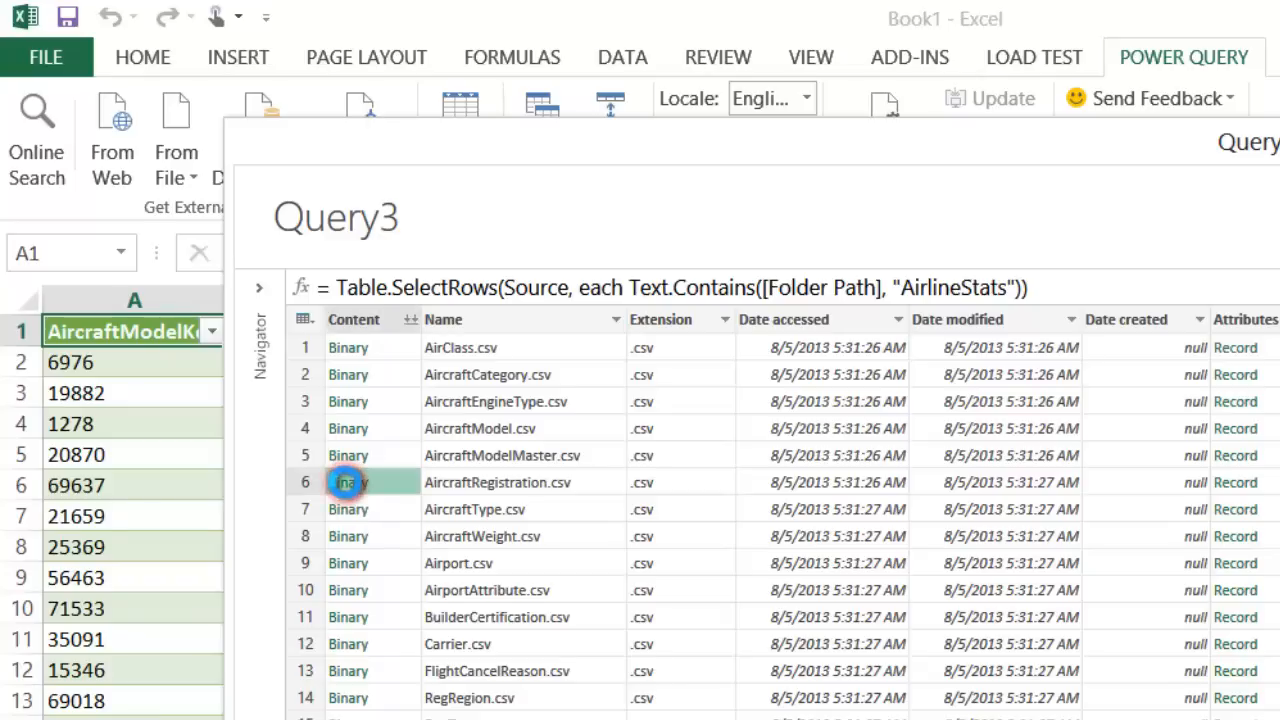
pyautogui.doubleClick(348, 482)
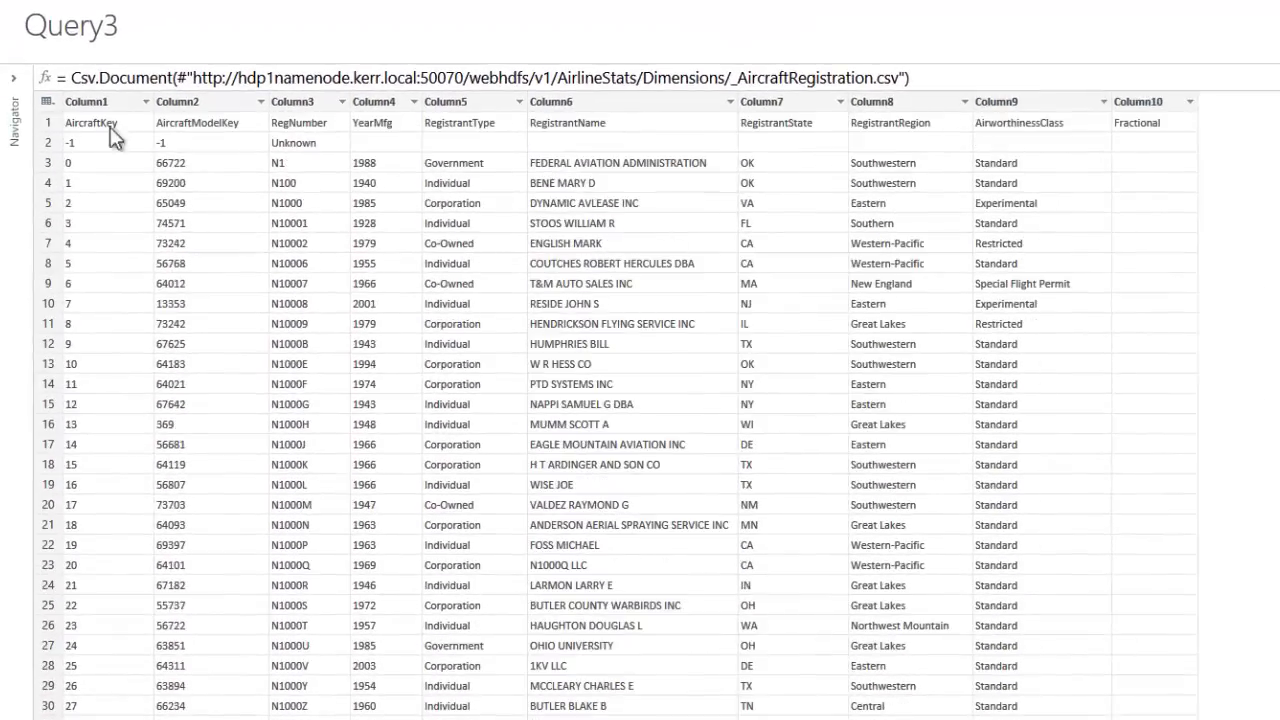
pyautogui.click(48, 101)
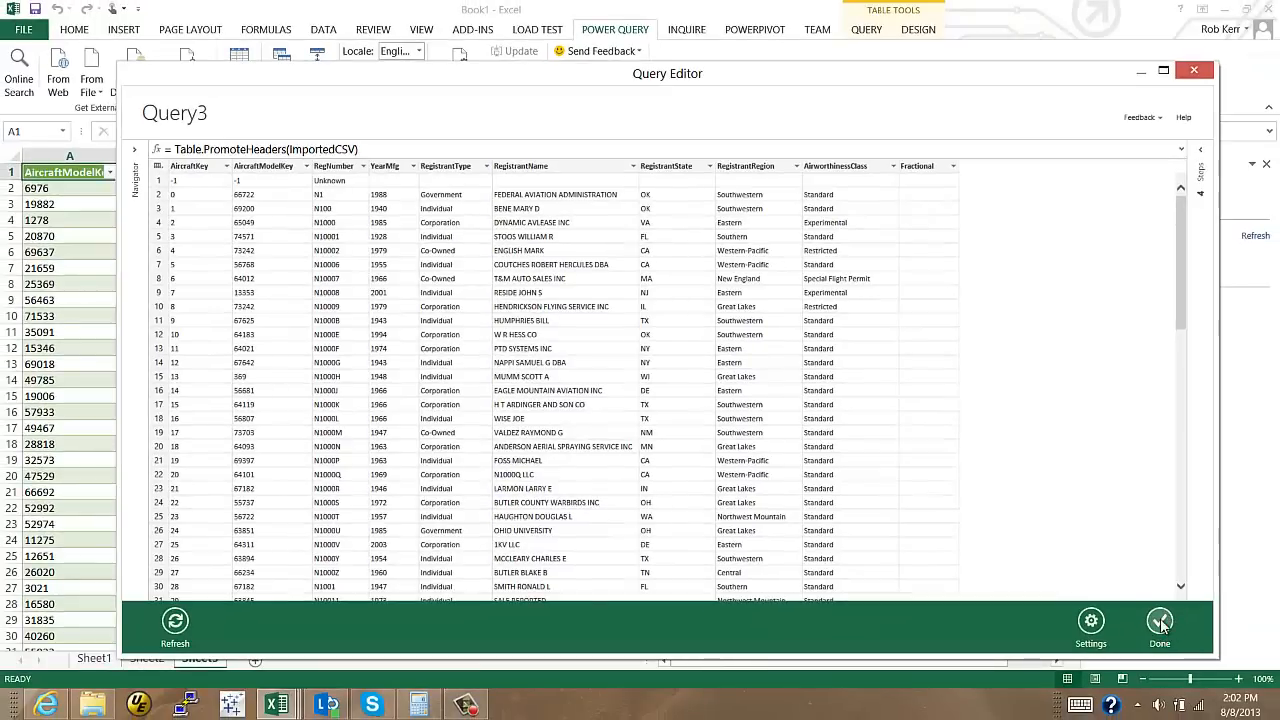
pyautogui.click(1159, 620)
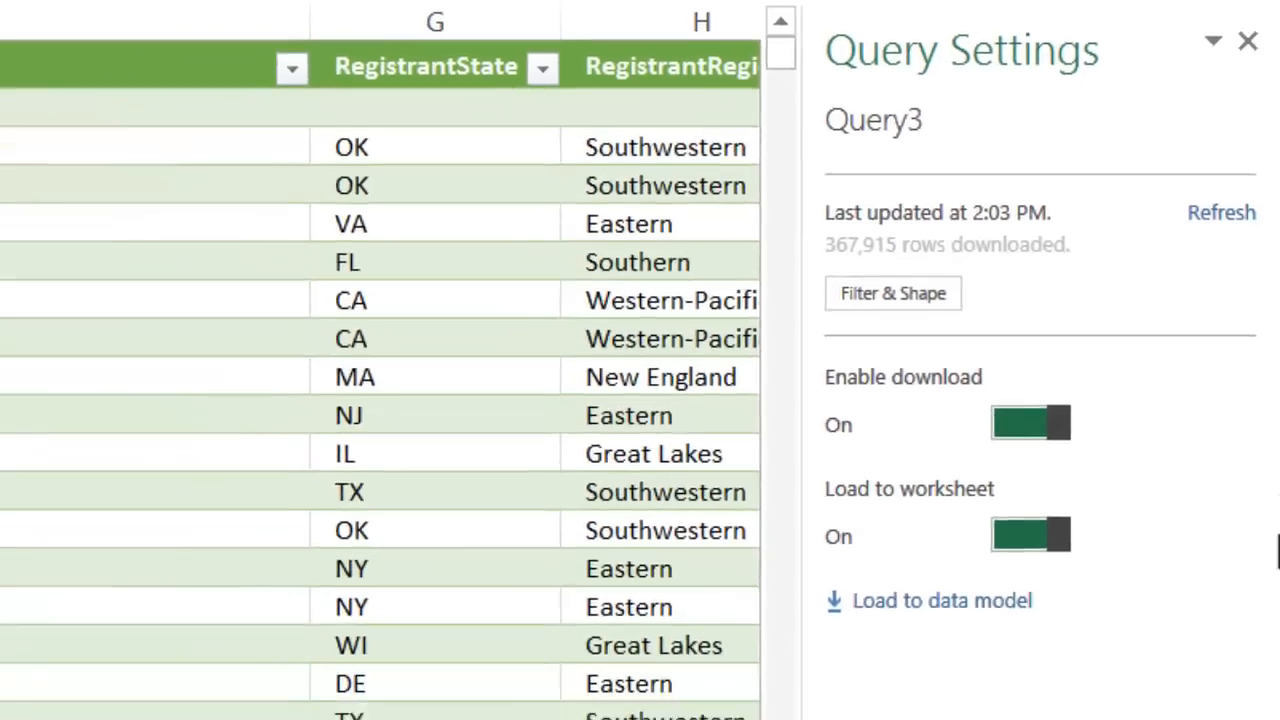
# Load Query3's aircraft registration data into the data model, with worksheet loading turned off.
pyautogui.hscroll(-3)
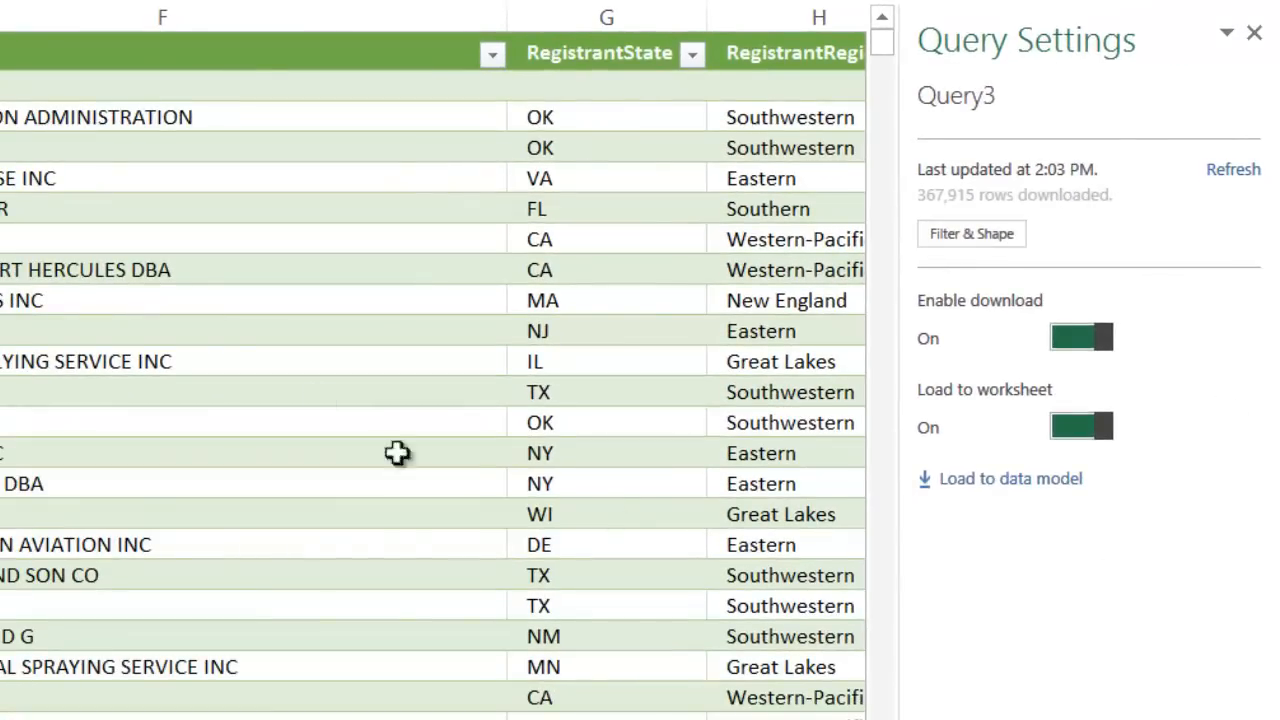
pyautogui.moveTo(800, 675)
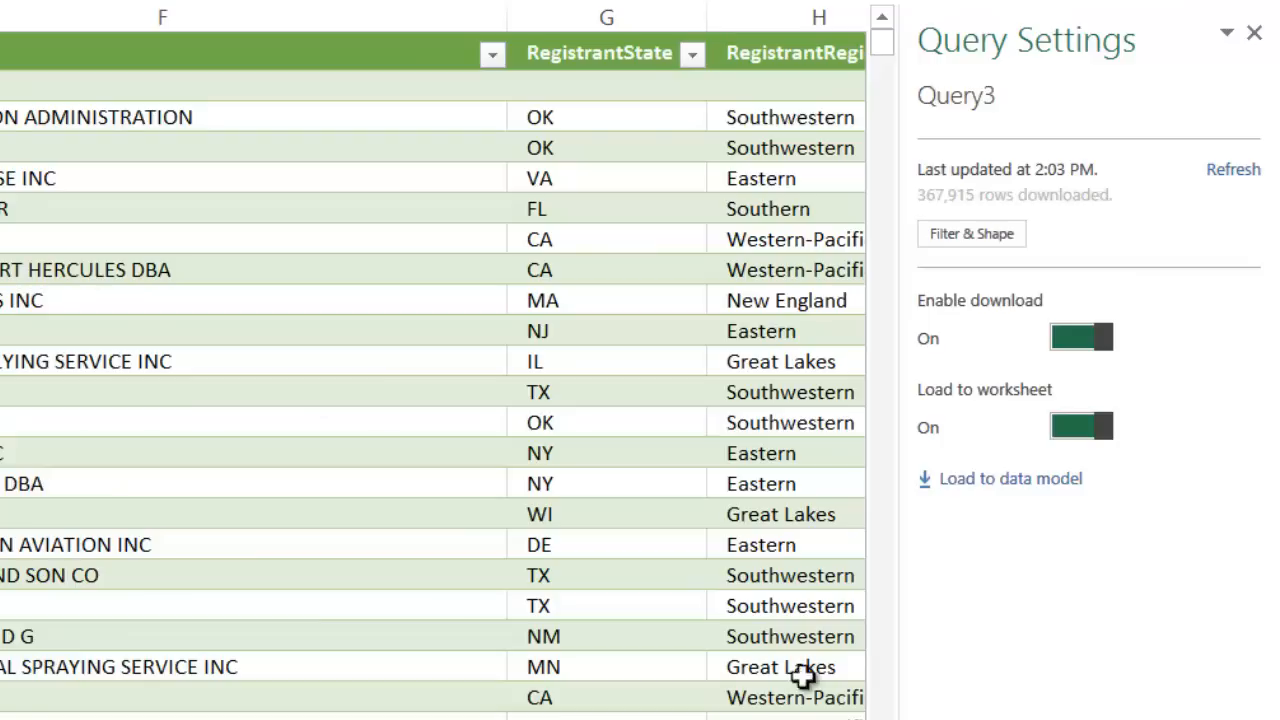
pyautogui.moveTo(995, 495)
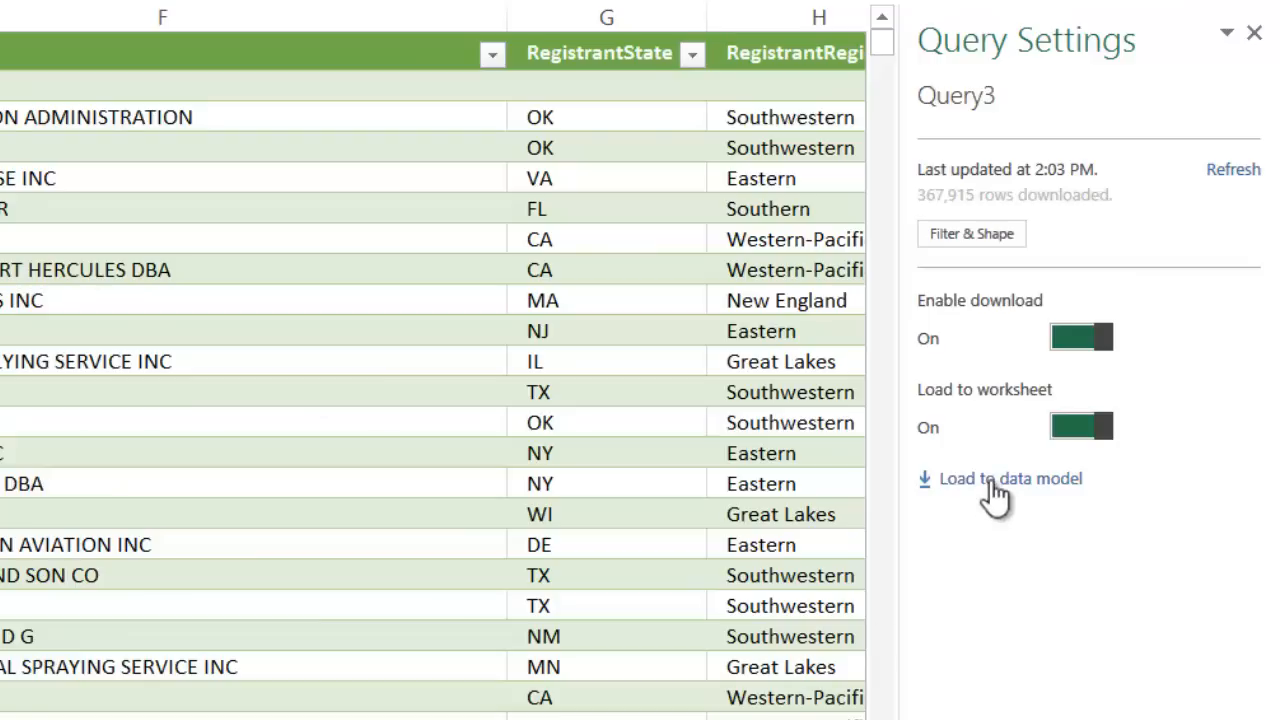
pyautogui.click(1010, 478)
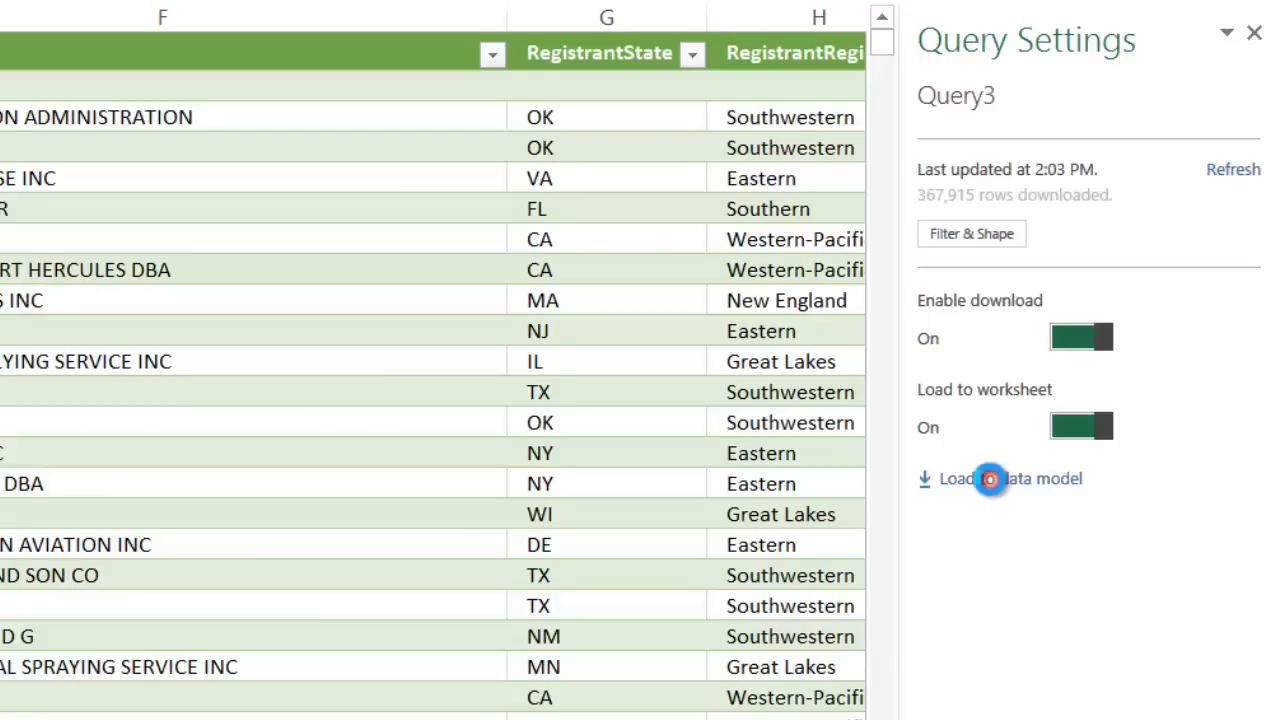
pyautogui.click(1025, 478)
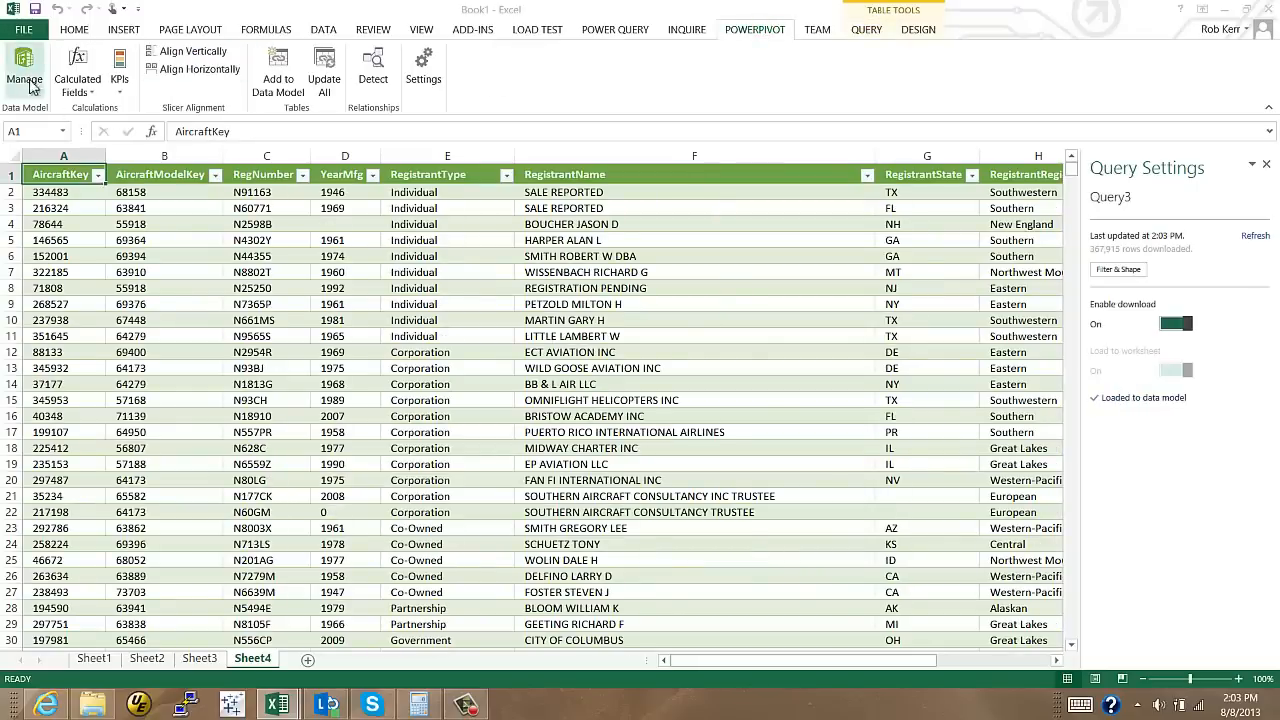
# Return to the POWER QUERY ribbon to show its data import commands.
pyautogui.click(25, 67)
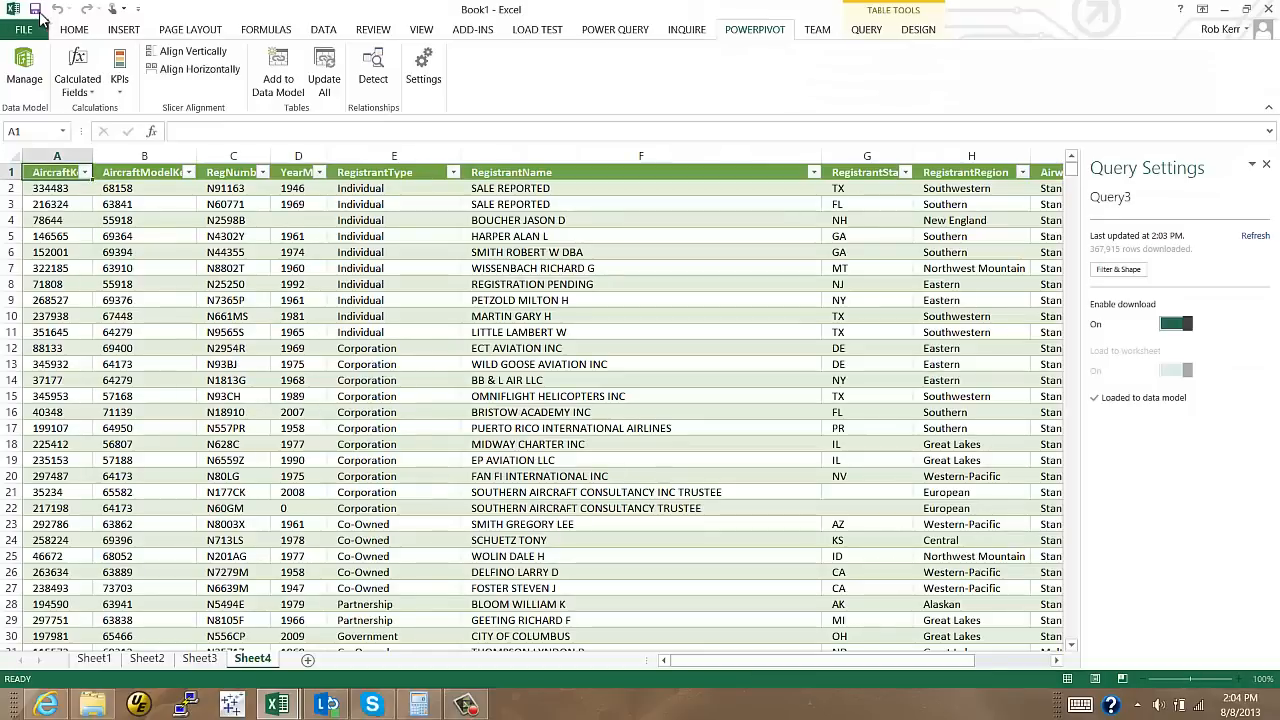
pyautogui.click(615, 29)
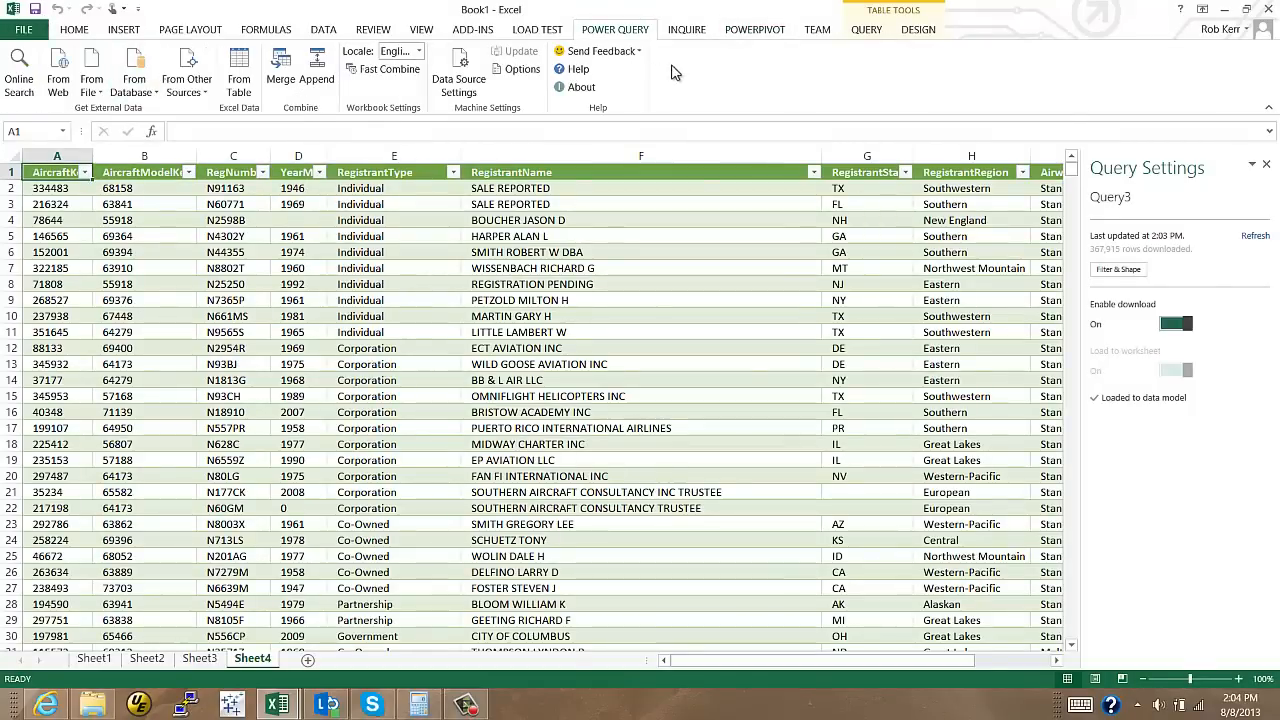
pyautogui.moveTo(187, 72)
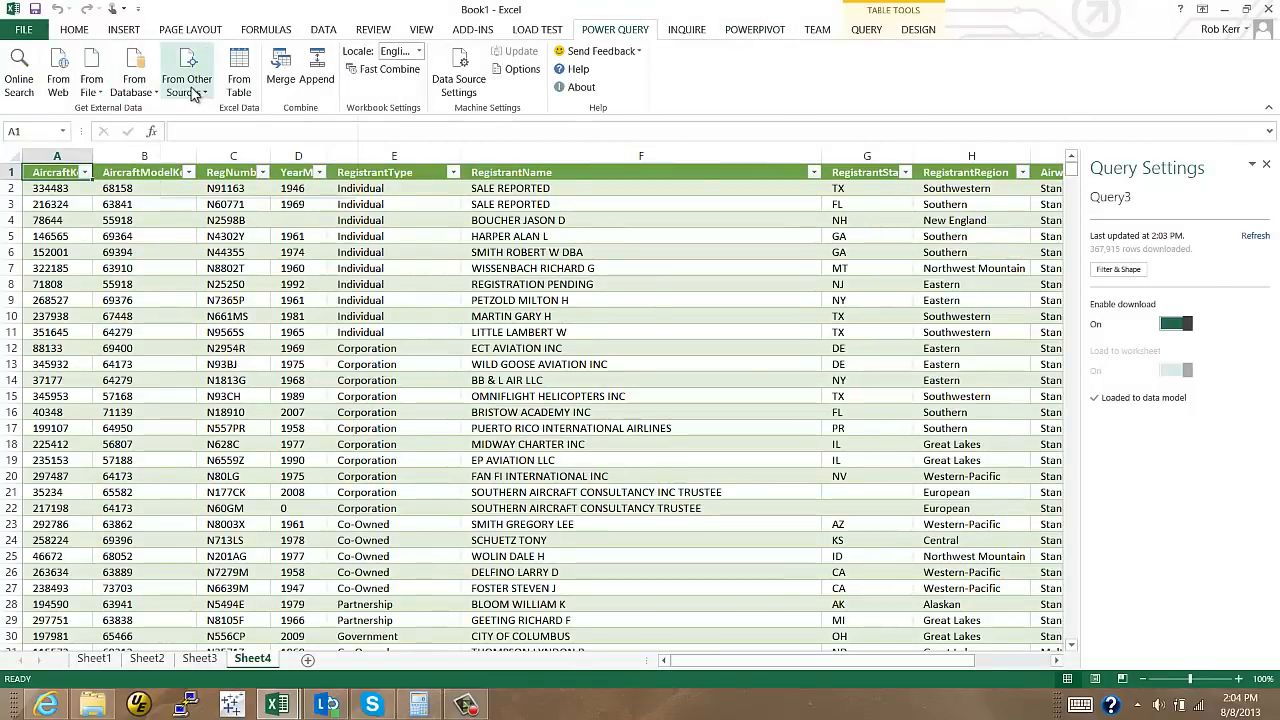
# Import FlightData1988.csv from Hadoop HDFS as a new Query4 preview.
pyautogui.click(187, 70)
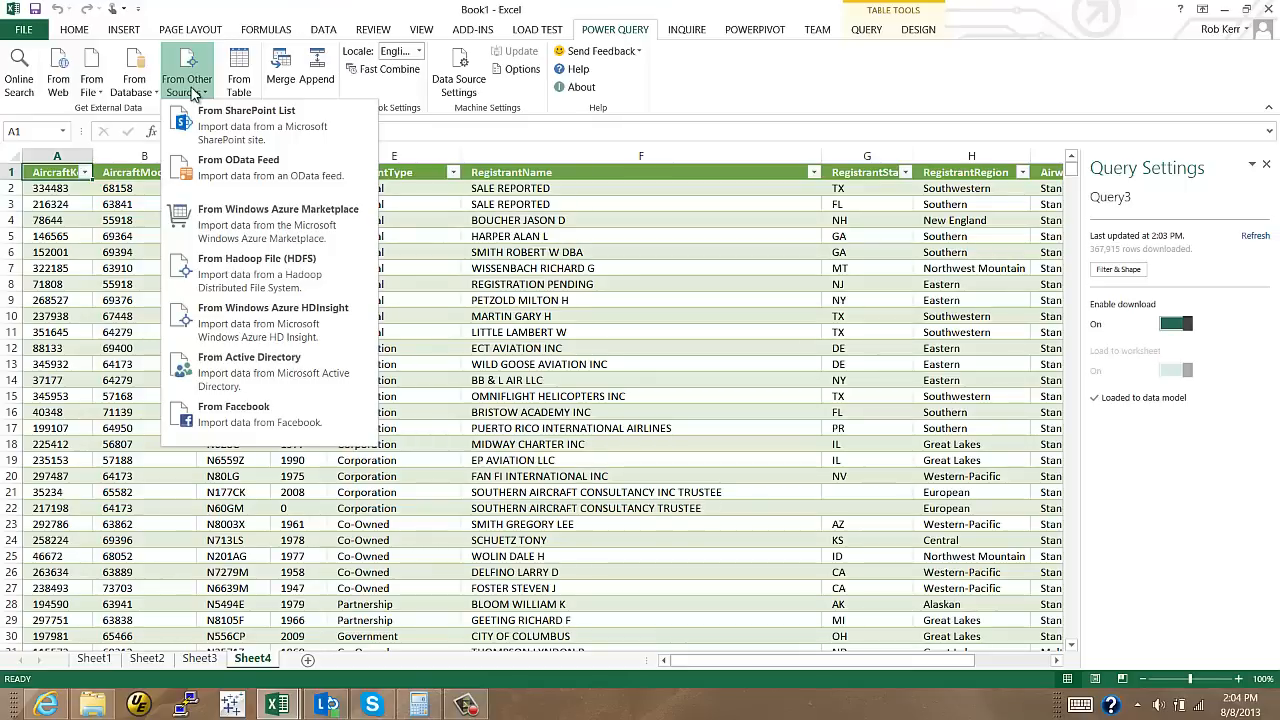
pyautogui.moveTo(257, 272)
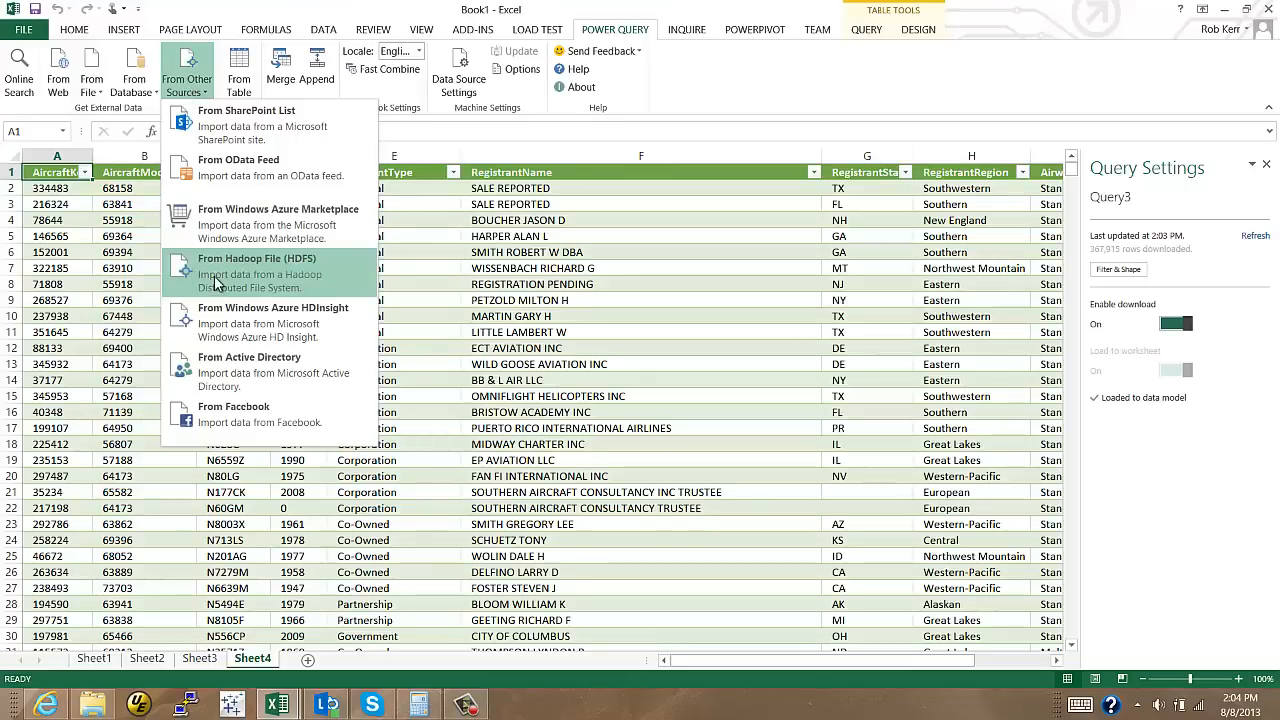
pyautogui.click(257, 258)
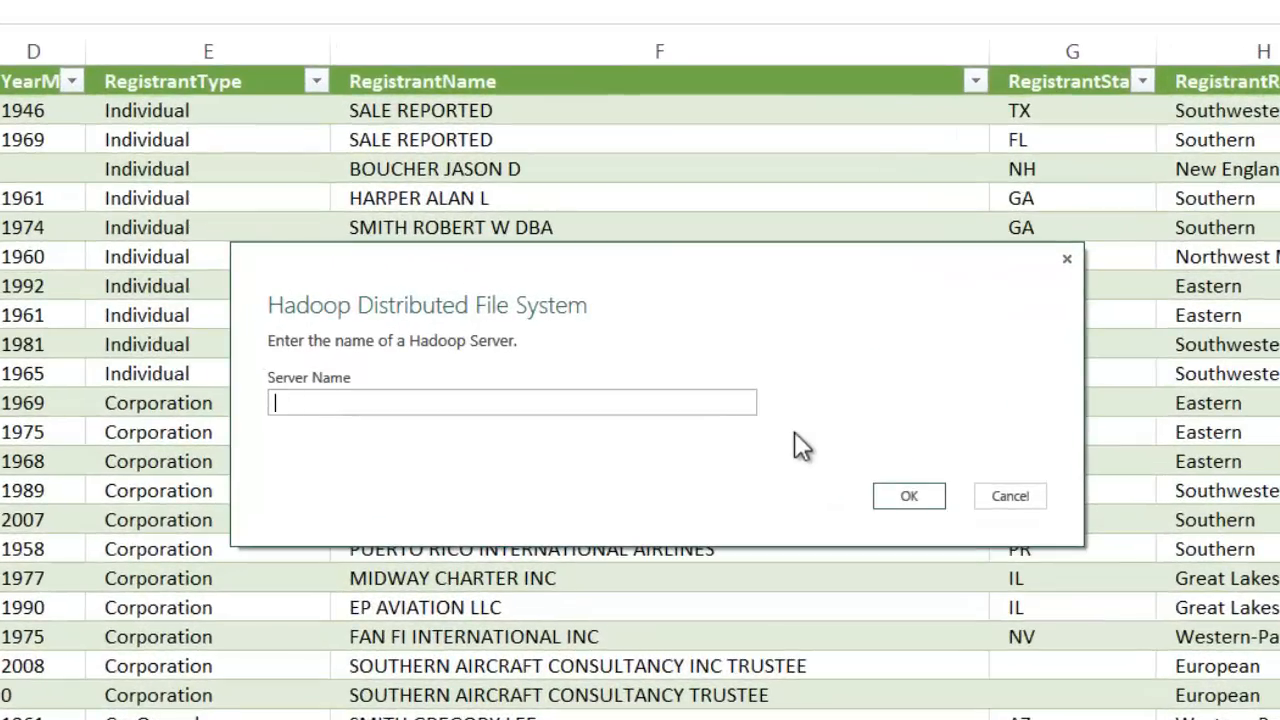
pyautogui.click(908, 496)
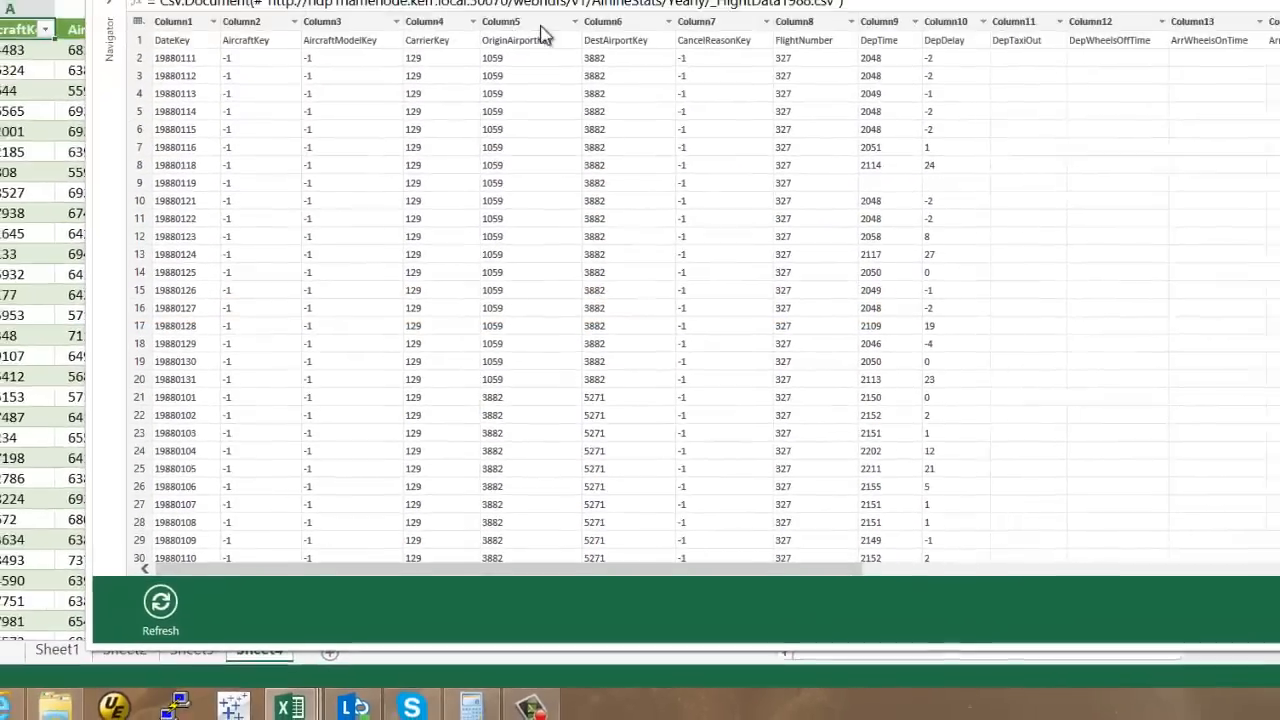
pyautogui.click(159, 166)
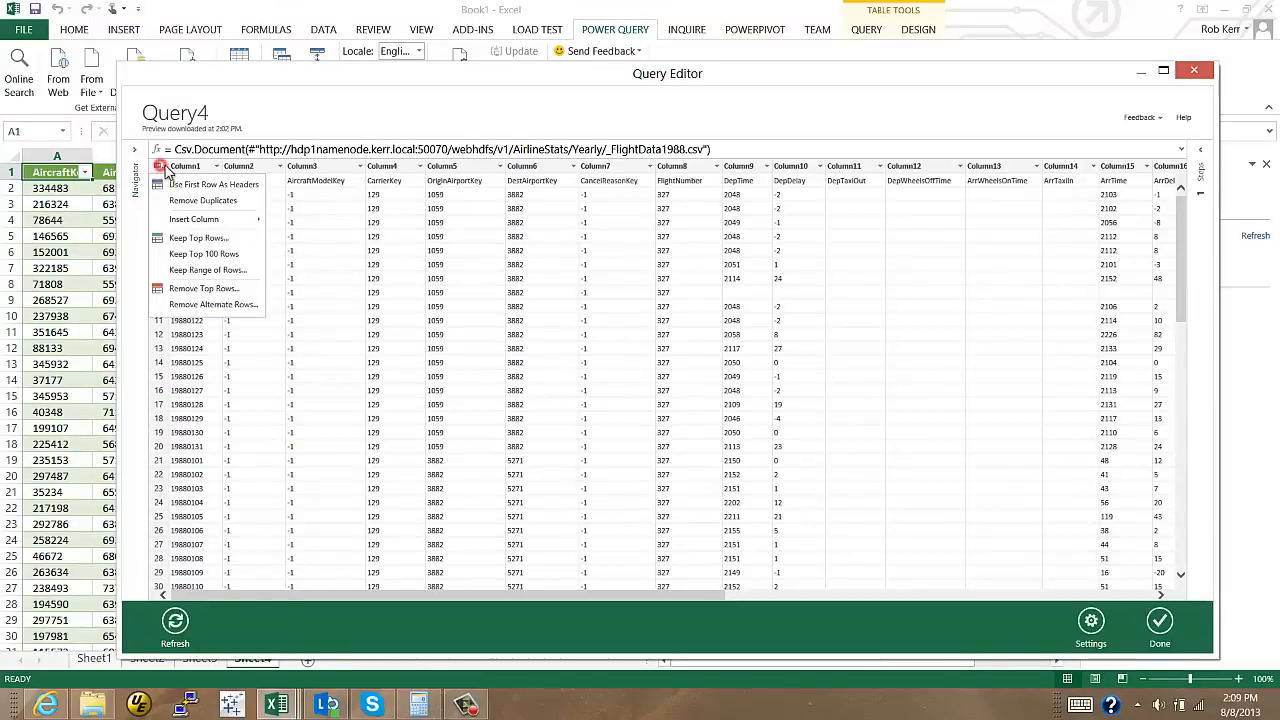
# Promote Query4's first row to column headers such as DateKey and CarrierKey.
pyautogui.click(213, 184)
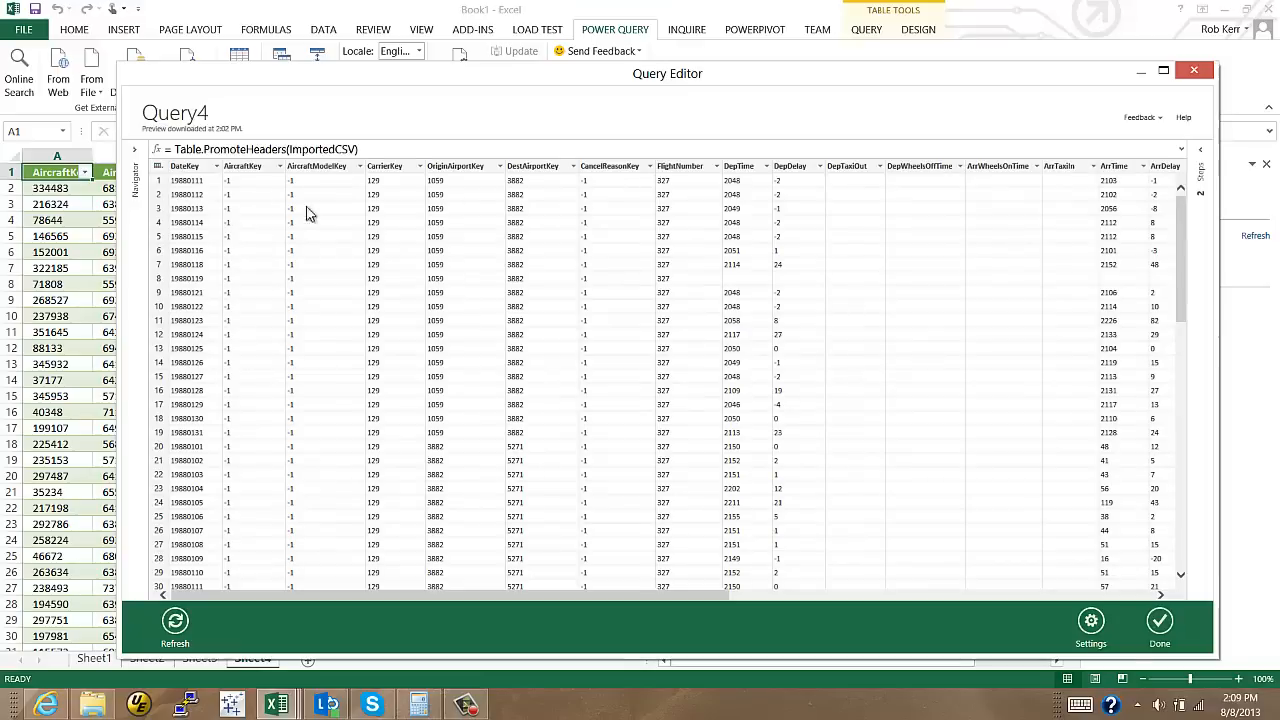
pyautogui.moveTo(632, 369)
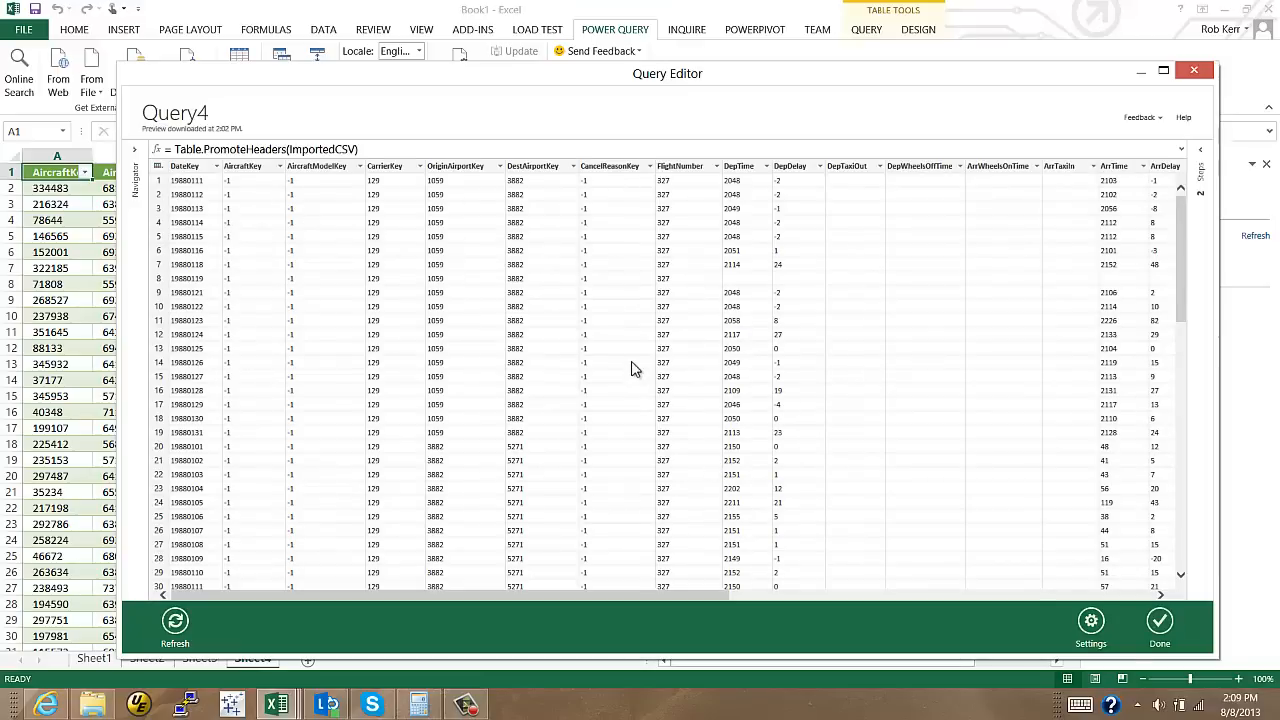
pyautogui.moveTo(222, 165)
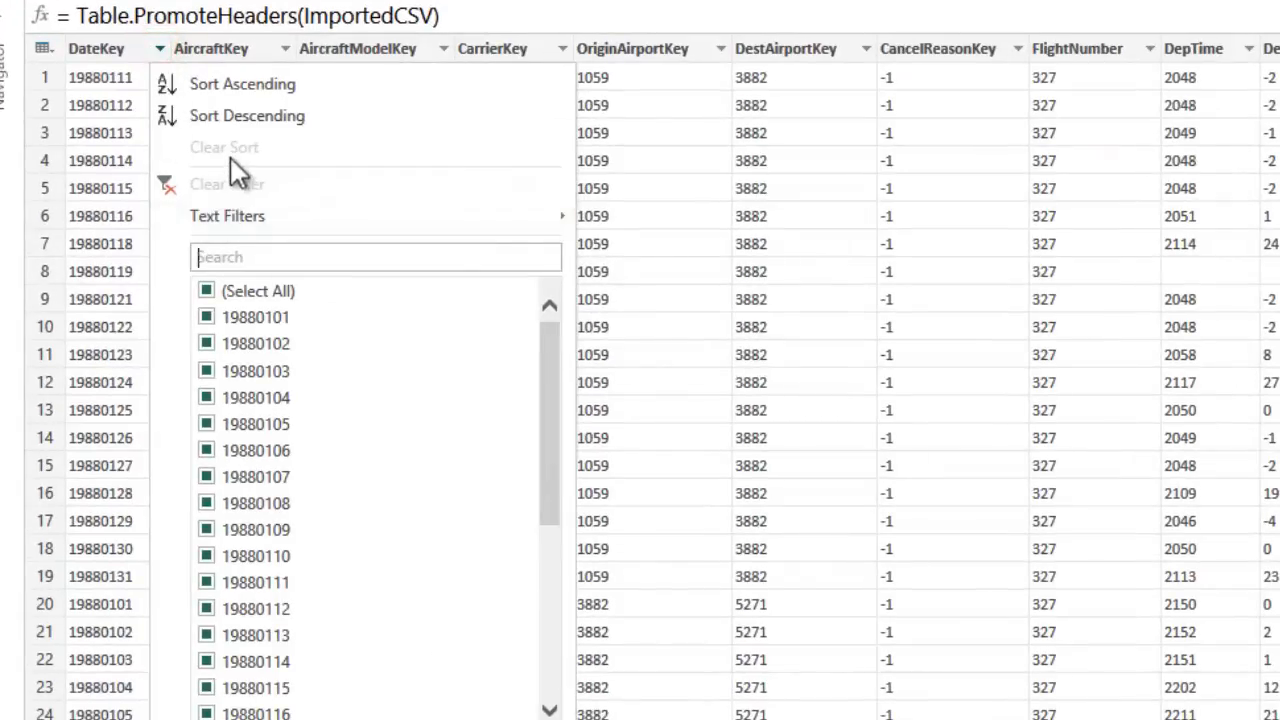
pyautogui.moveTo(227, 216)
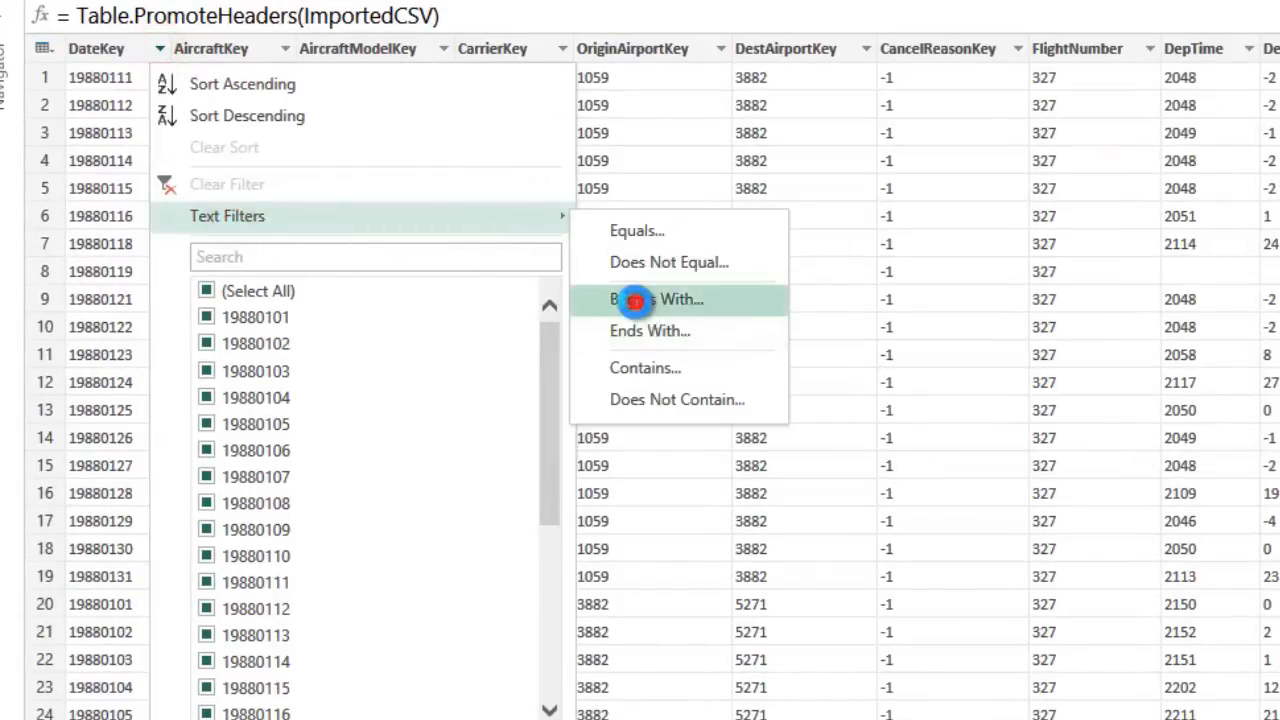
# Filter DateKey to values beginning with 198801, keeping January 1988 rows.
pyautogui.click(655, 299)
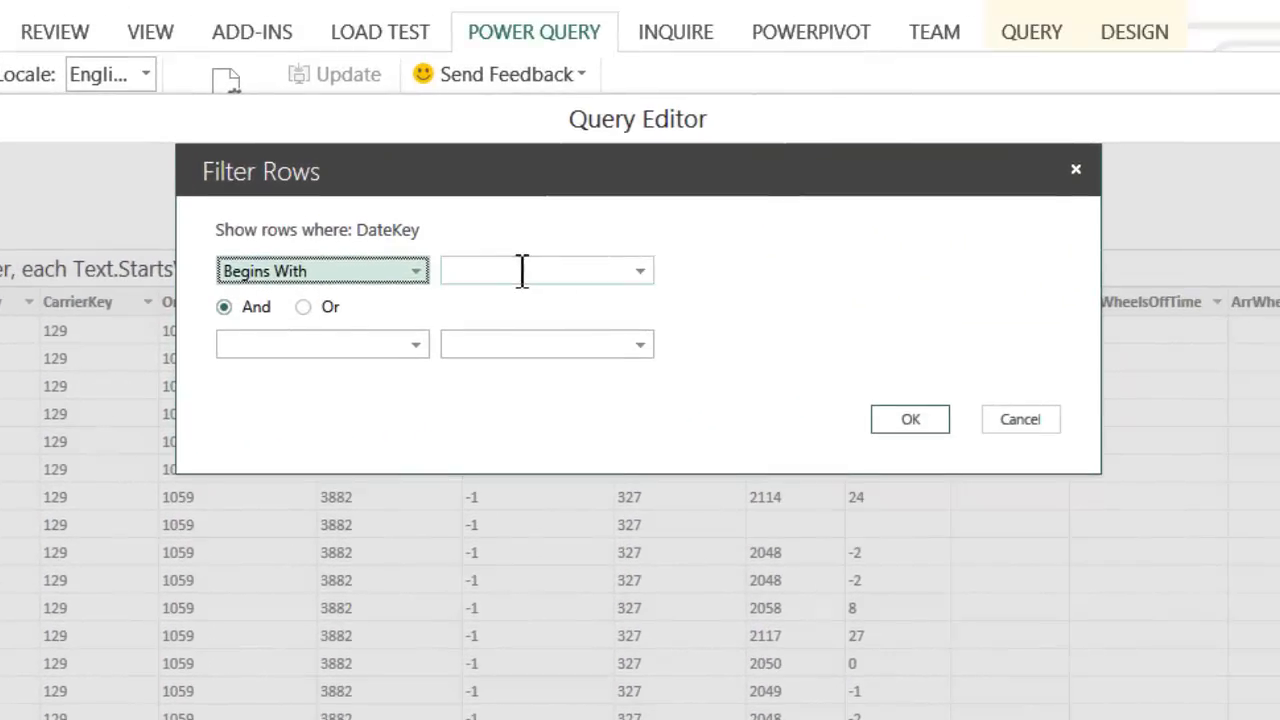
pyautogui.write('199')
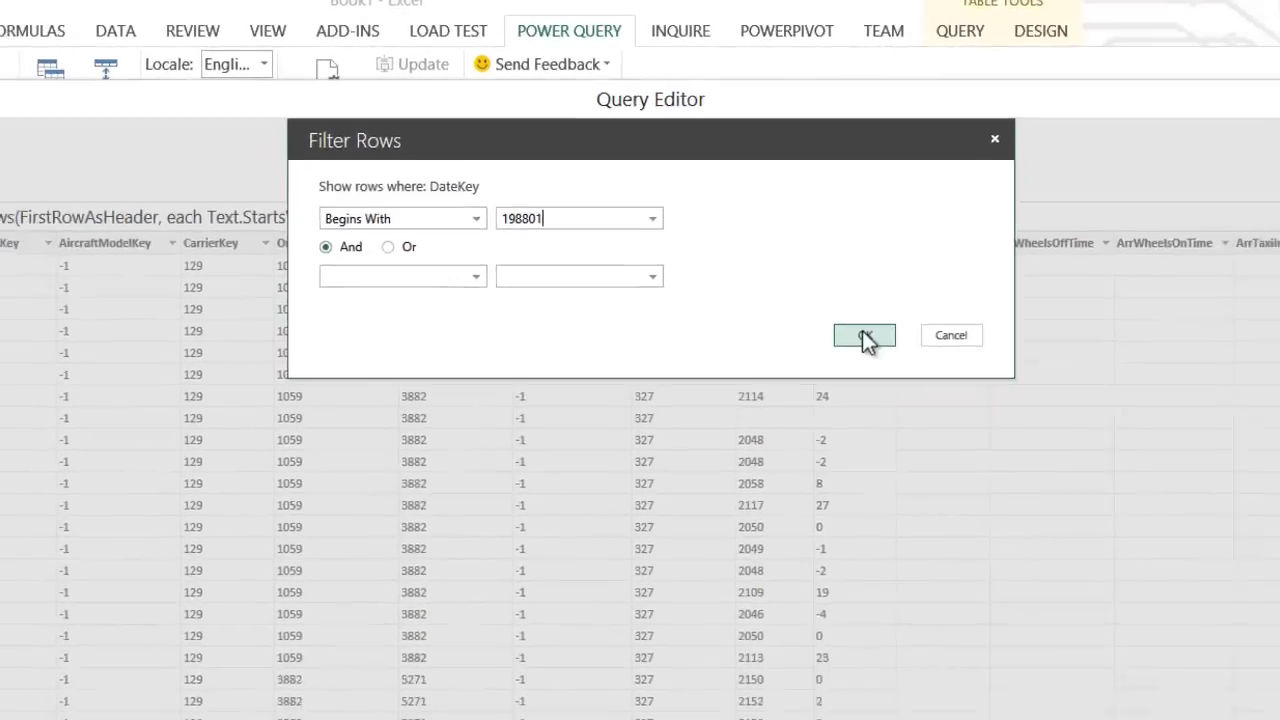
pyautogui.click(864, 335)
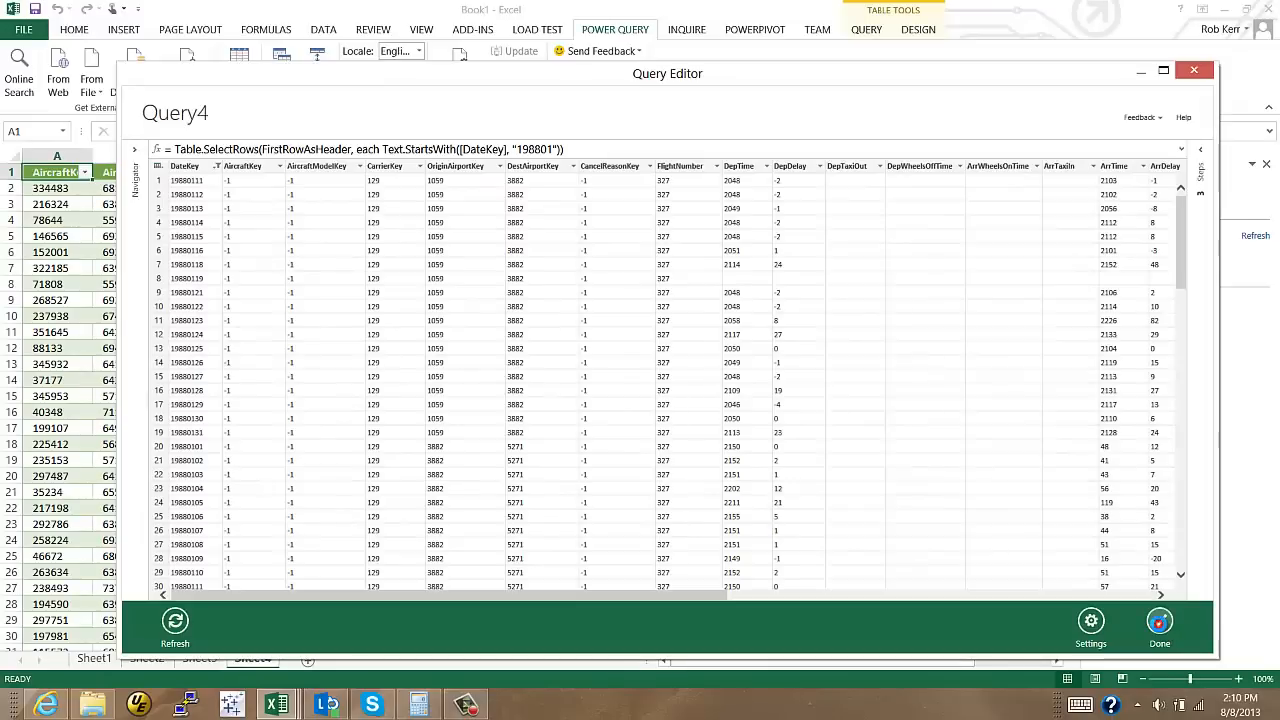
# Finish Query4 and load its 436,900 January 1988 rows onto Sheet5.
pyautogui.click(1159, 620)
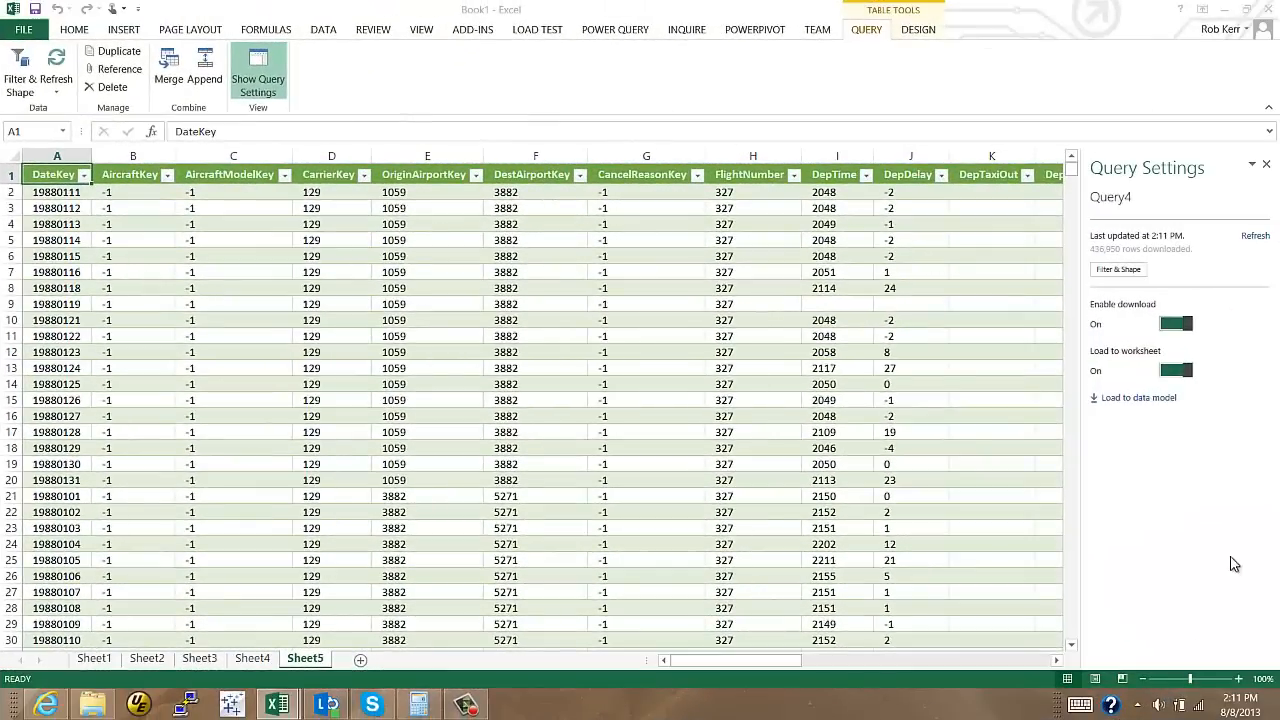
pyautogui.moveTo(1068, 194)
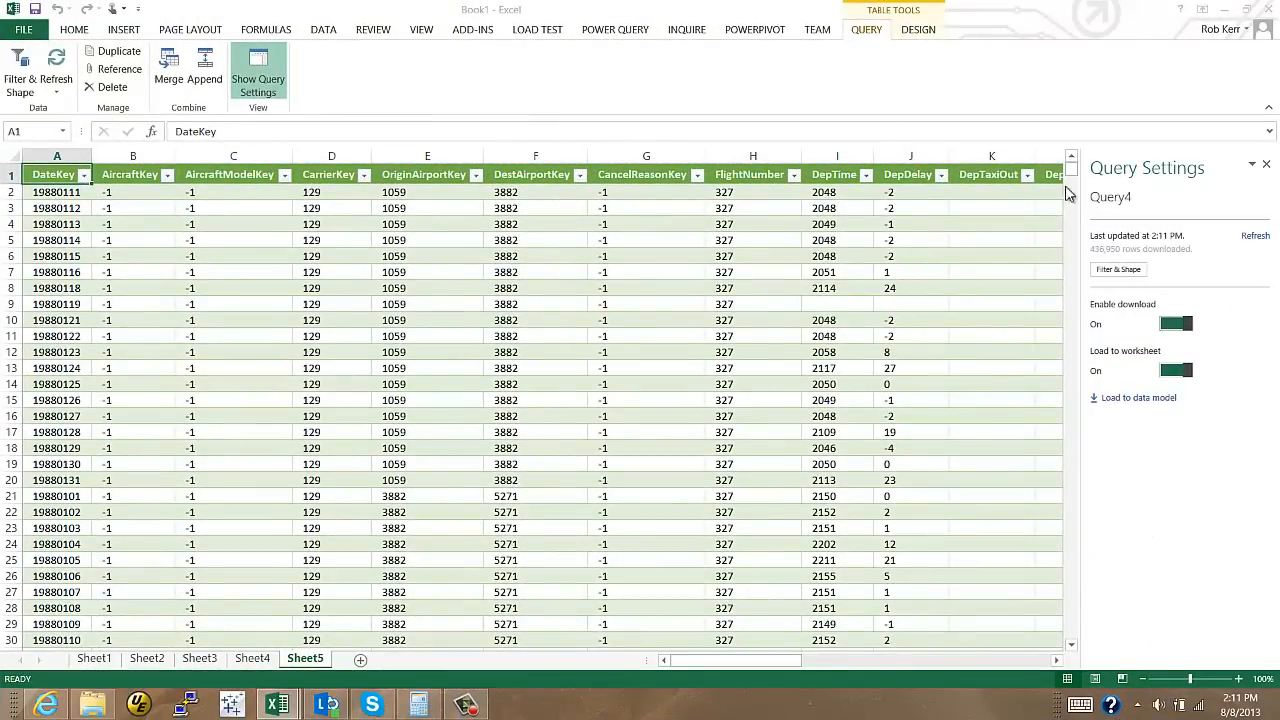
# Load Query4's January 1988 flight data into the data model as a 436,950-record table.
pyautogui.scroll(-3)
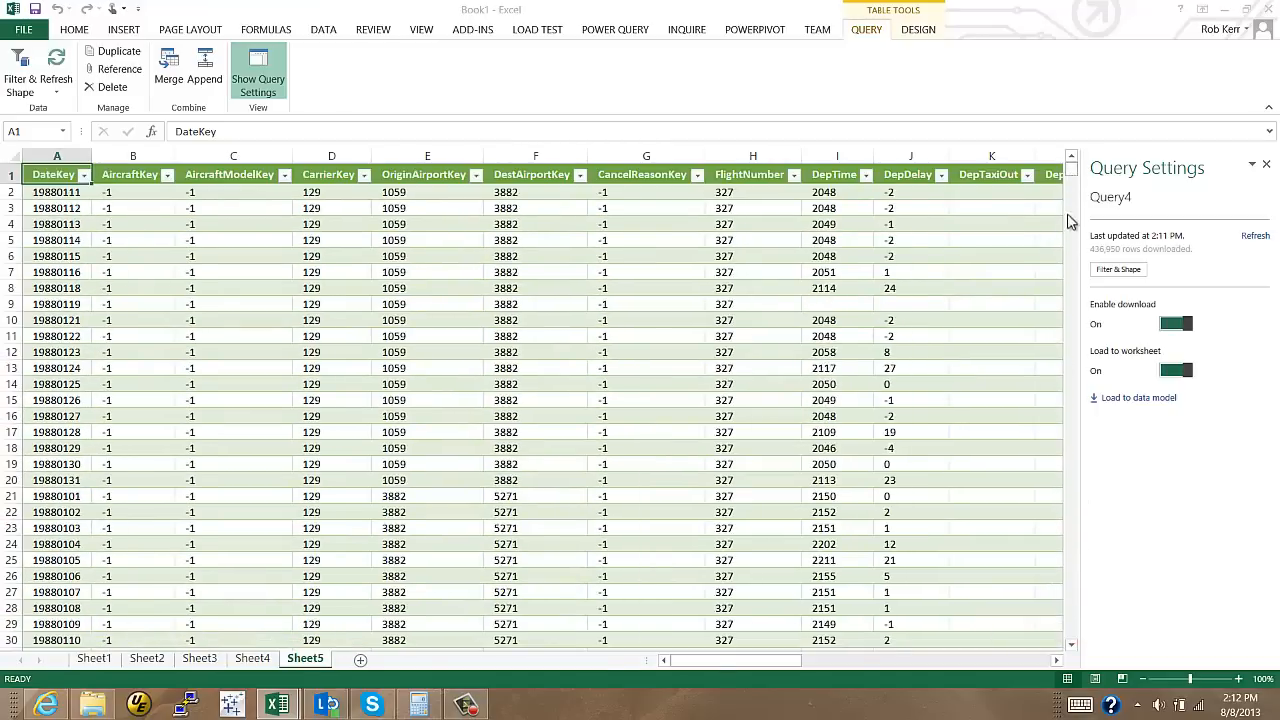
pyautogui.moveTo(1125, 415)
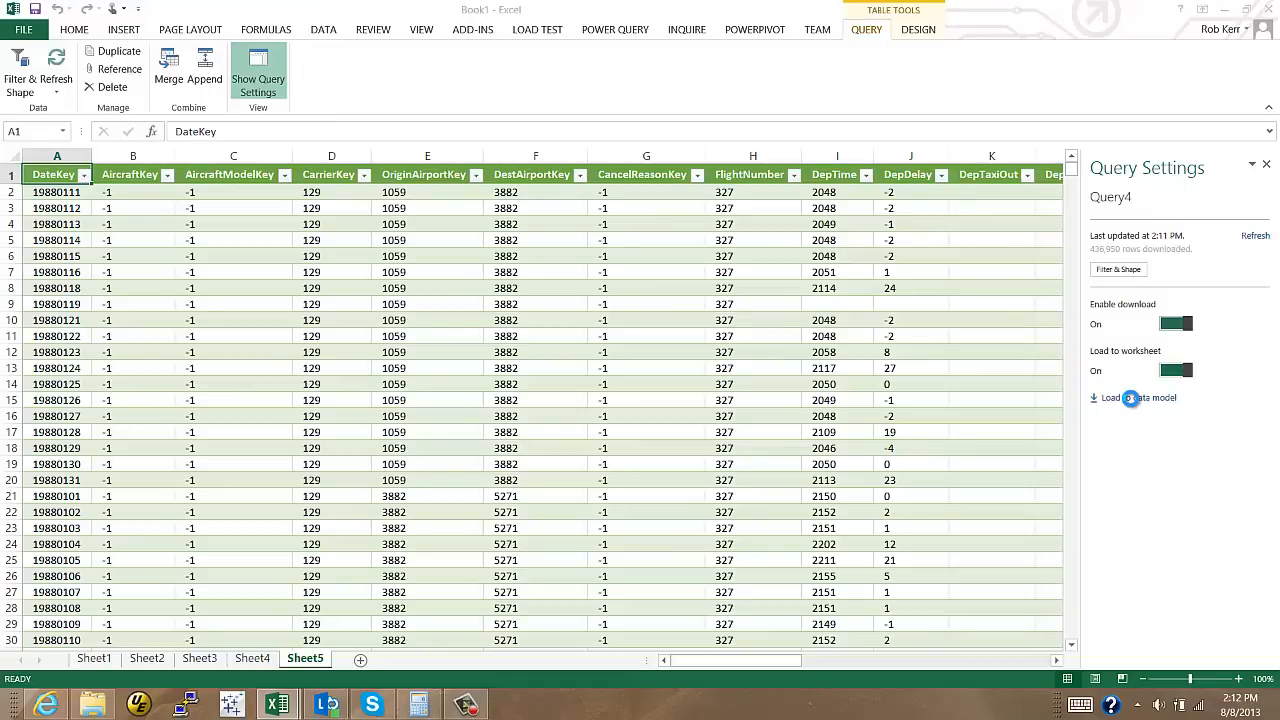
pyautogui.click(1139, 398)
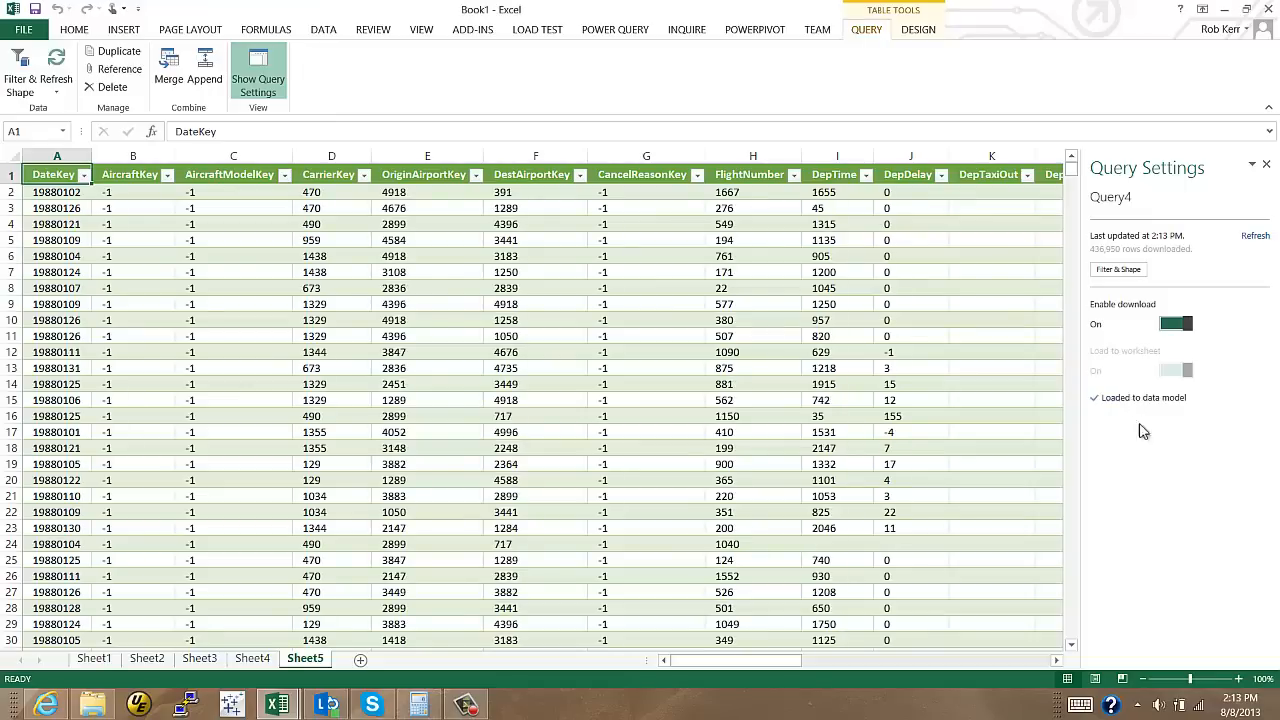
pyautogui.click(754, 29)
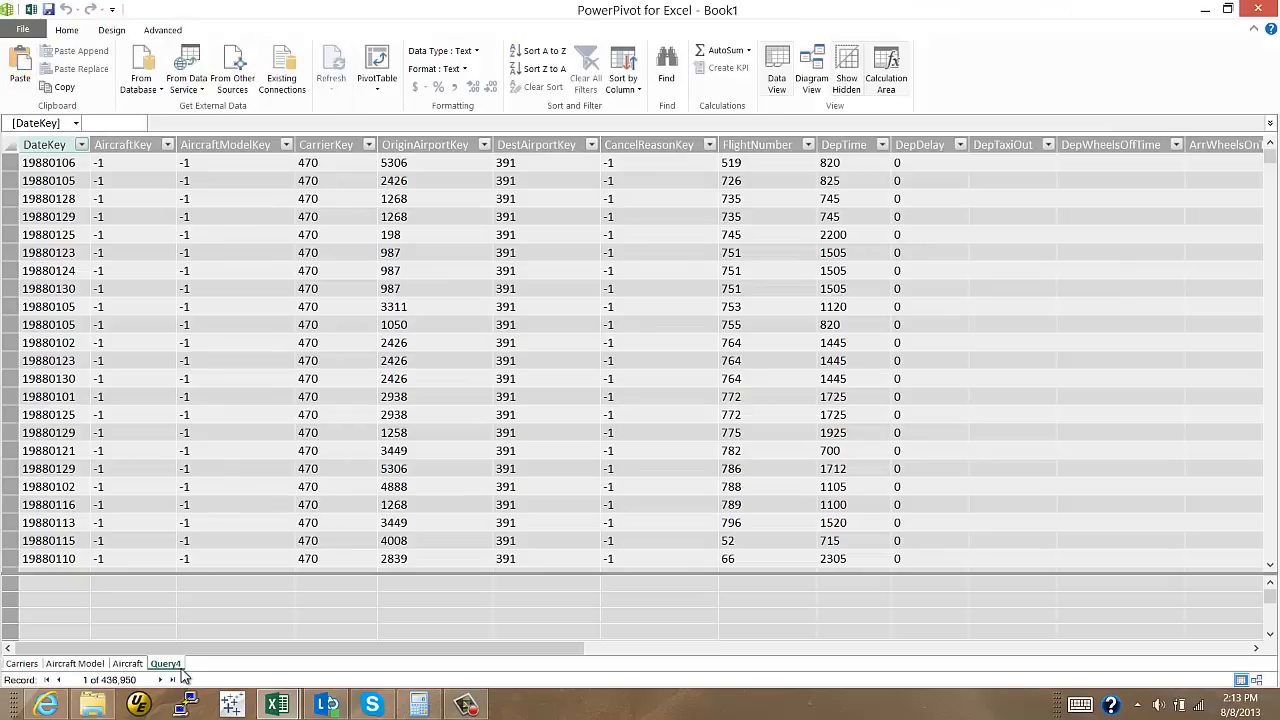
pyautogui.moveTo(735, 458)
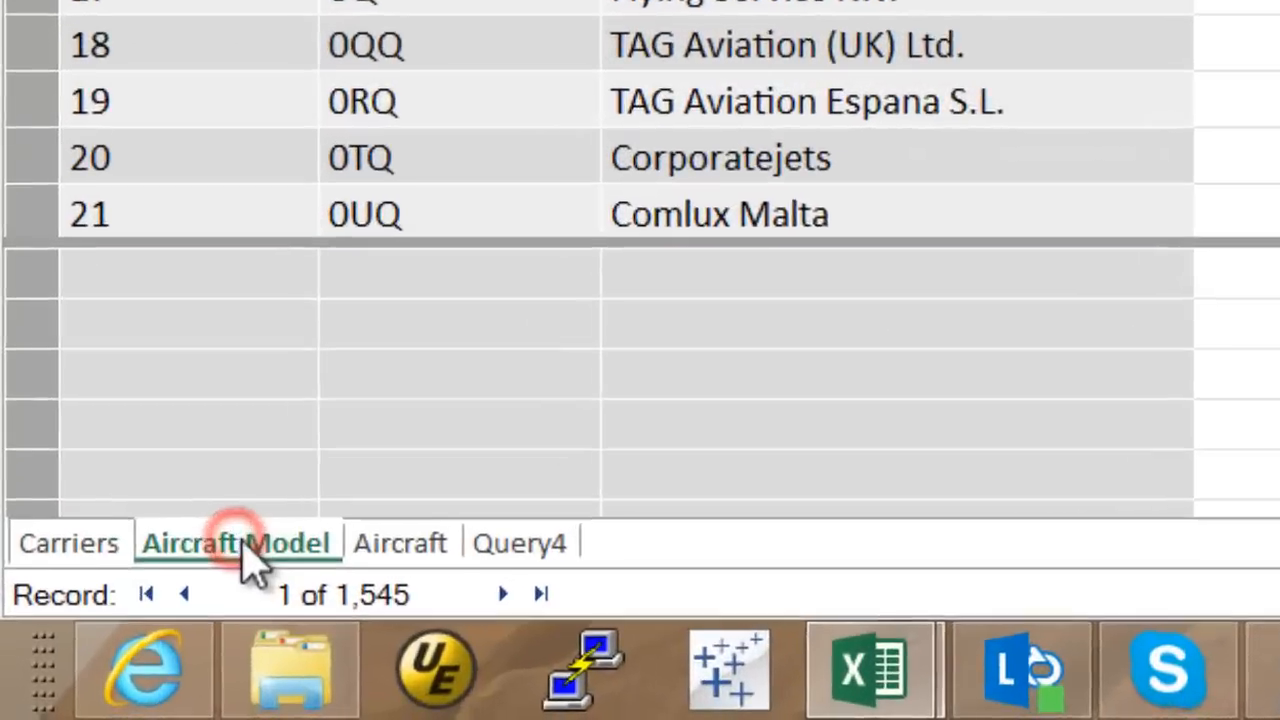
# Check the Aircraft Model (1,545 records) and Aircraft (74,952 records) tables in PowerPivot.
pyautogui.click(428, 529)
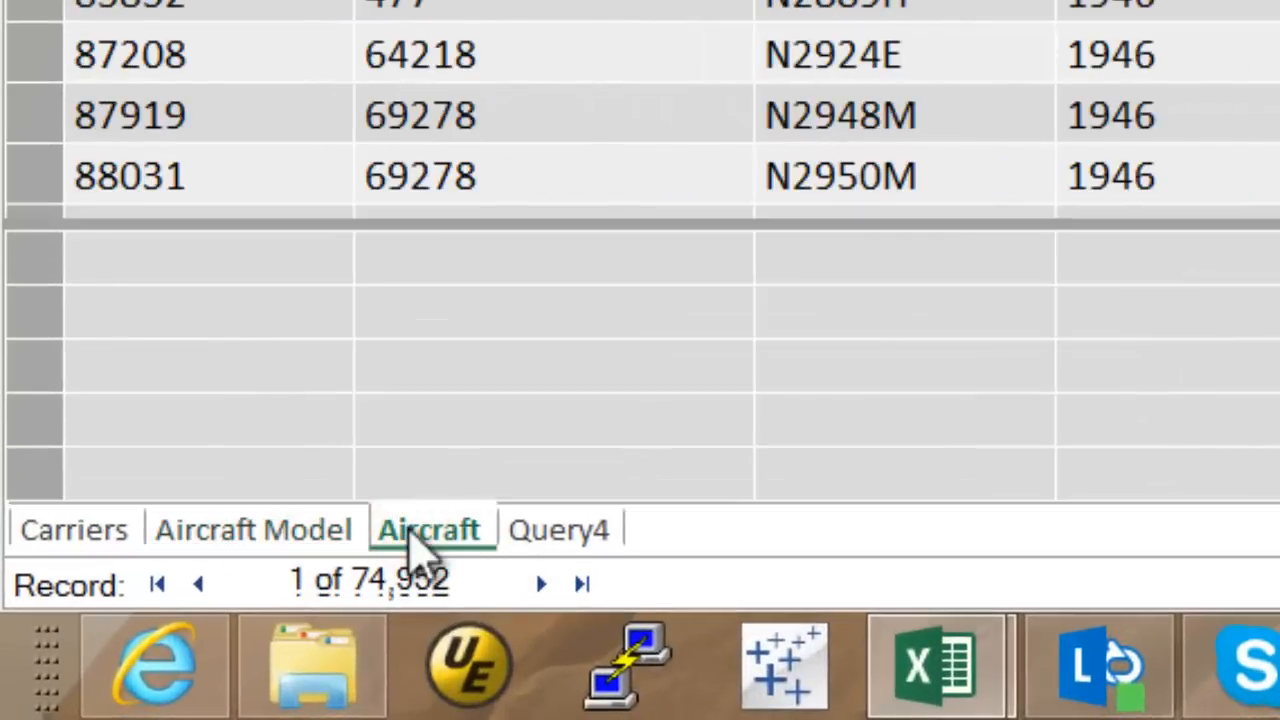
pyautogui.click(558, 529)
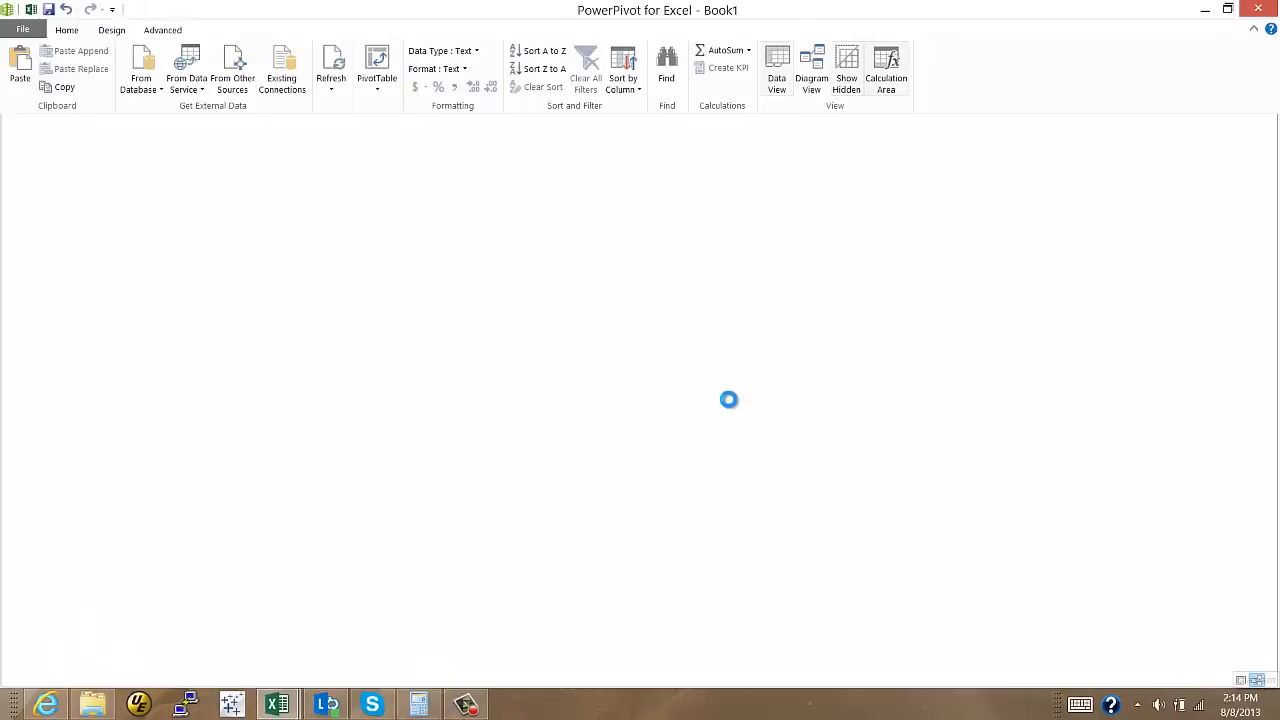
# In Diagram View, centre the Flight Data table and place Aircraft beside it.
pyautogui.click(811, 70)
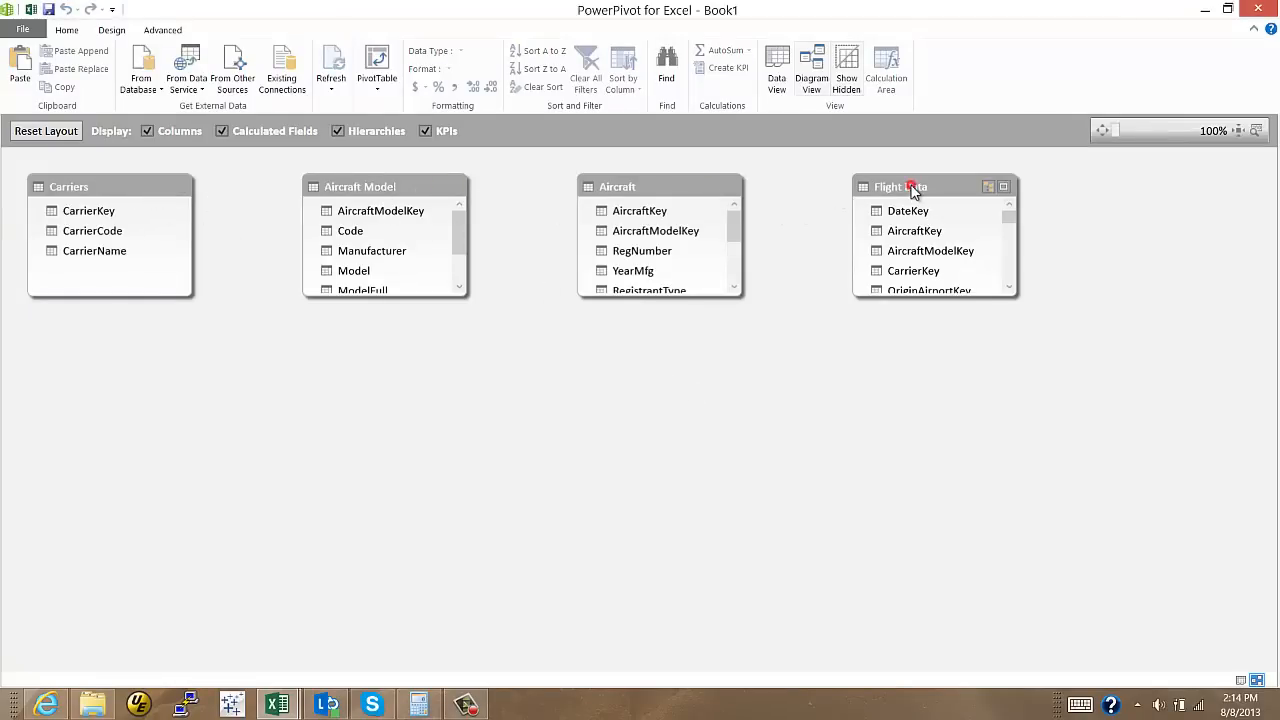
pyautogui.moveTo(910, 186); pyautogui.dragTo(517, 333)
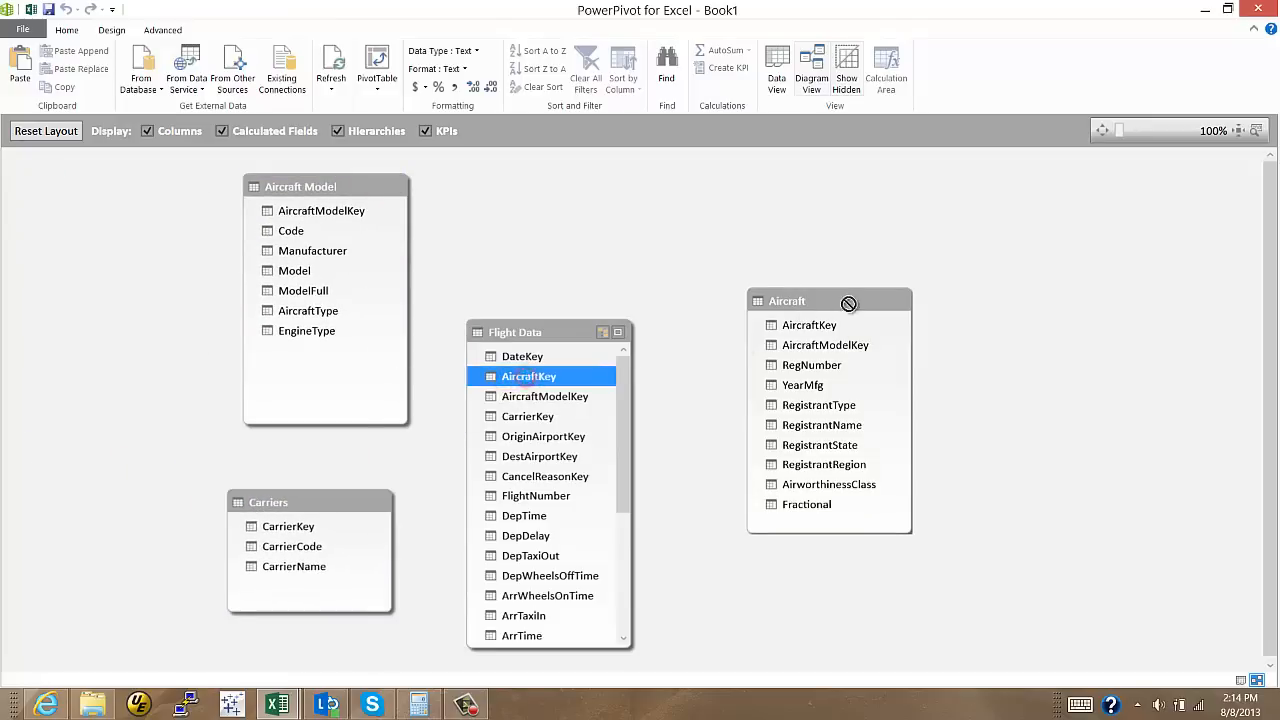
pyautogui.moveTo(528, 376); pyautogui.dragTo(809, 324)
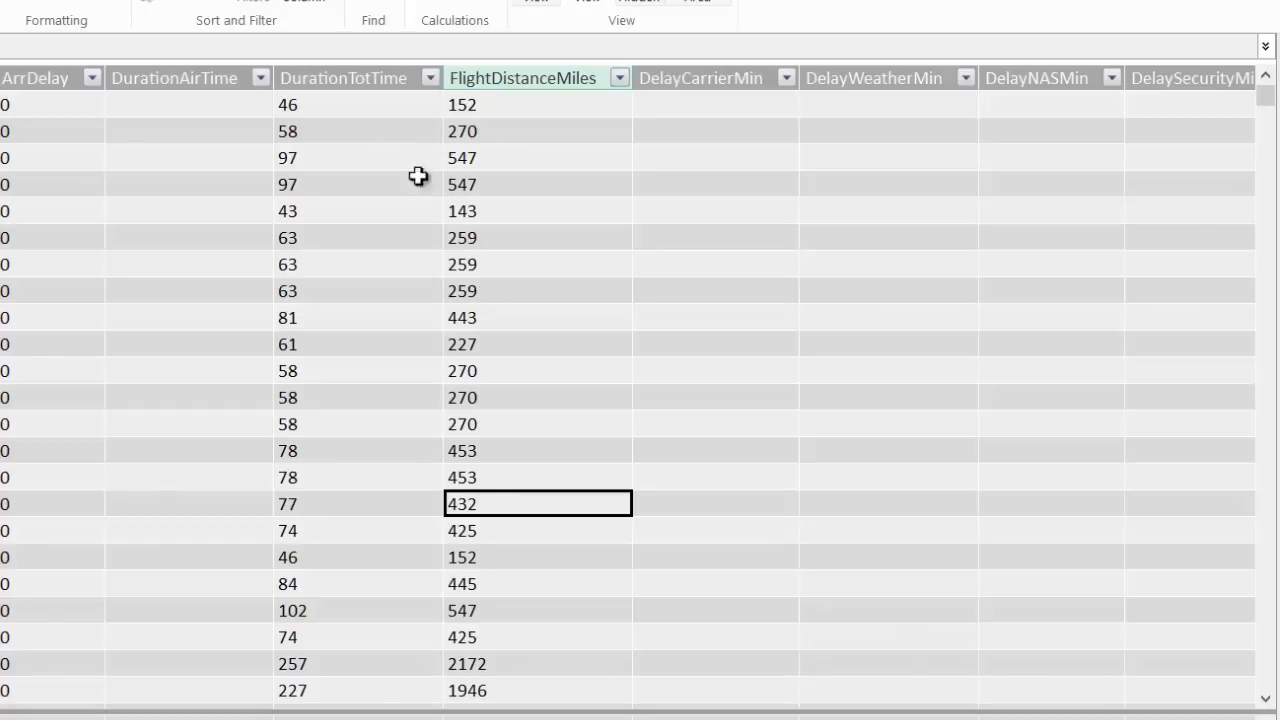
pyautogui.moveTo(505, 639)
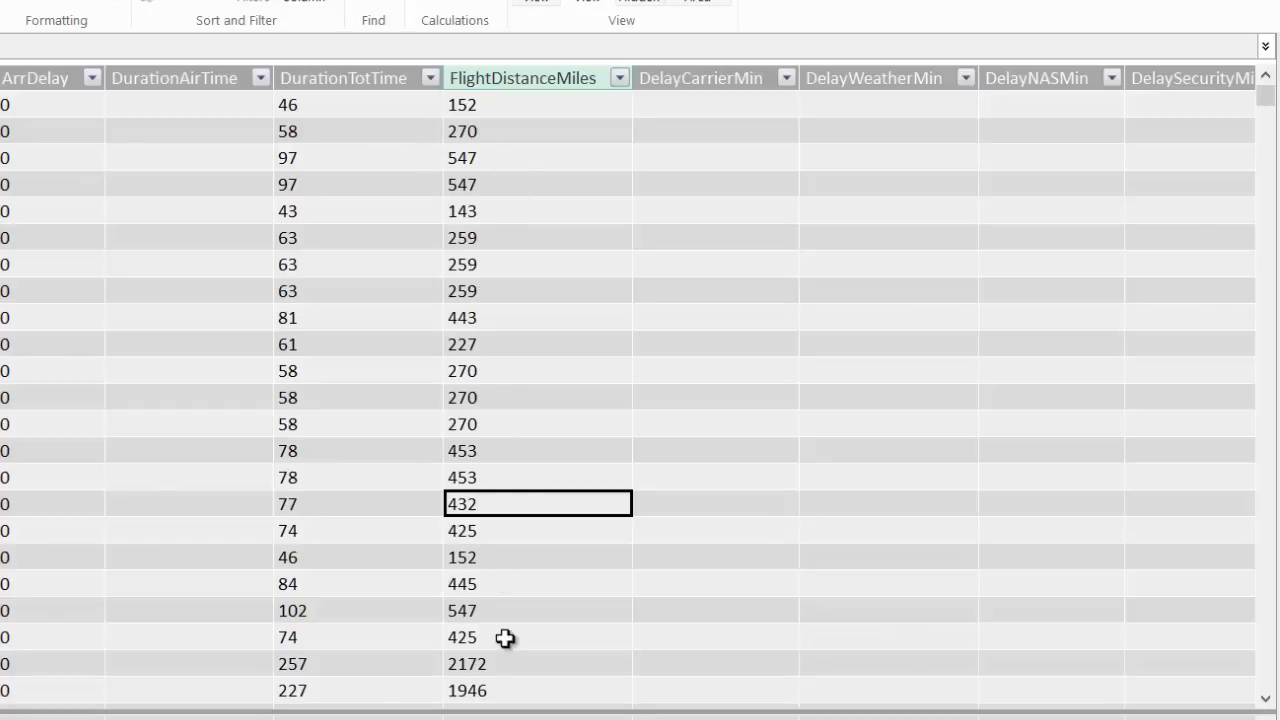
pyautogui.moveTo(188, 318)
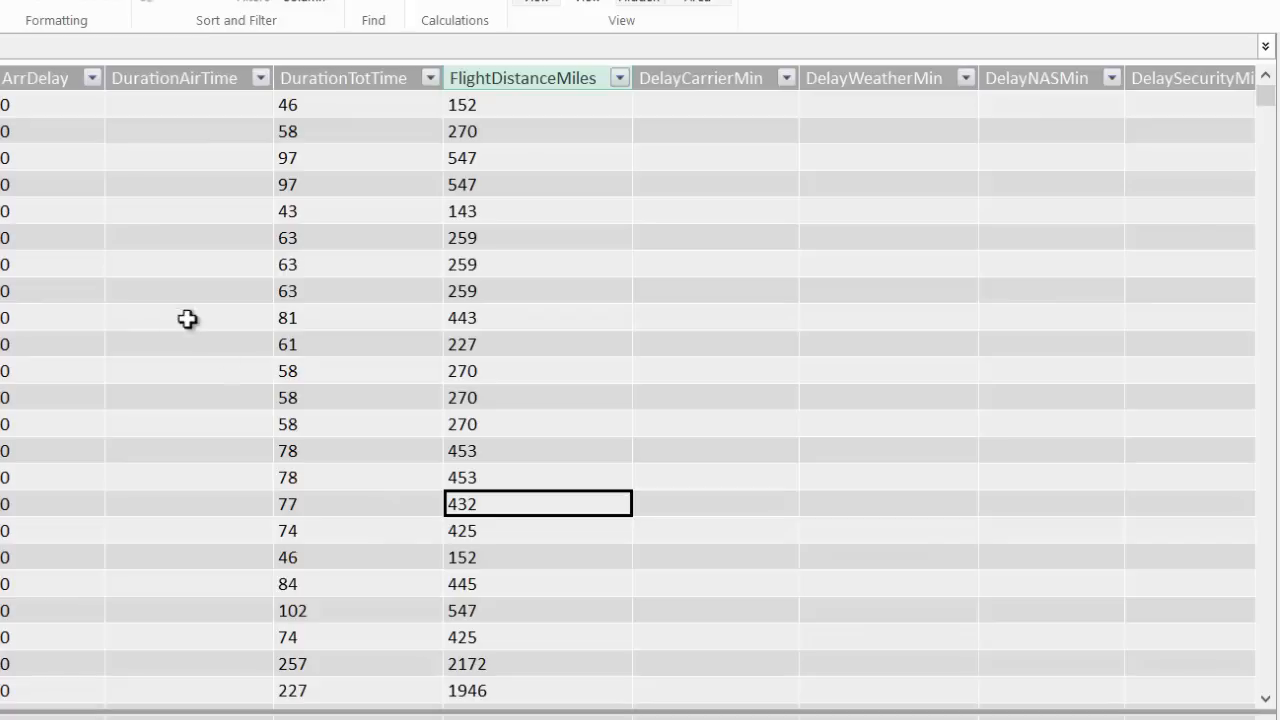
pyautogui.moveTo(179, 326)
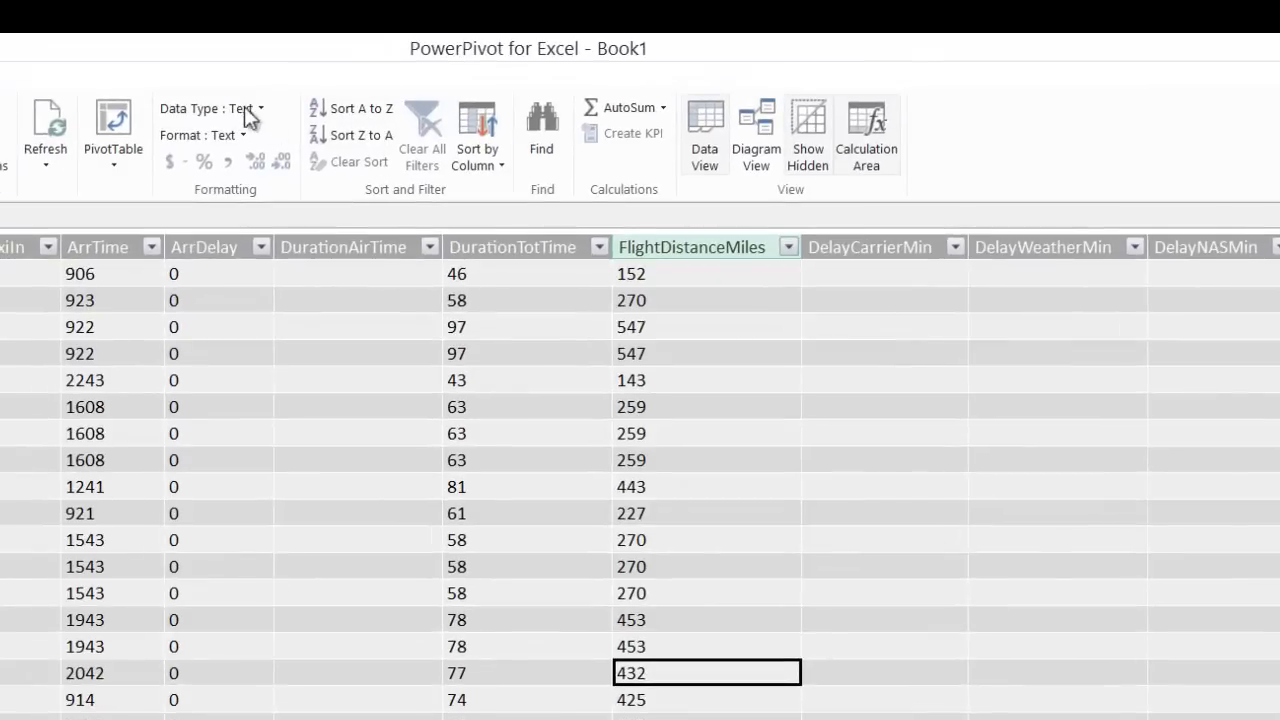
# Open the data type list for the FlightDistanceMiles column, currently Text.
pyautogui.click(261, 108)
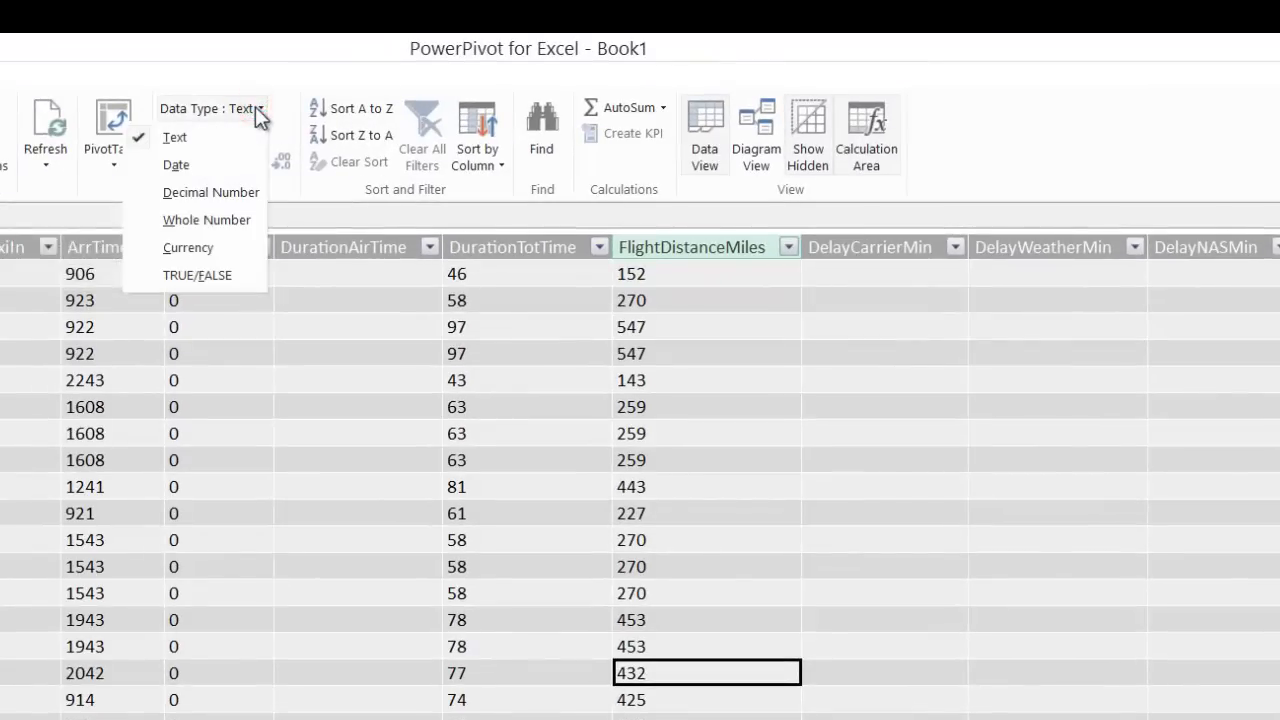
pyautogui.moveTo(190, 235)
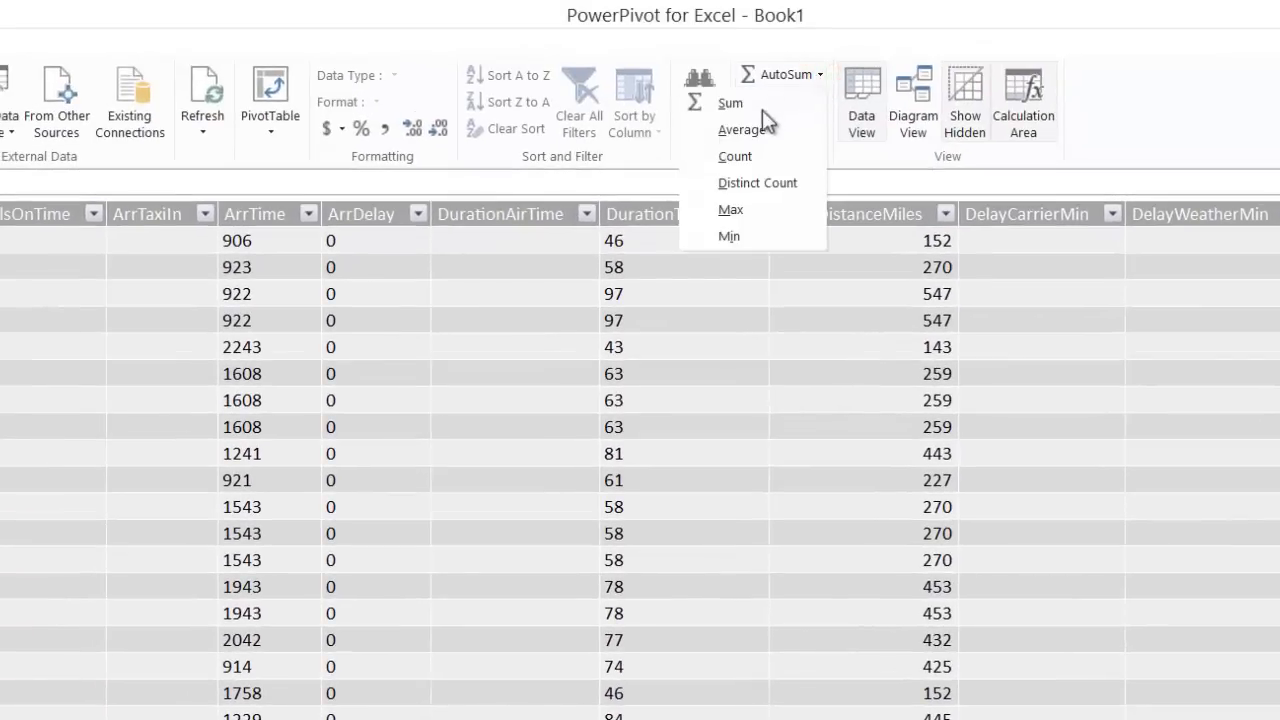
pyautogui.moveTo(740, 145)
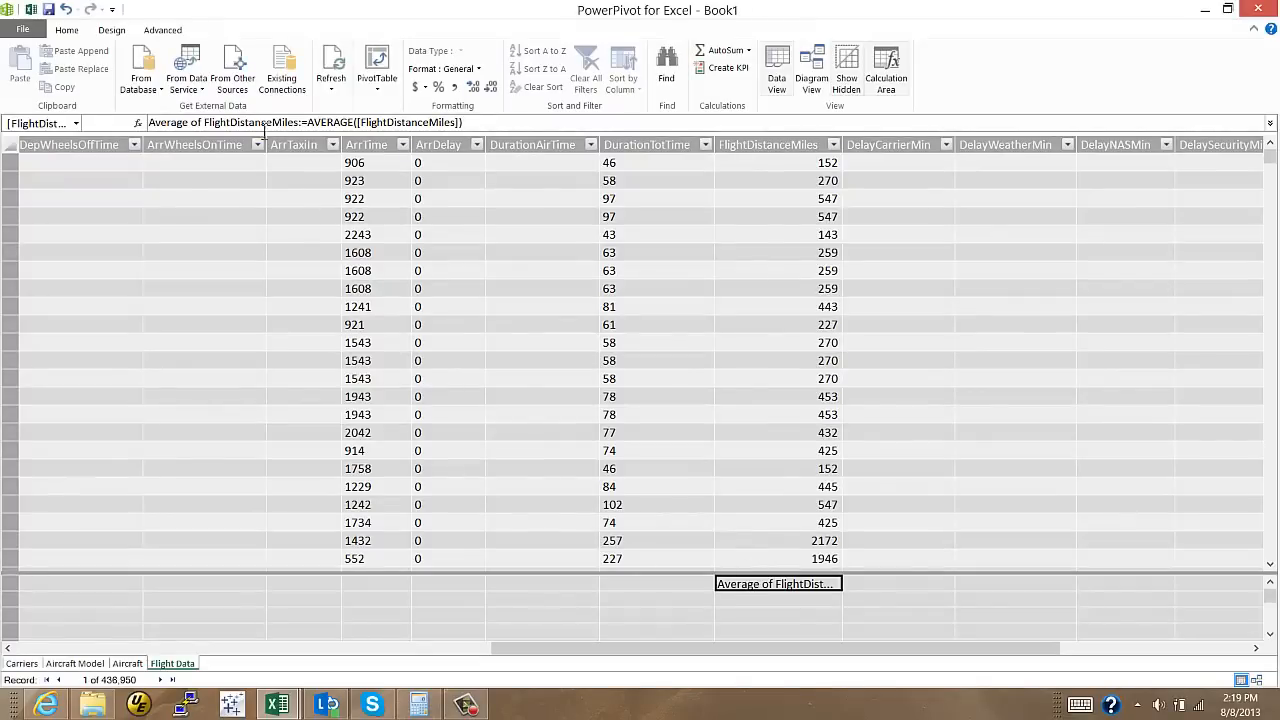
# Rename the 'Average of FlightDistanceMiles' measure to 'Avg Flight Miles'.
pyautogui.click(300, 122)
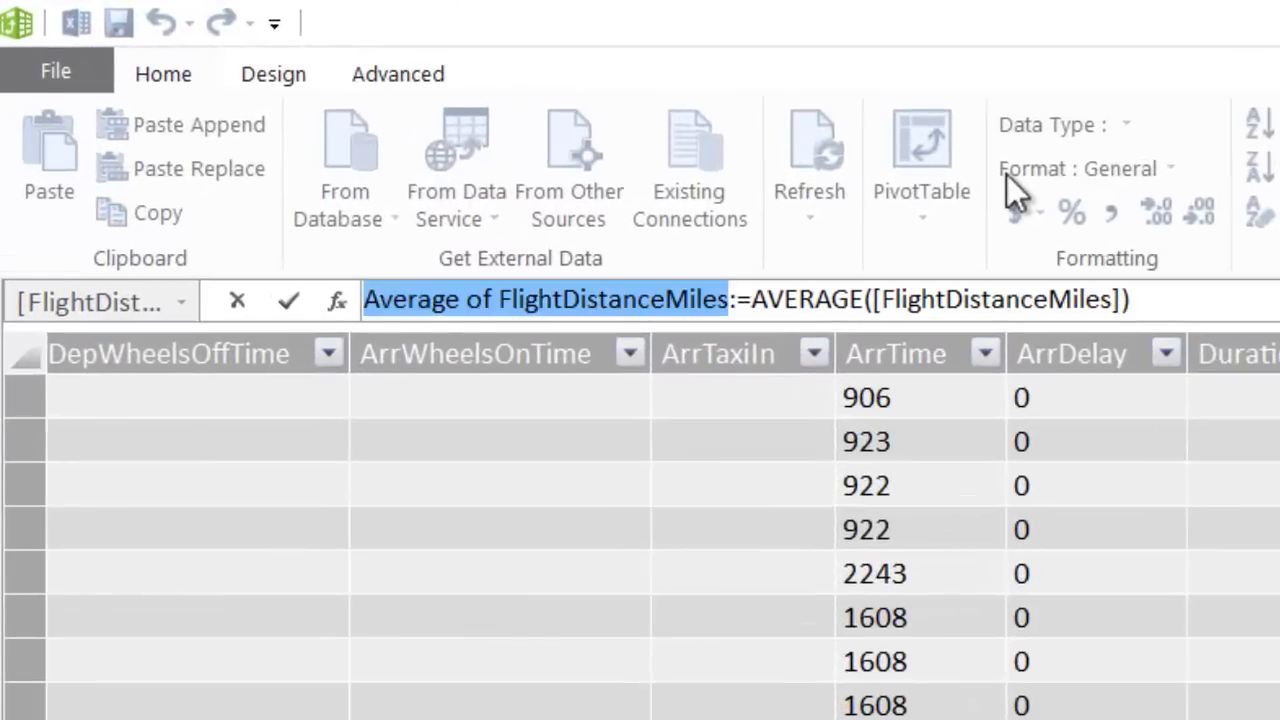
pyautogui.write('Ag')
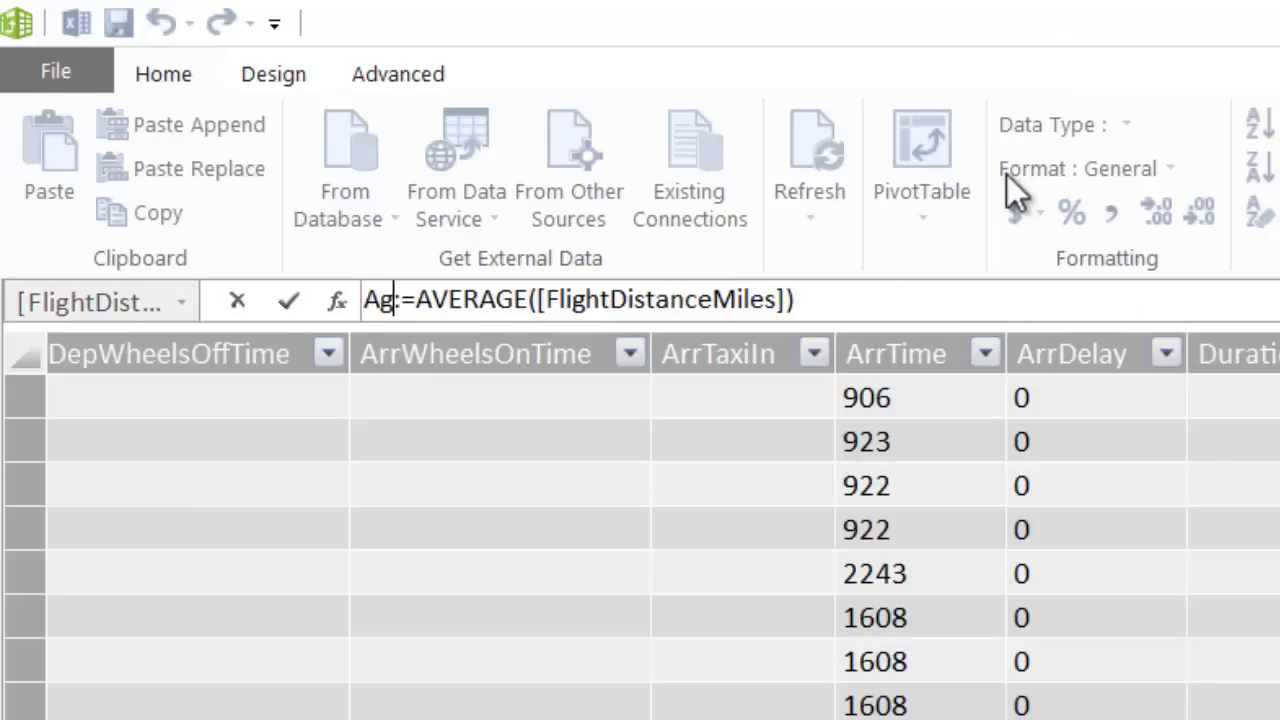
pyautogui.write('vg Flight Miles')
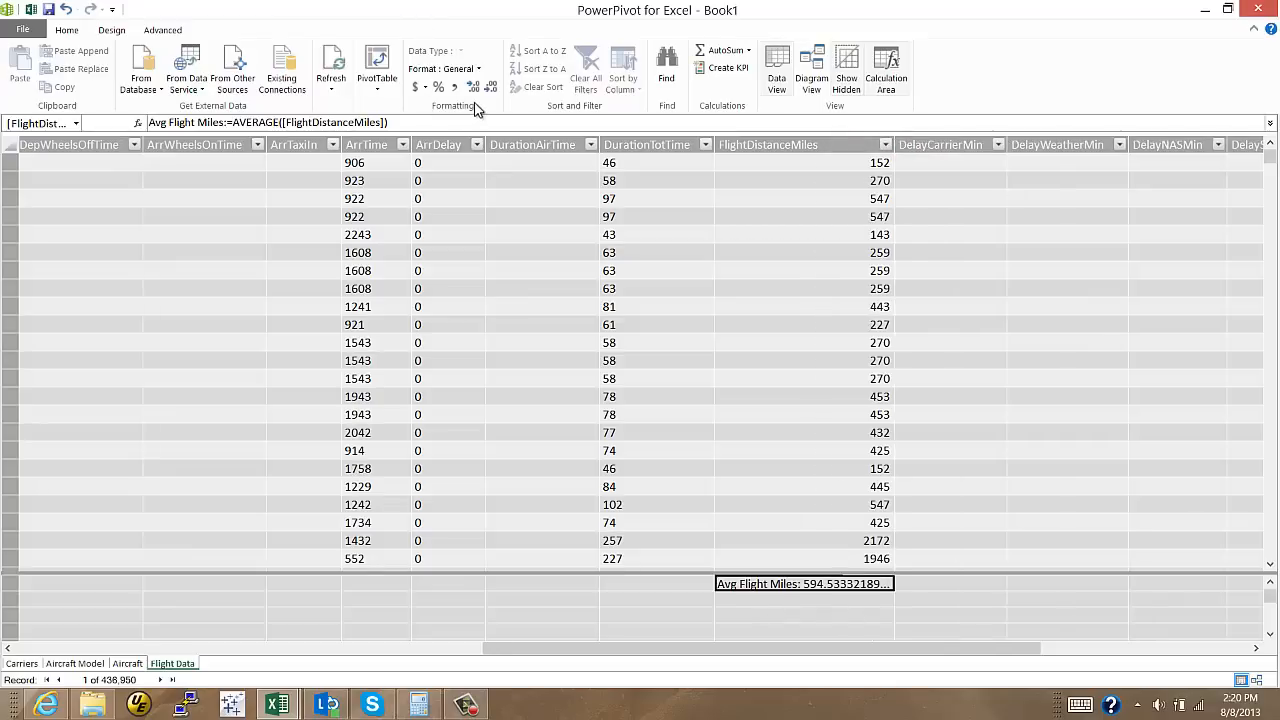
# Format Avg Flight Miles as Number with 1 decimal place and a thousands separator.
pyautogui.click(451, 68)
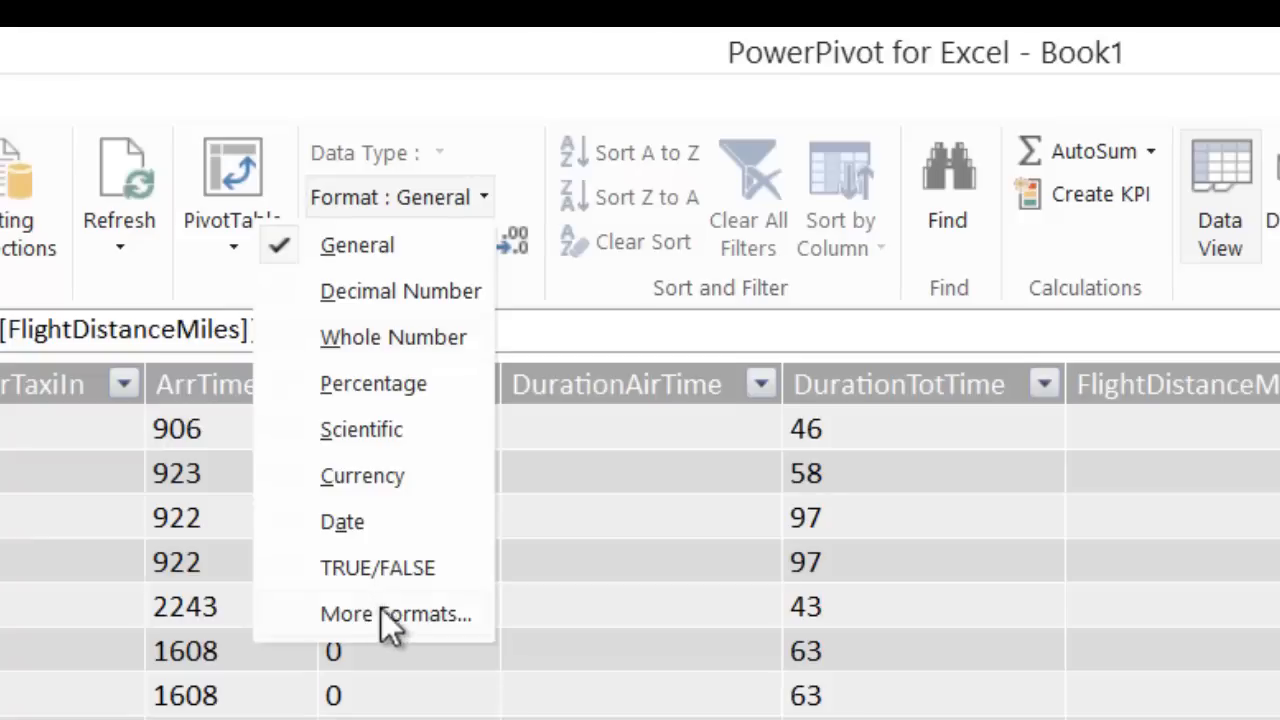
pyautogui.click(393, 613)
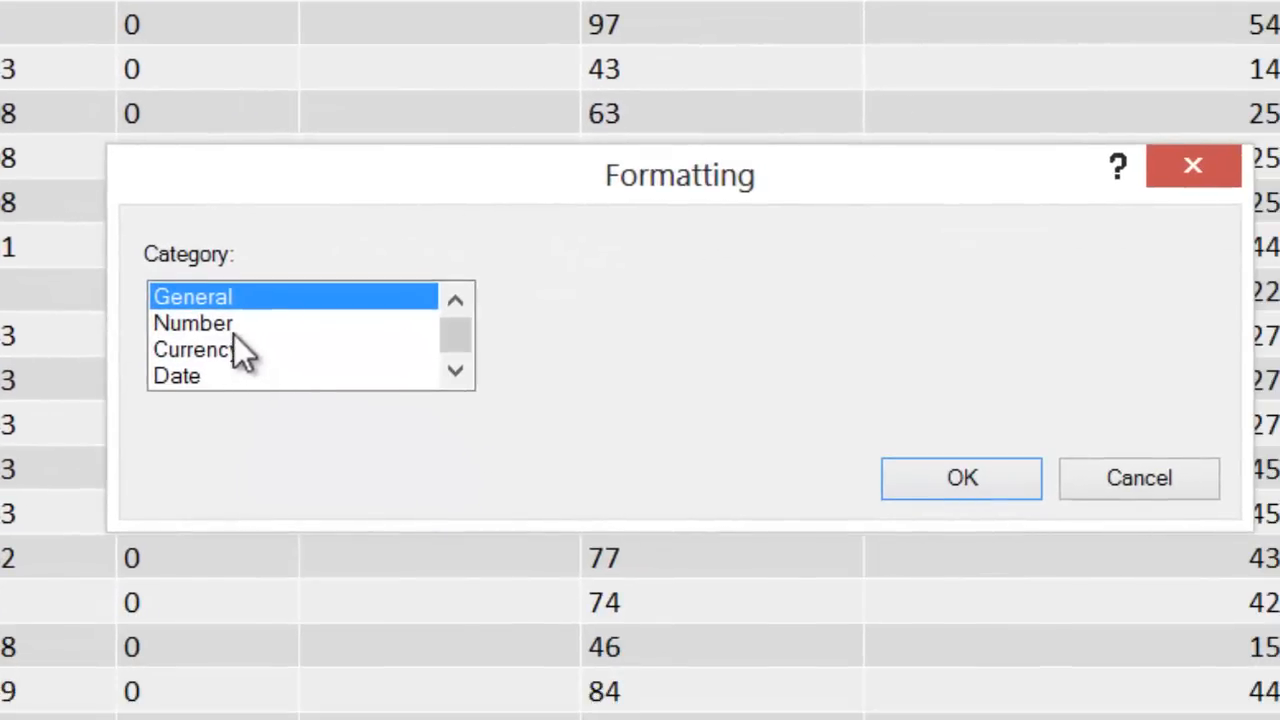
pyautogui.click(192, 322)
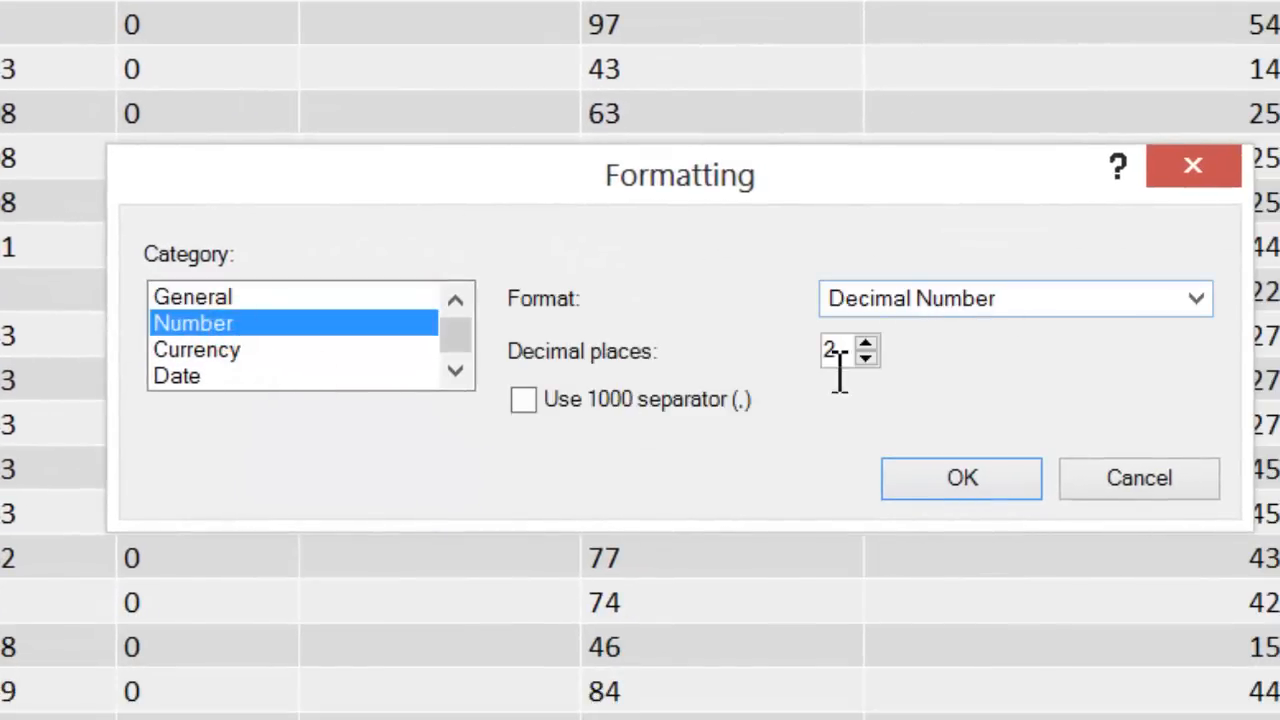
pyautogui.click(866, 358)
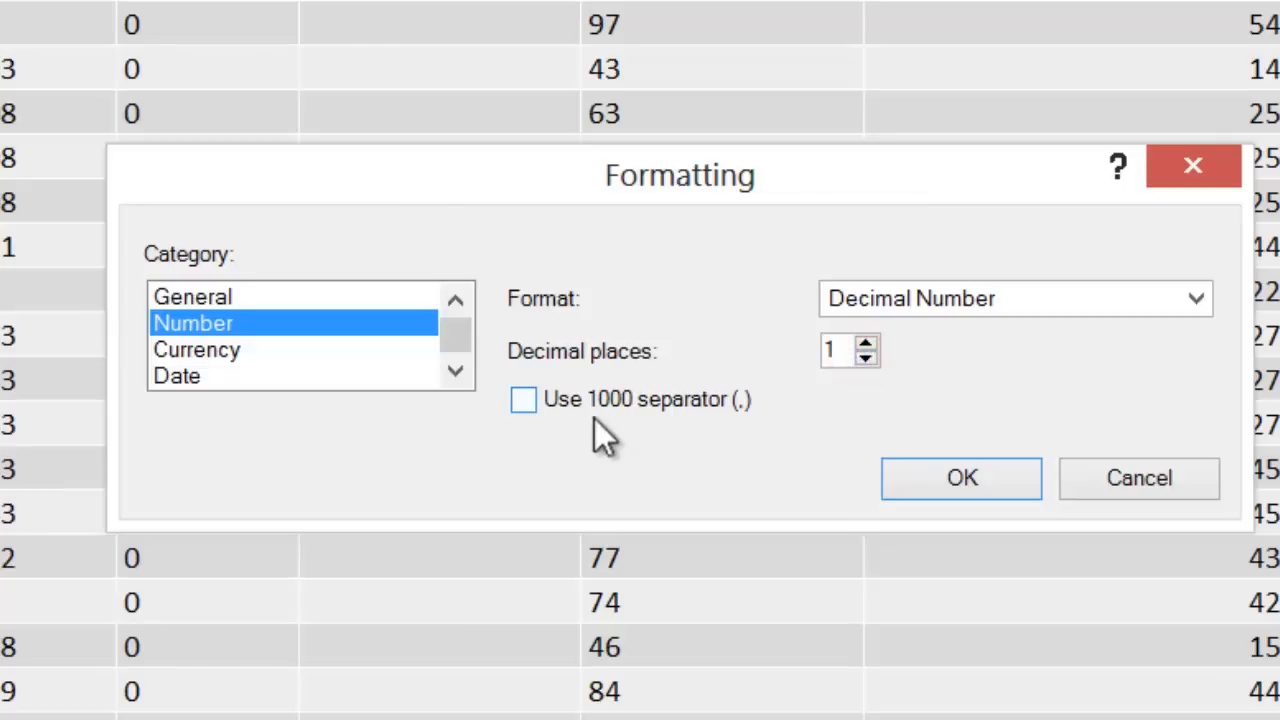
pyautogui.click(523, 399)
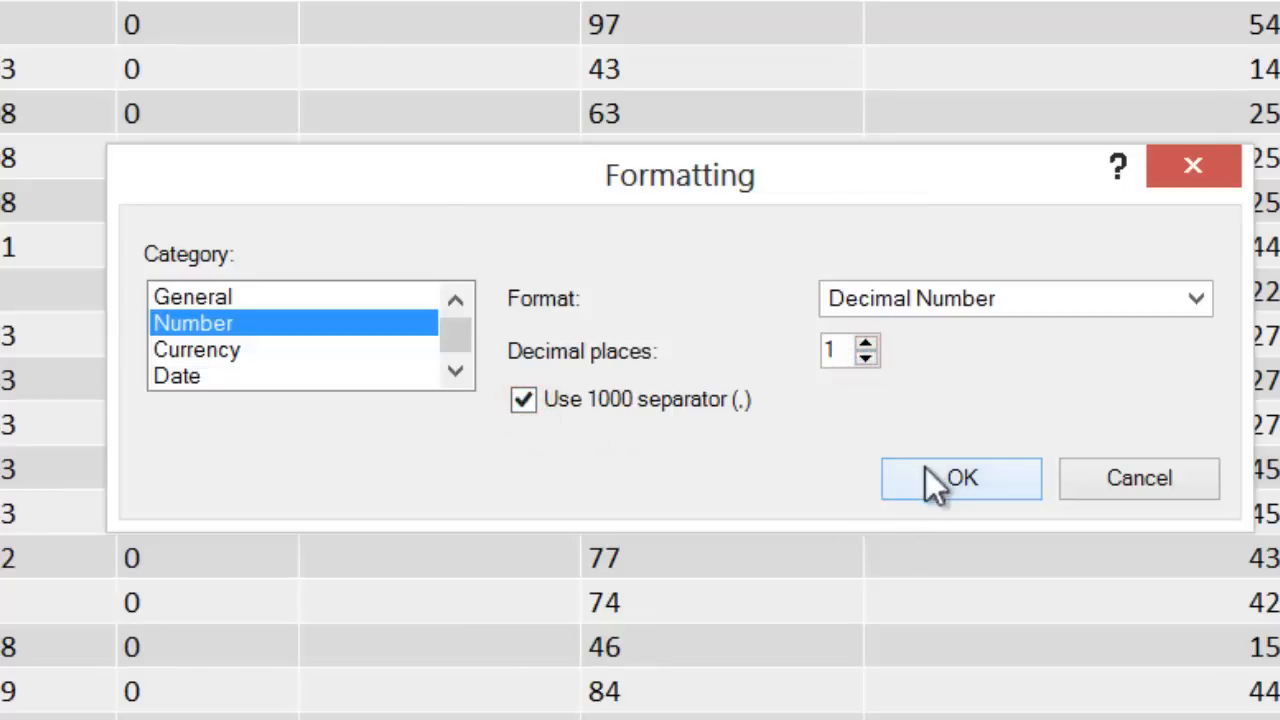
pyautogui.click(960, 478)
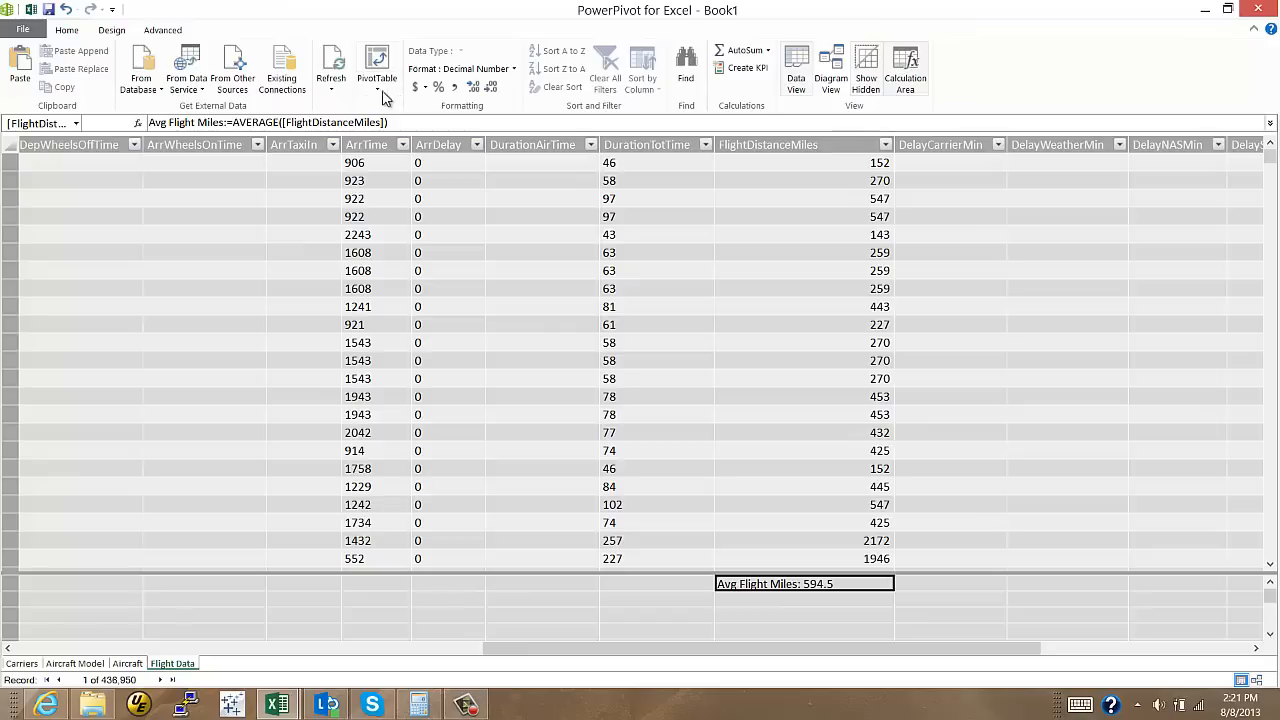
# Insert a new PivotTable from the PowerPivot ribbon onto a new worksheet.
pyautogui.click(377, 68)
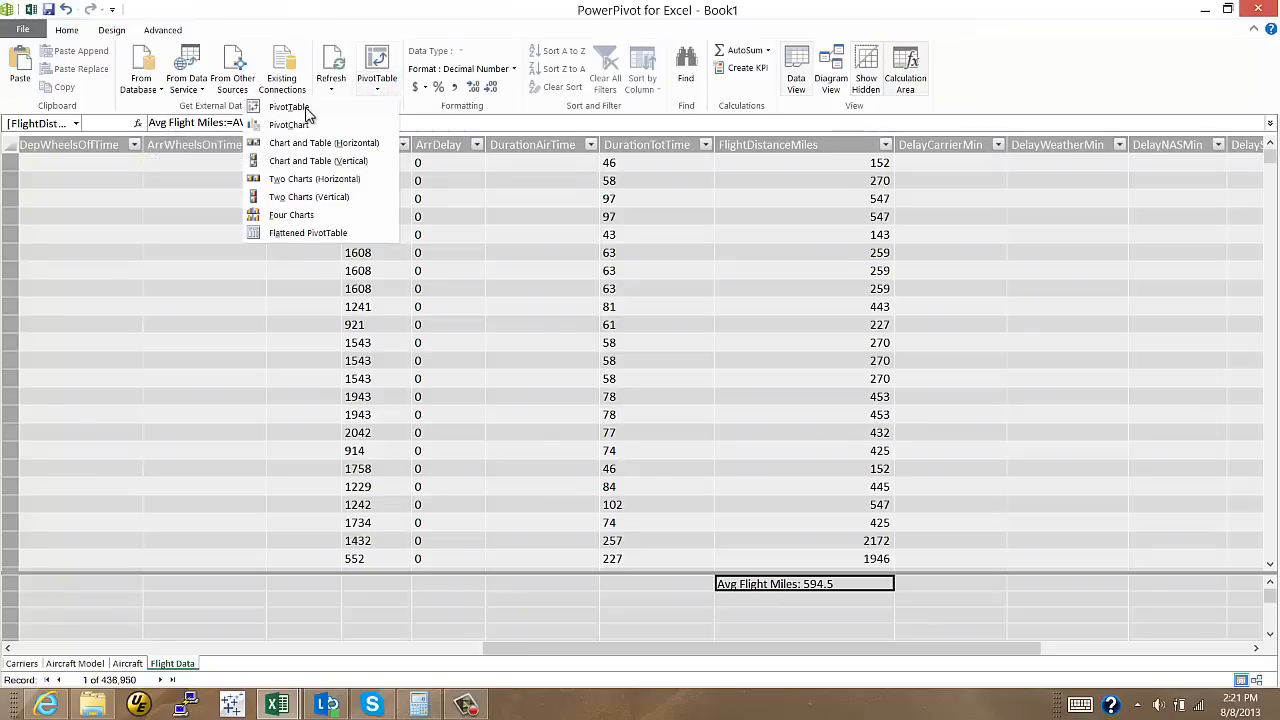
pyautogui.click(290, 107)
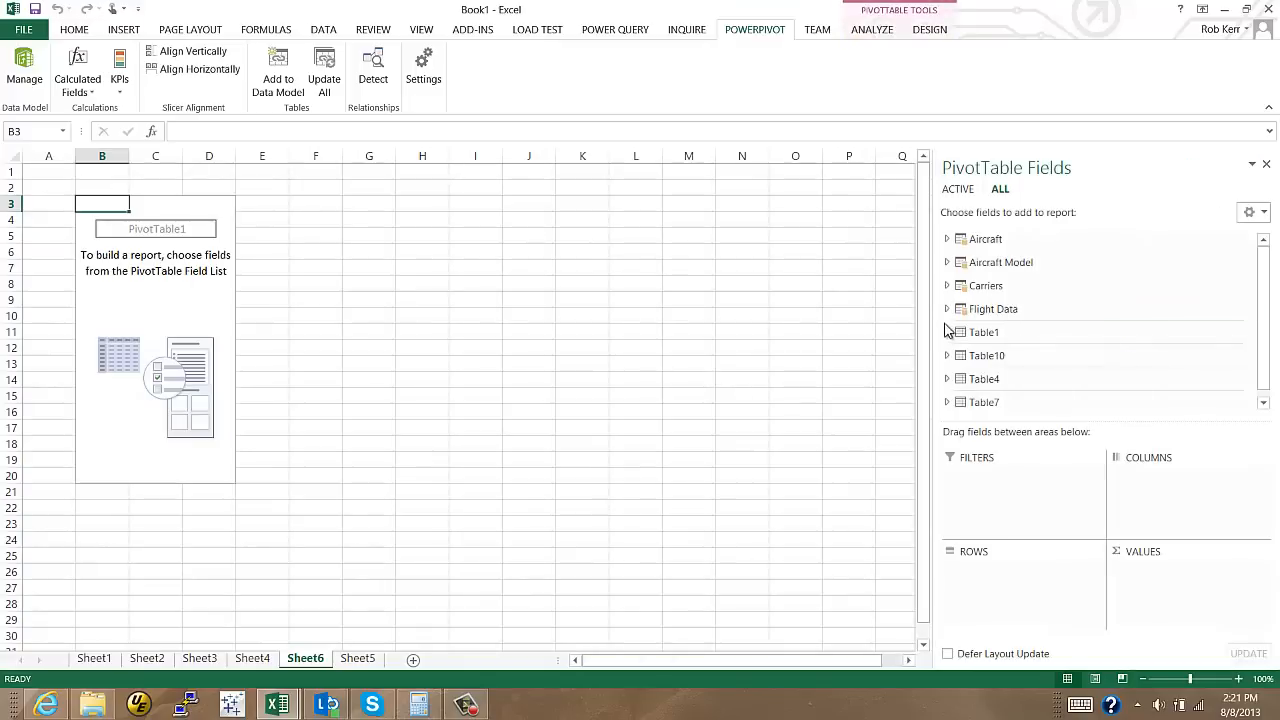
# Add Avg Flight Miles to values and CarrierName to rows, totalling 594.5.
pyautogui.click(946, 308)
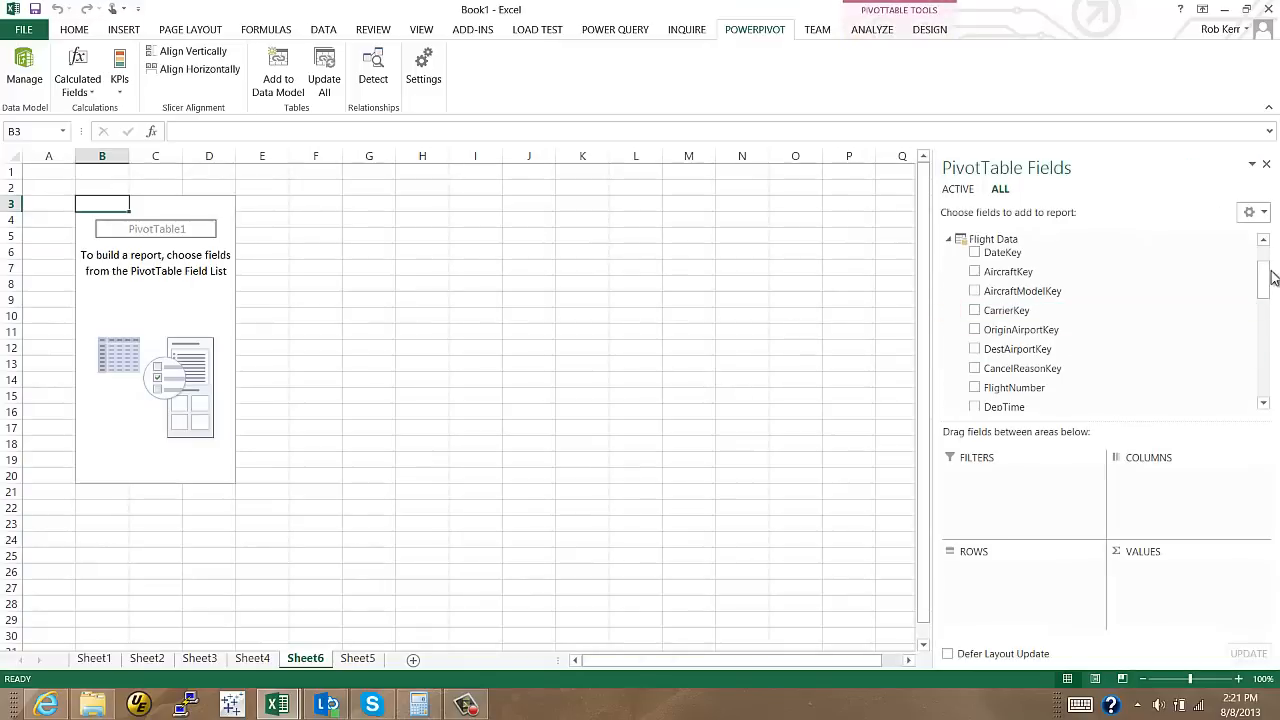
pyautogui.scroll(-3)
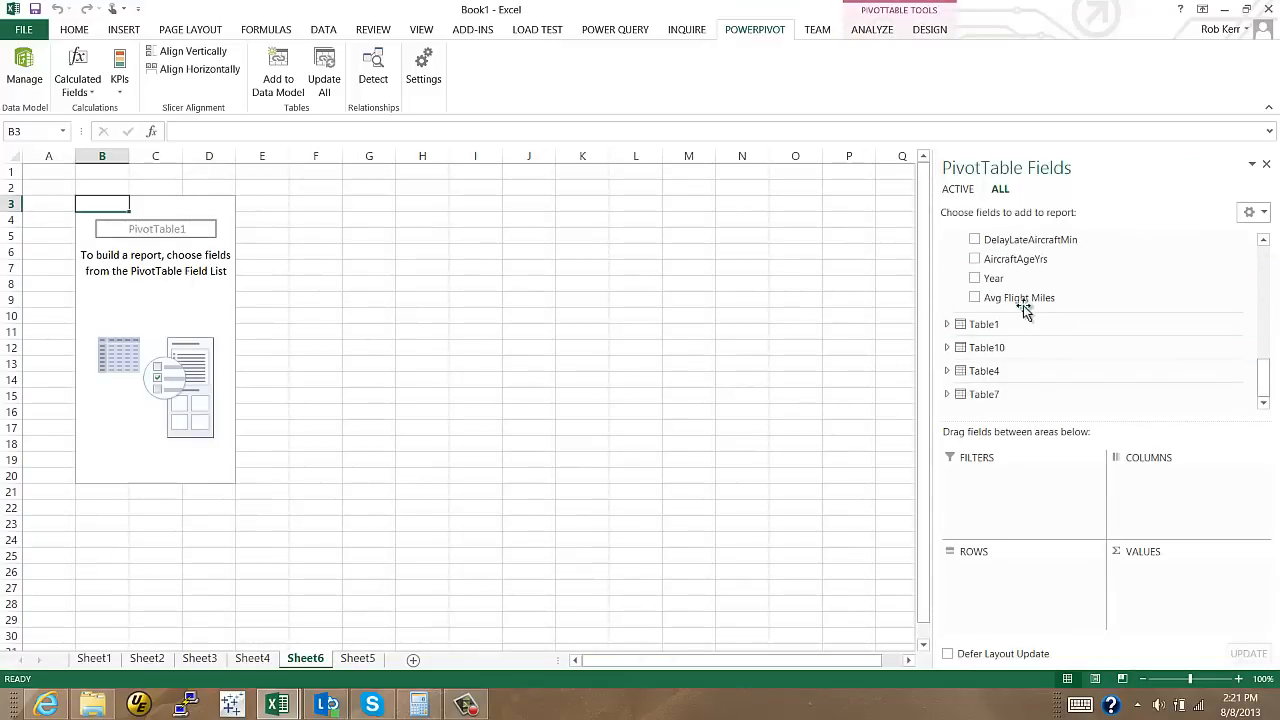
pyautogui.click(975, 297)
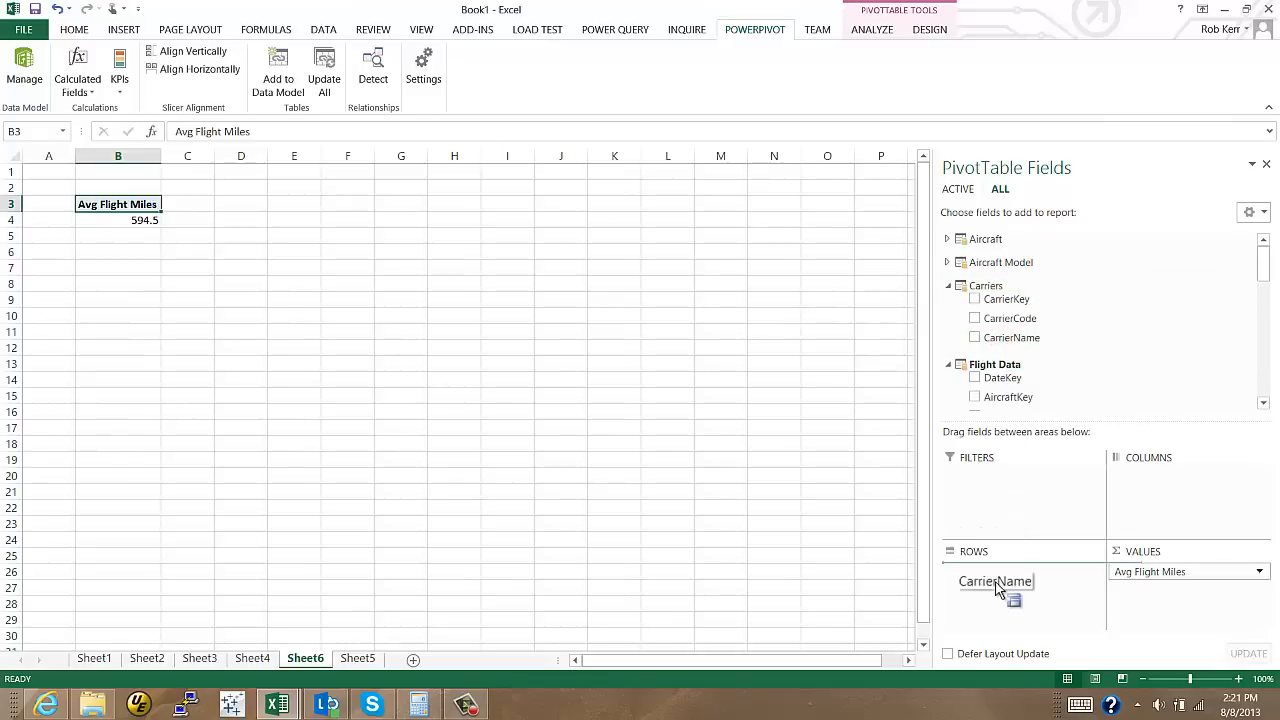
pyautogui.click(975, 337)
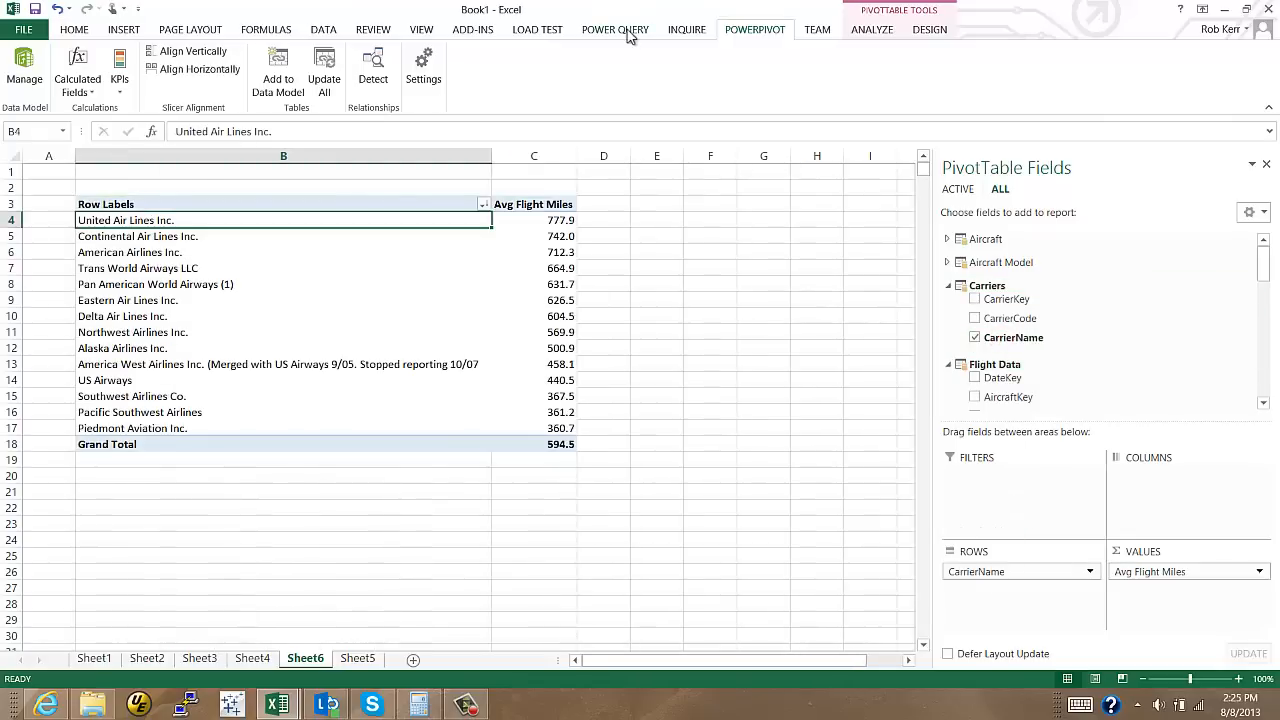